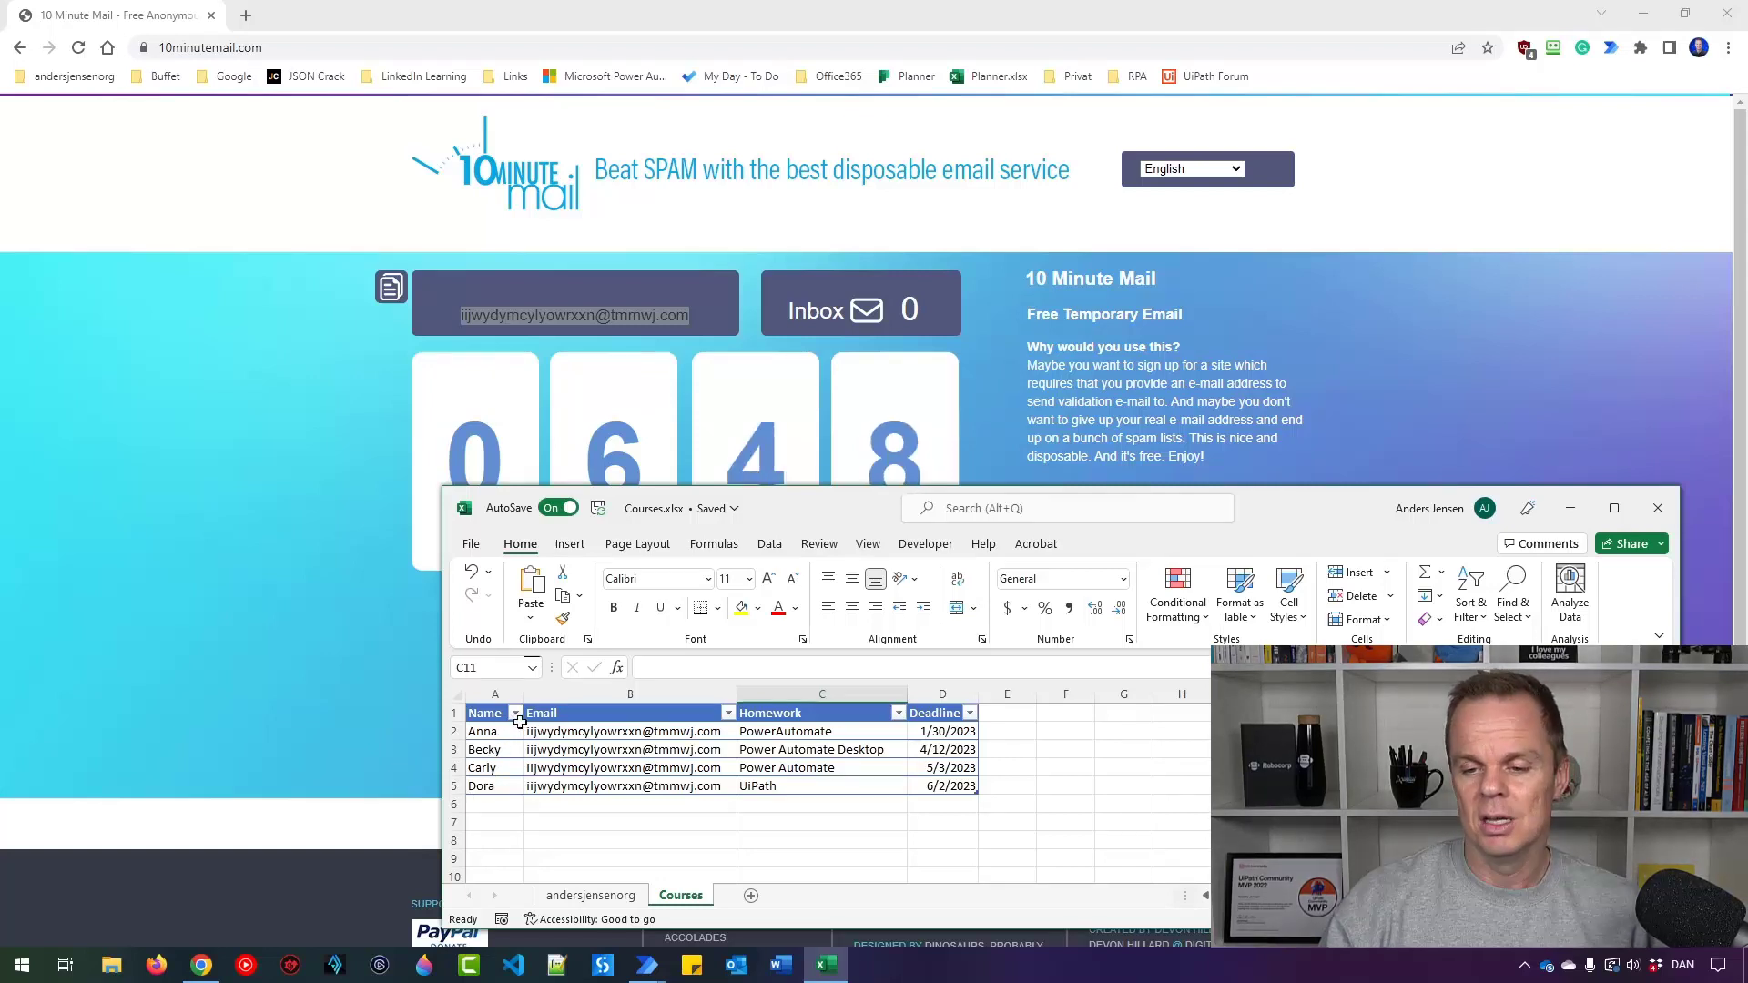
Review the Courses sheet's student rows and extend the 10 Minute Mail timer by ten minutes
left_click(493, 693)
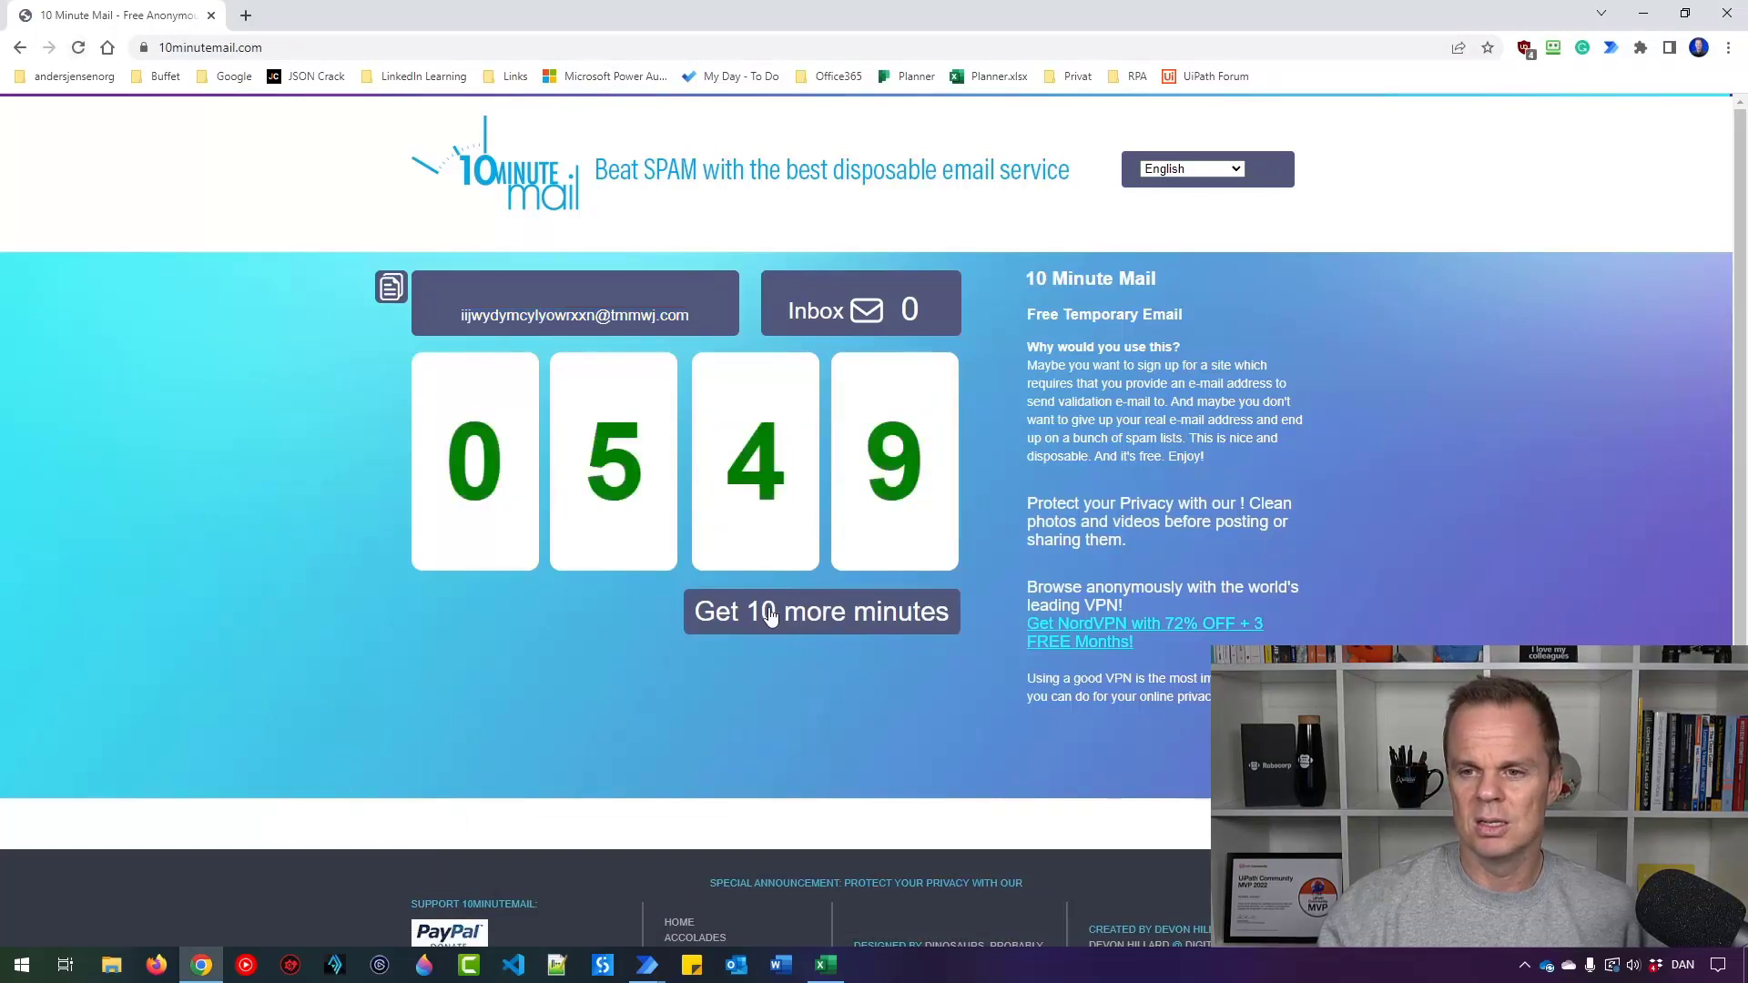
left_click(824, 964)
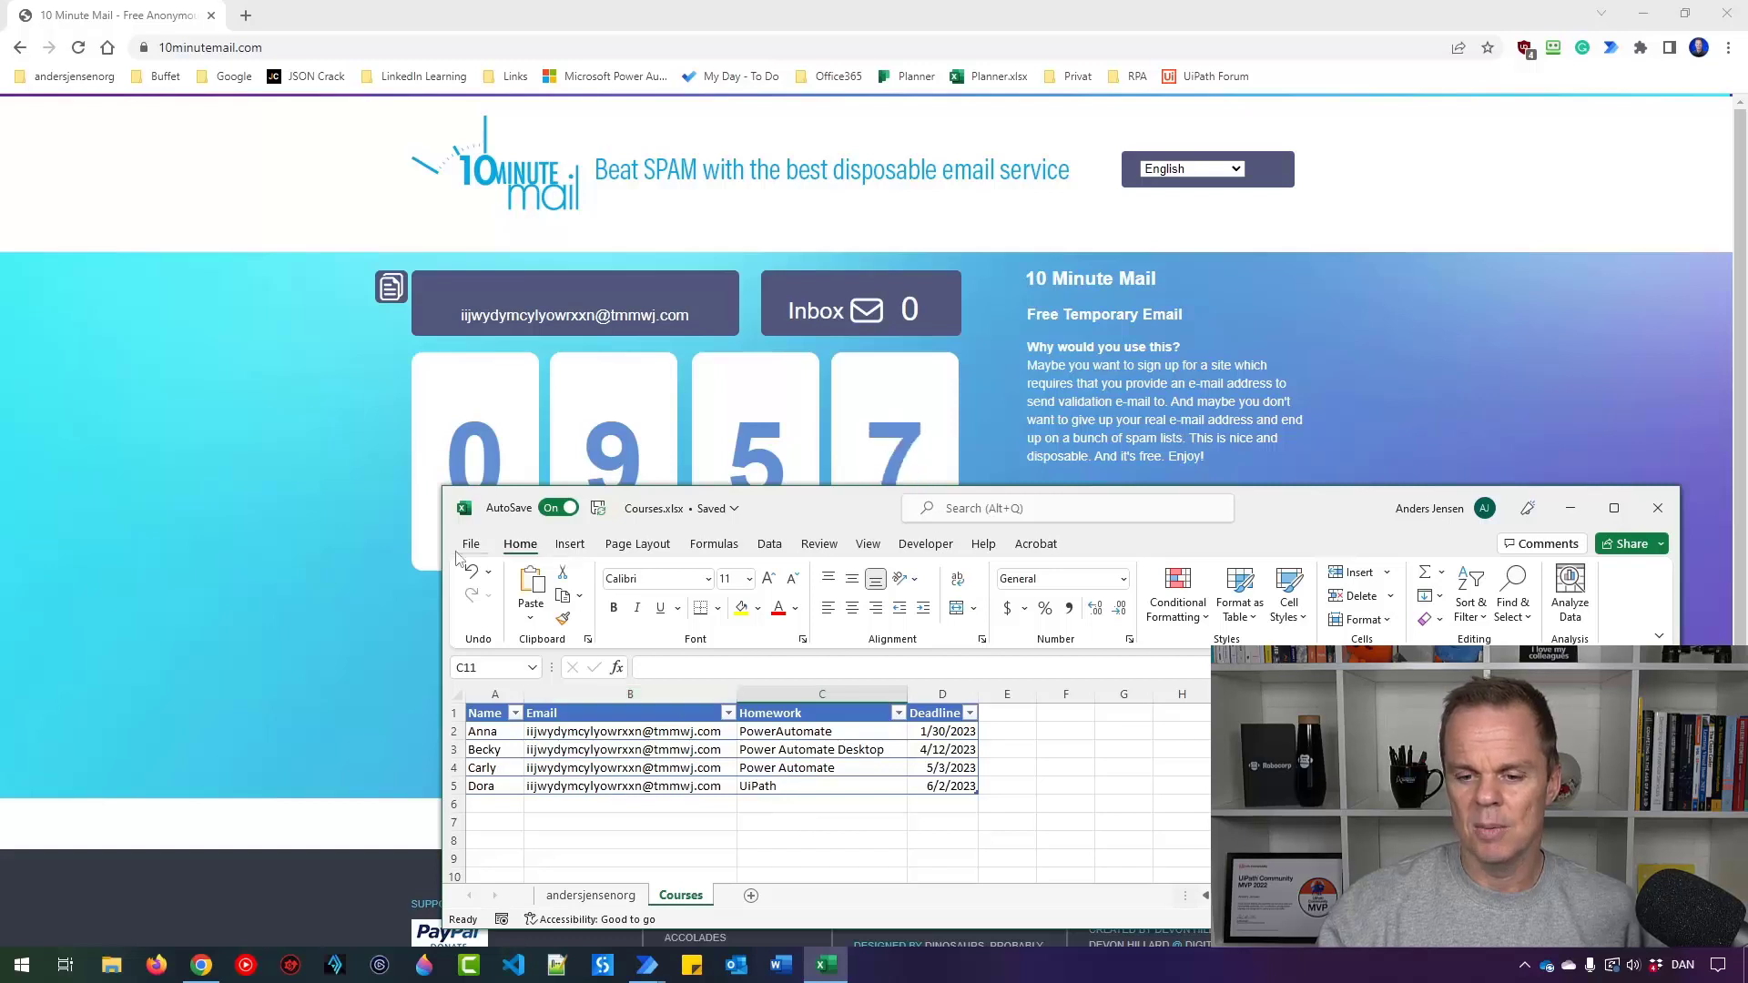
mouse_move(647, 964)
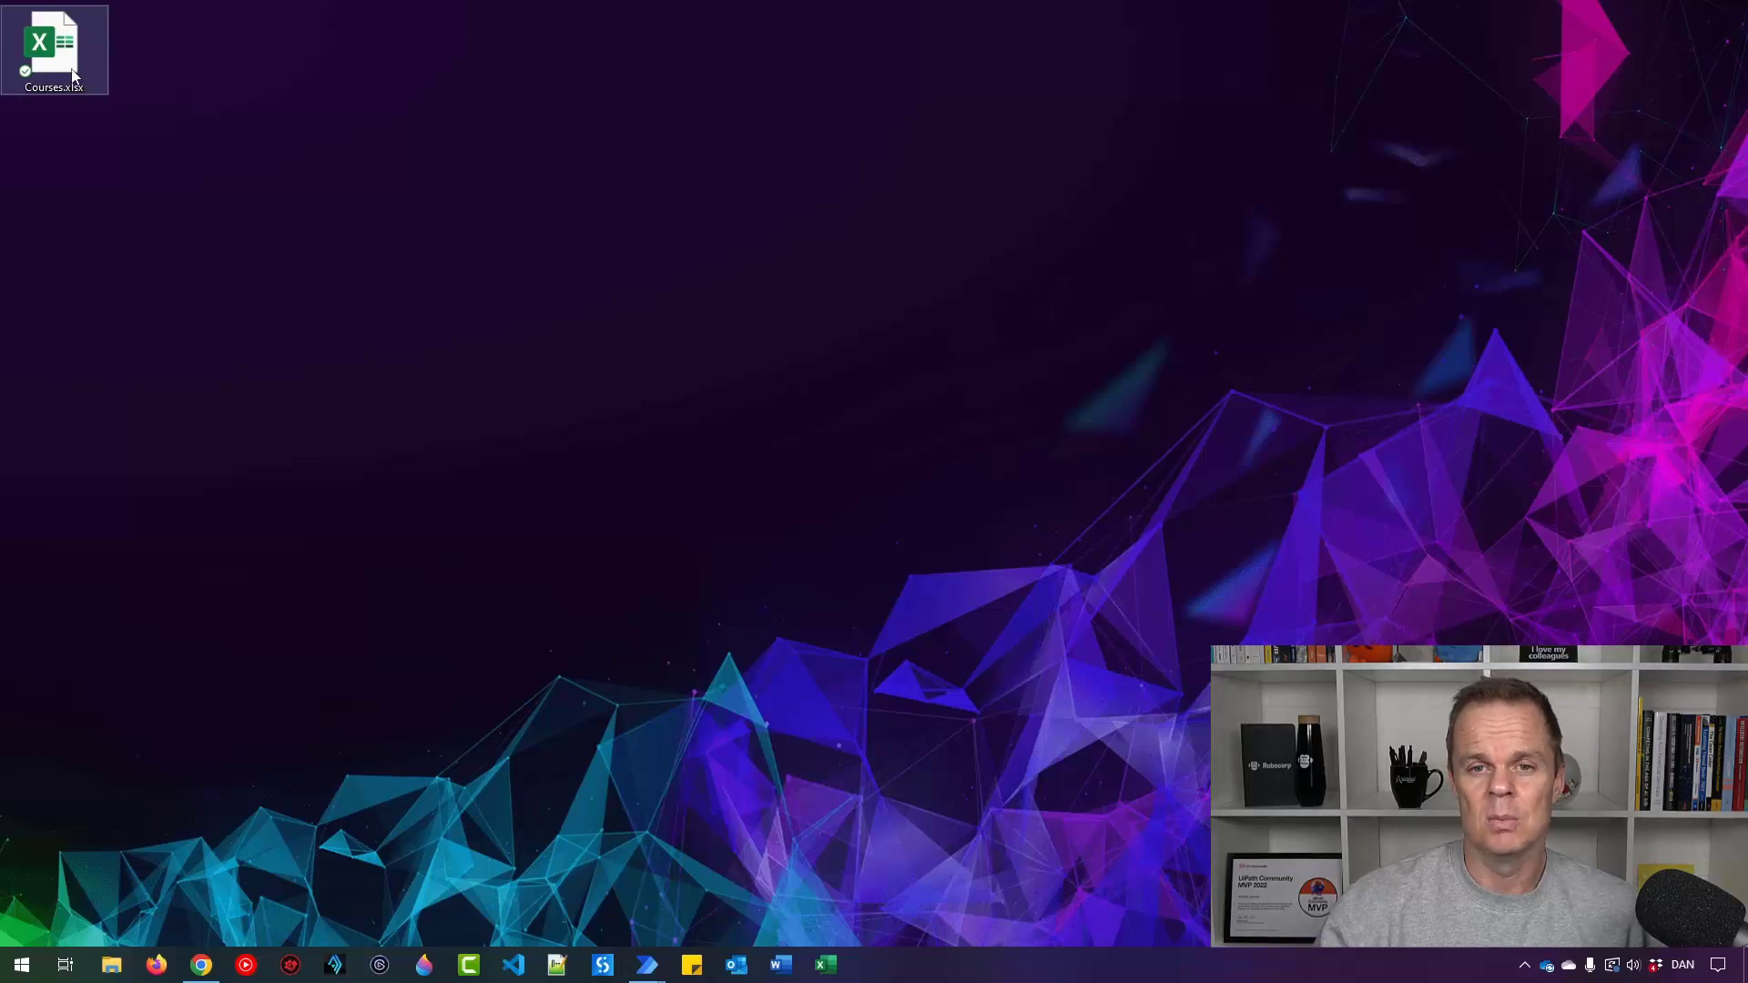
Add a Set variable step storing the Courses.xlsx desktop path in ExcelPath
right_click(54, 49)
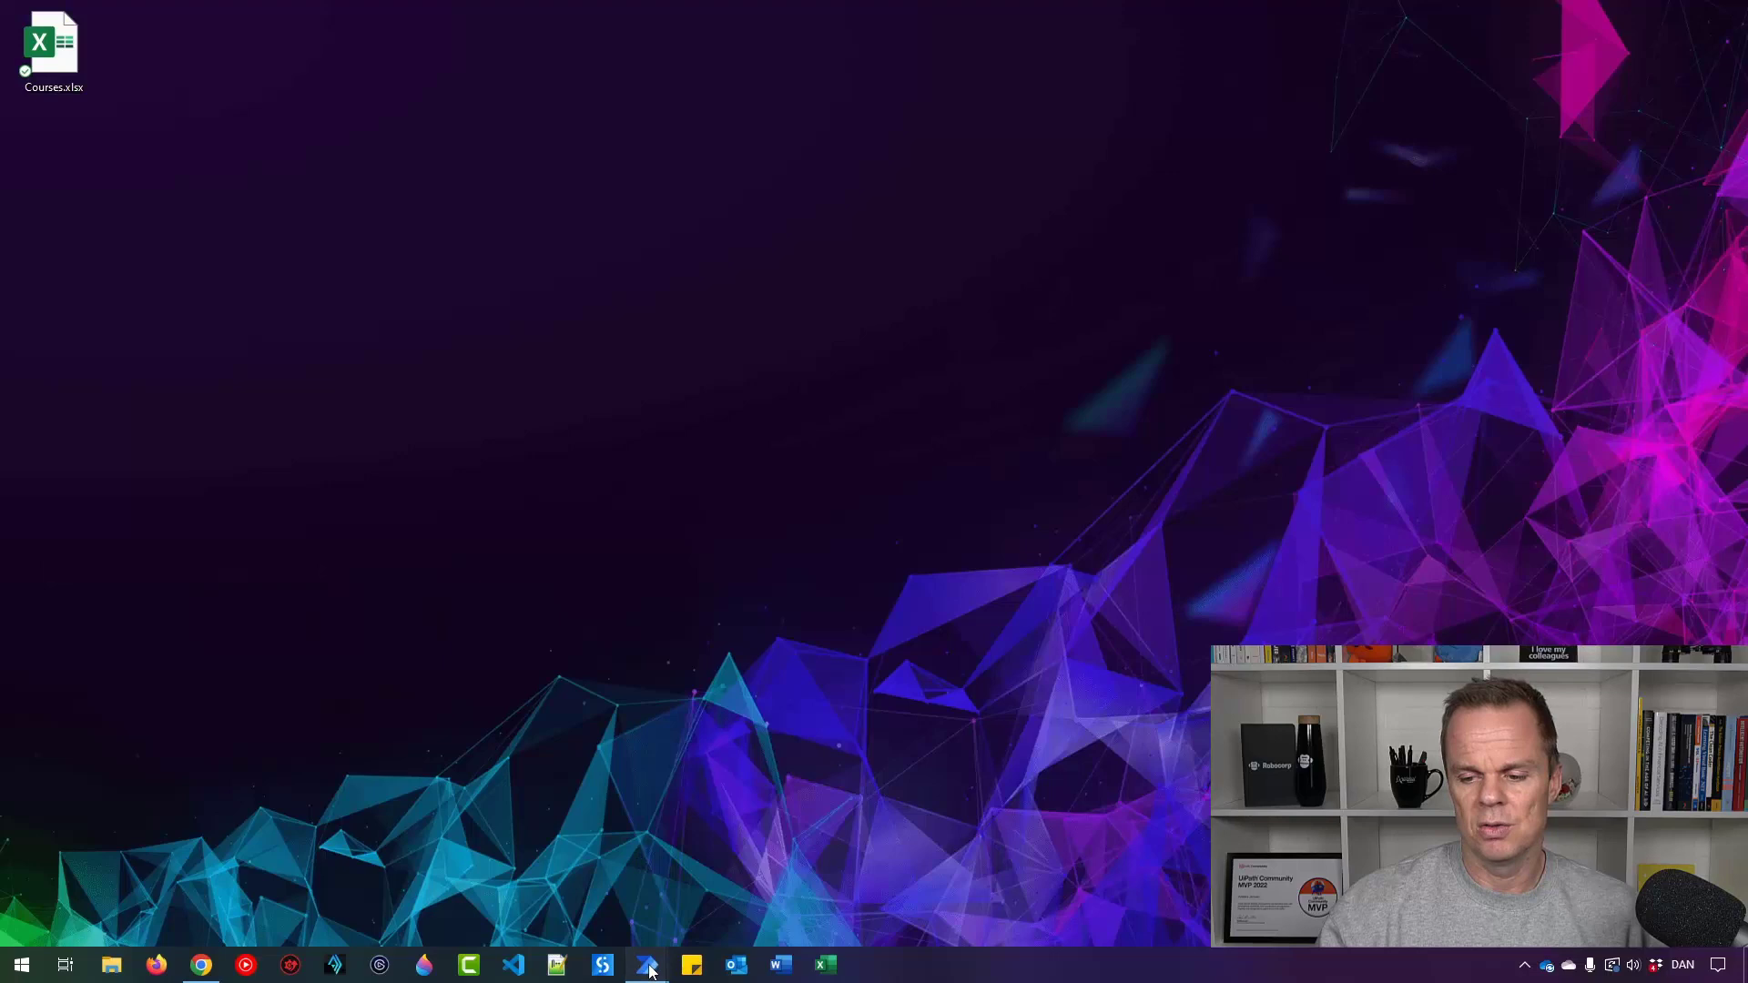
left_click(647, 964)
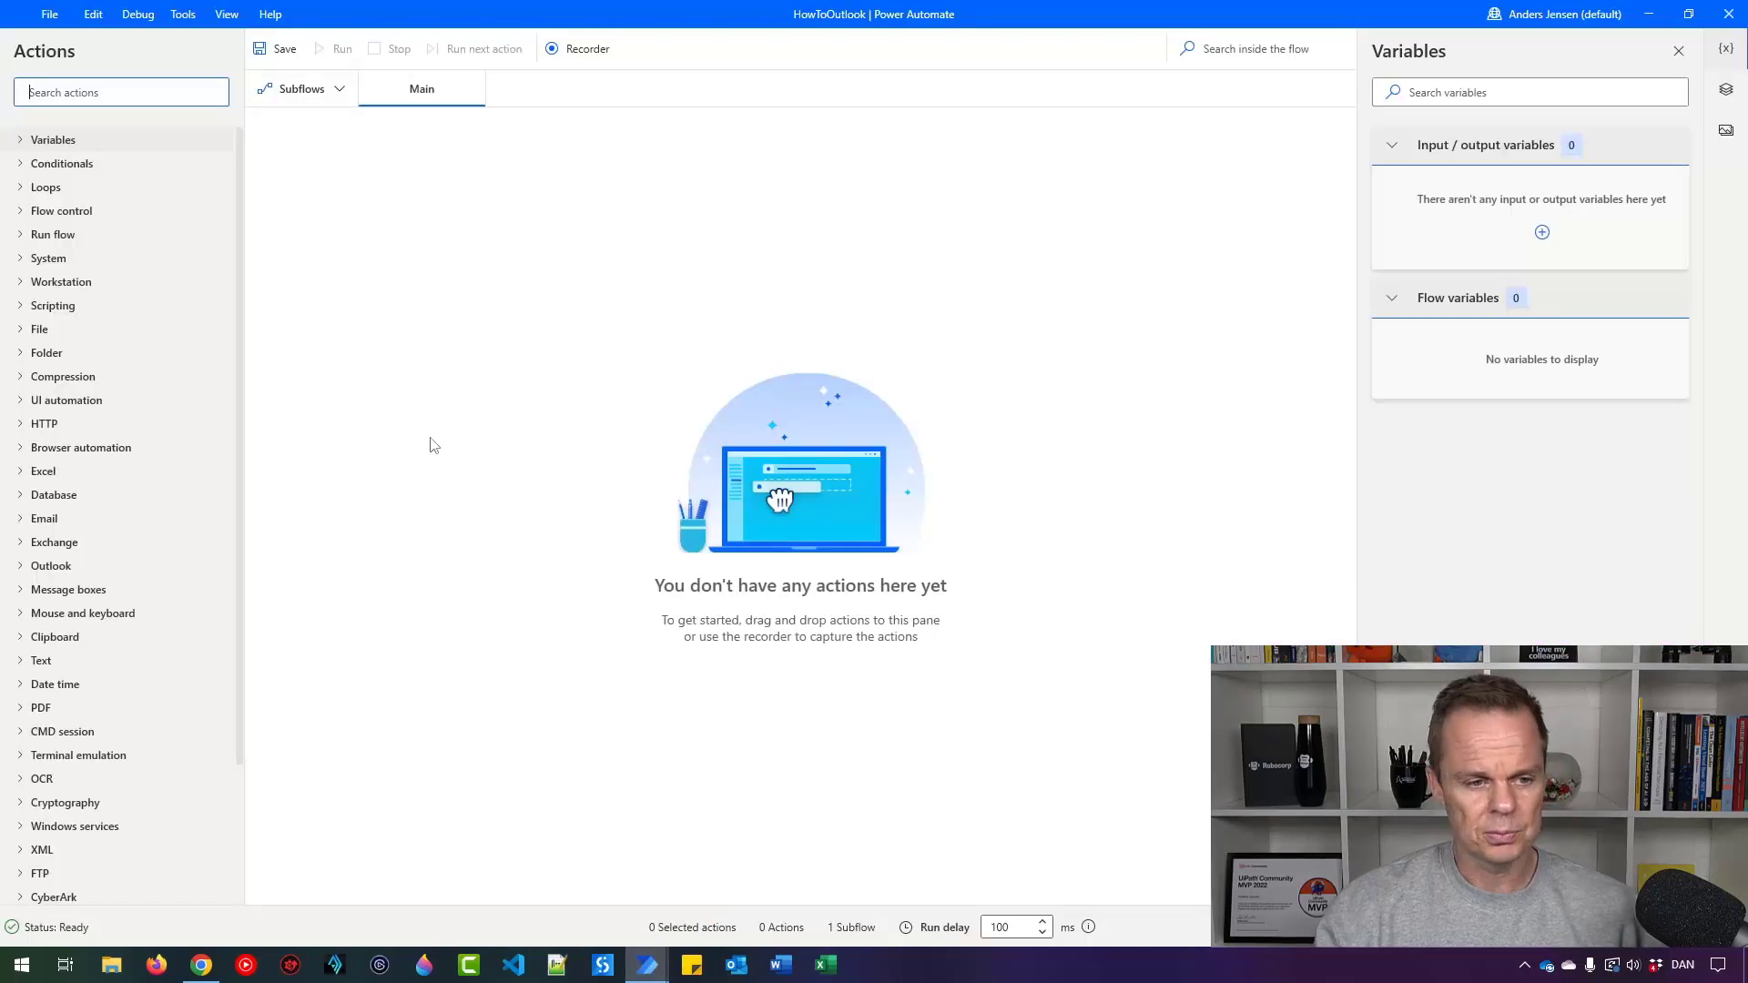
type("set var")
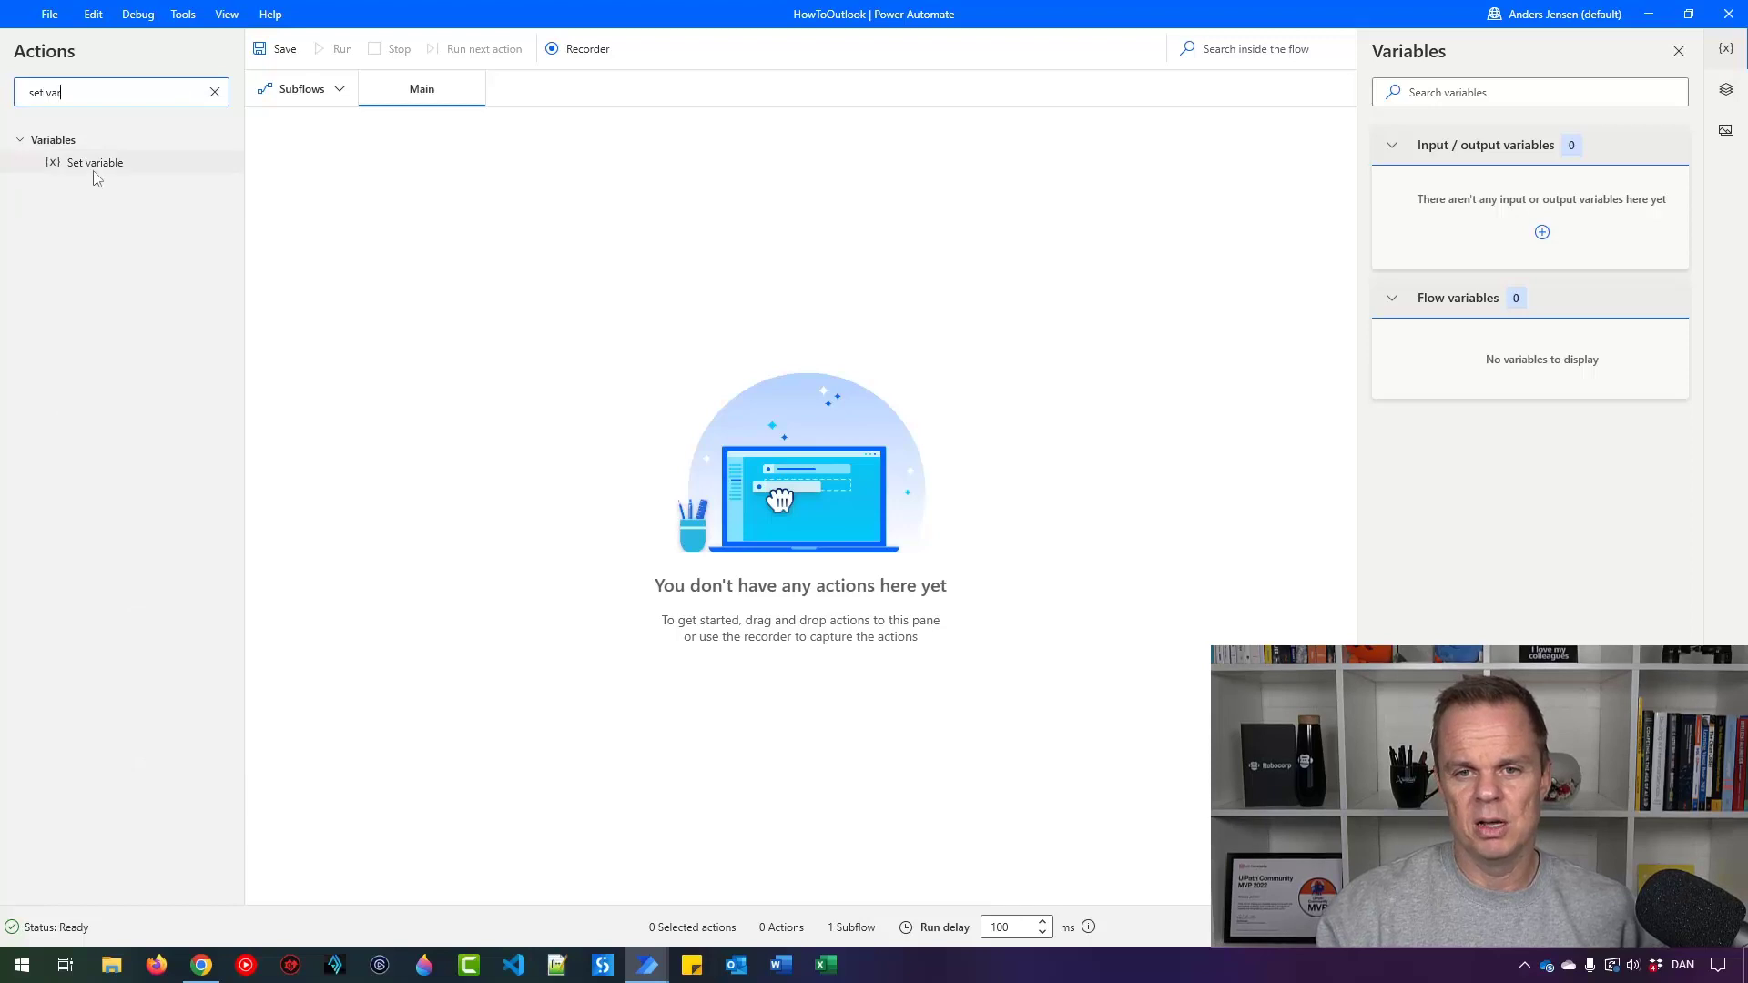
double_click(95, 162)
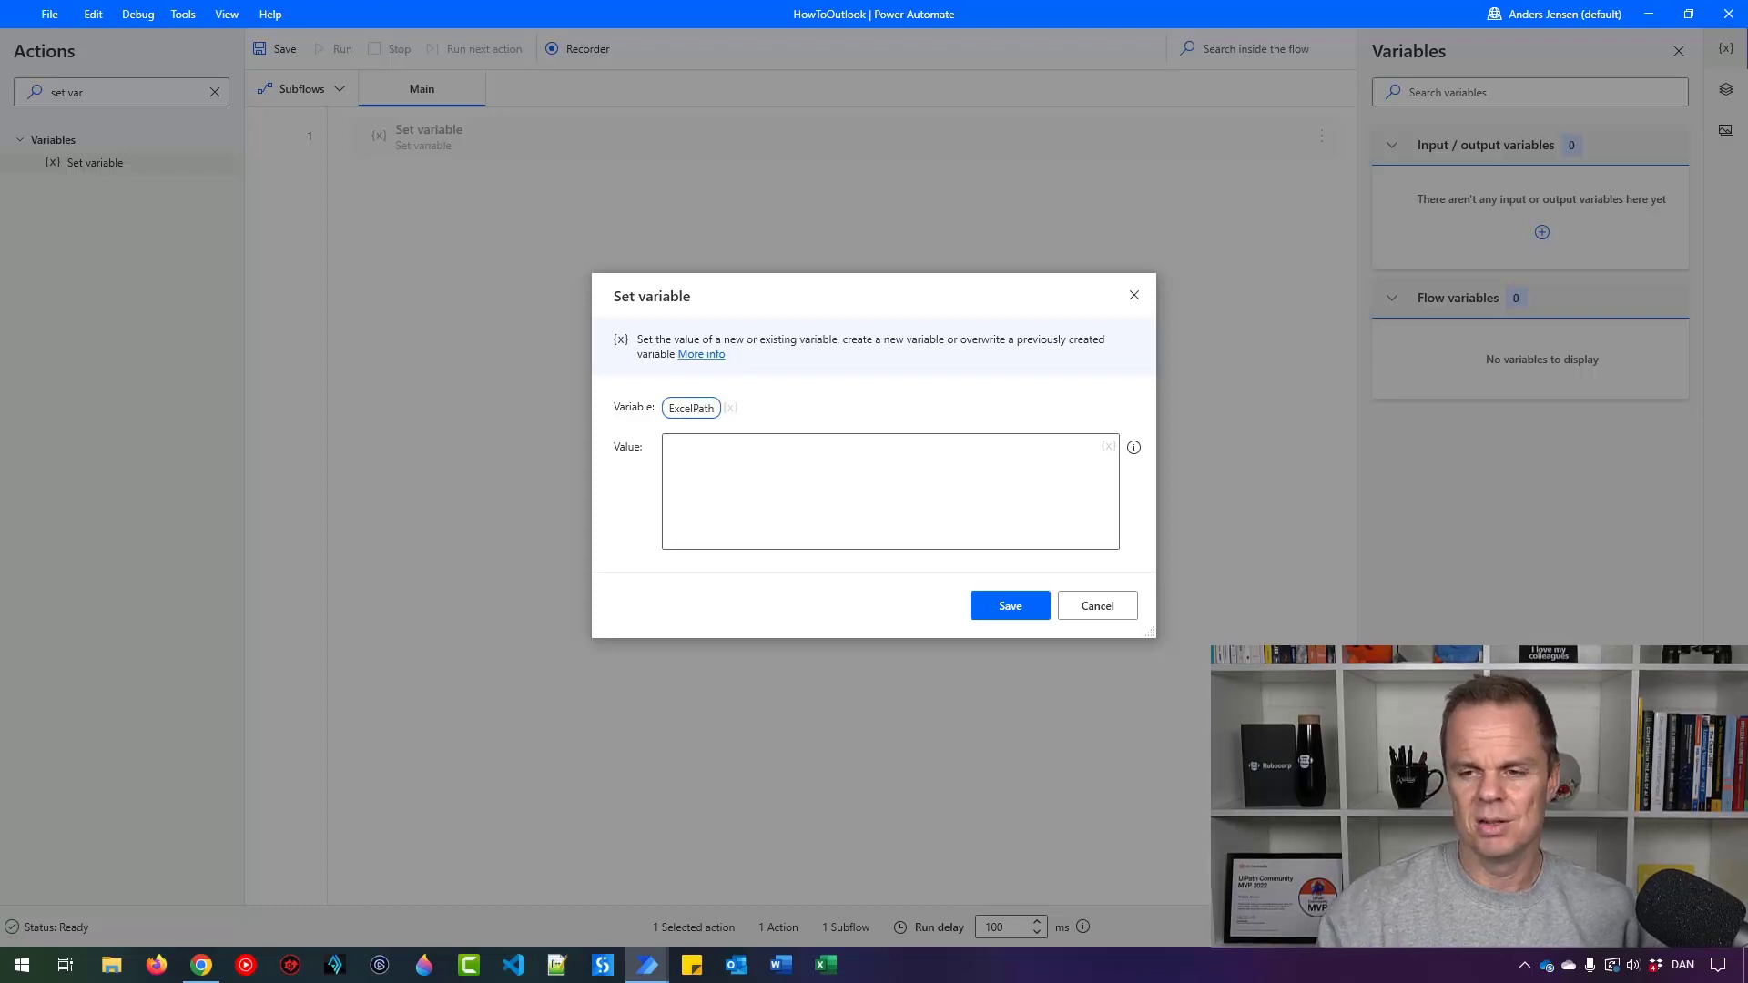
type("\"C:\\Users\\Anders Jensen\\OneDrive - Anders Jensen\\Desktop\\Courses.xlsx\"")
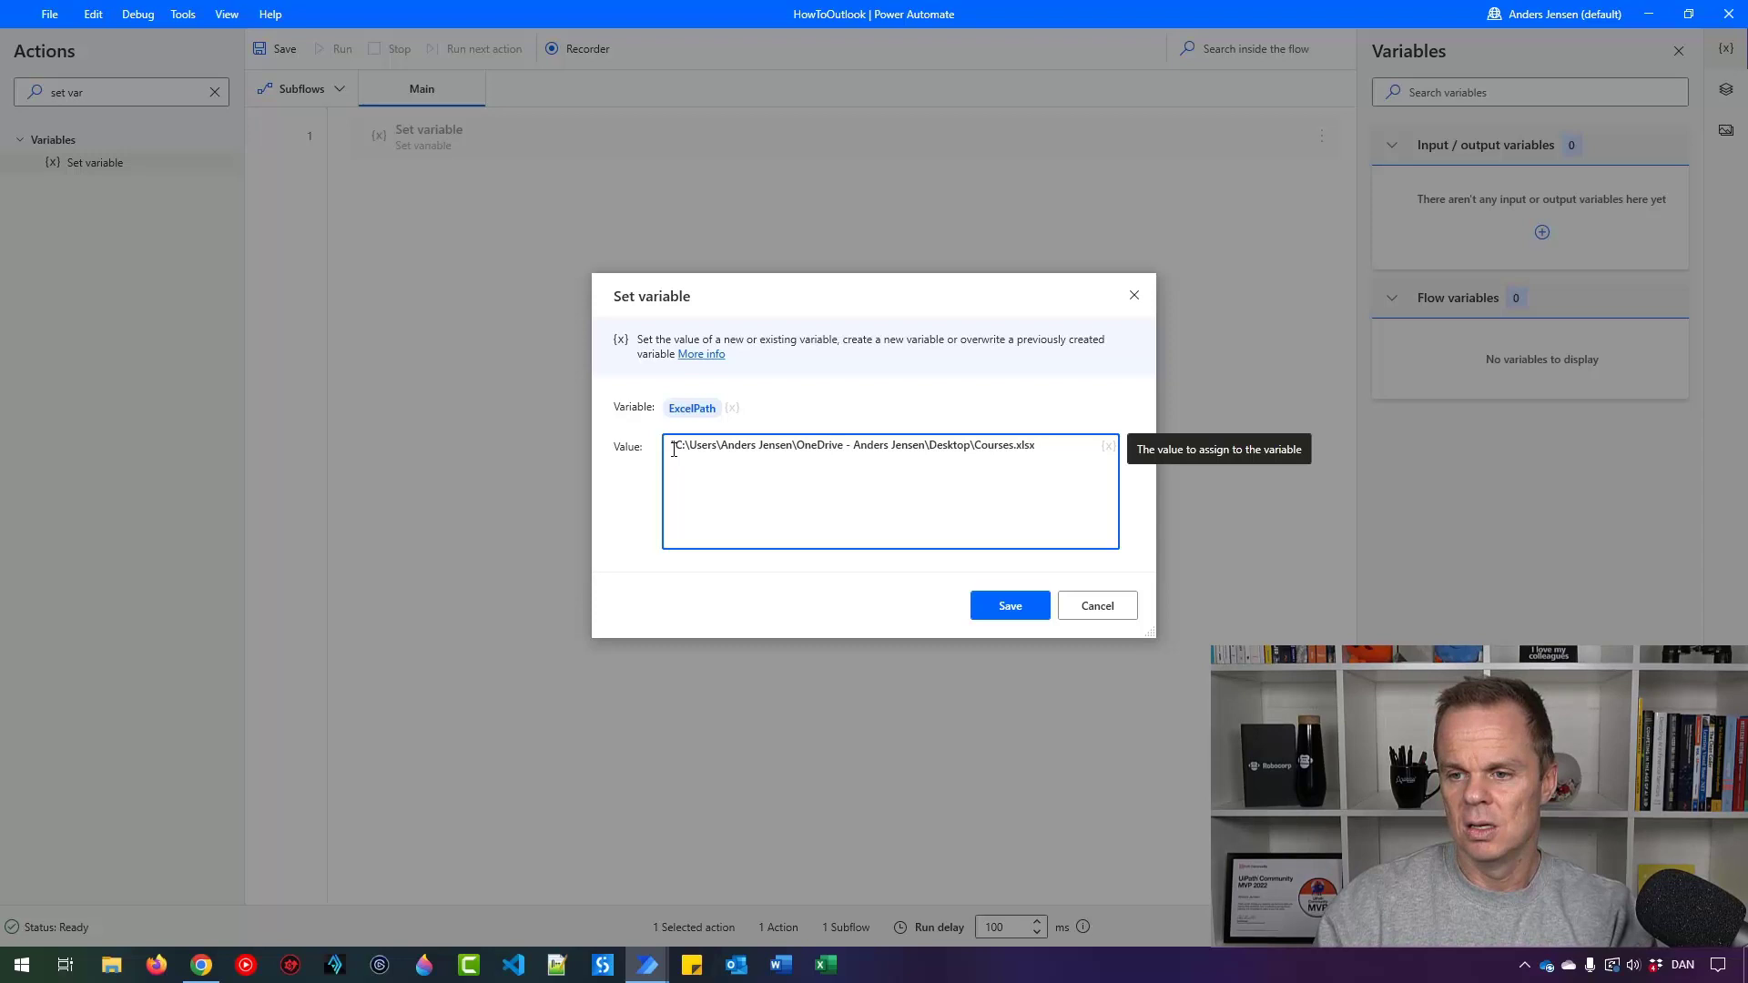
left_click(1008, 606)
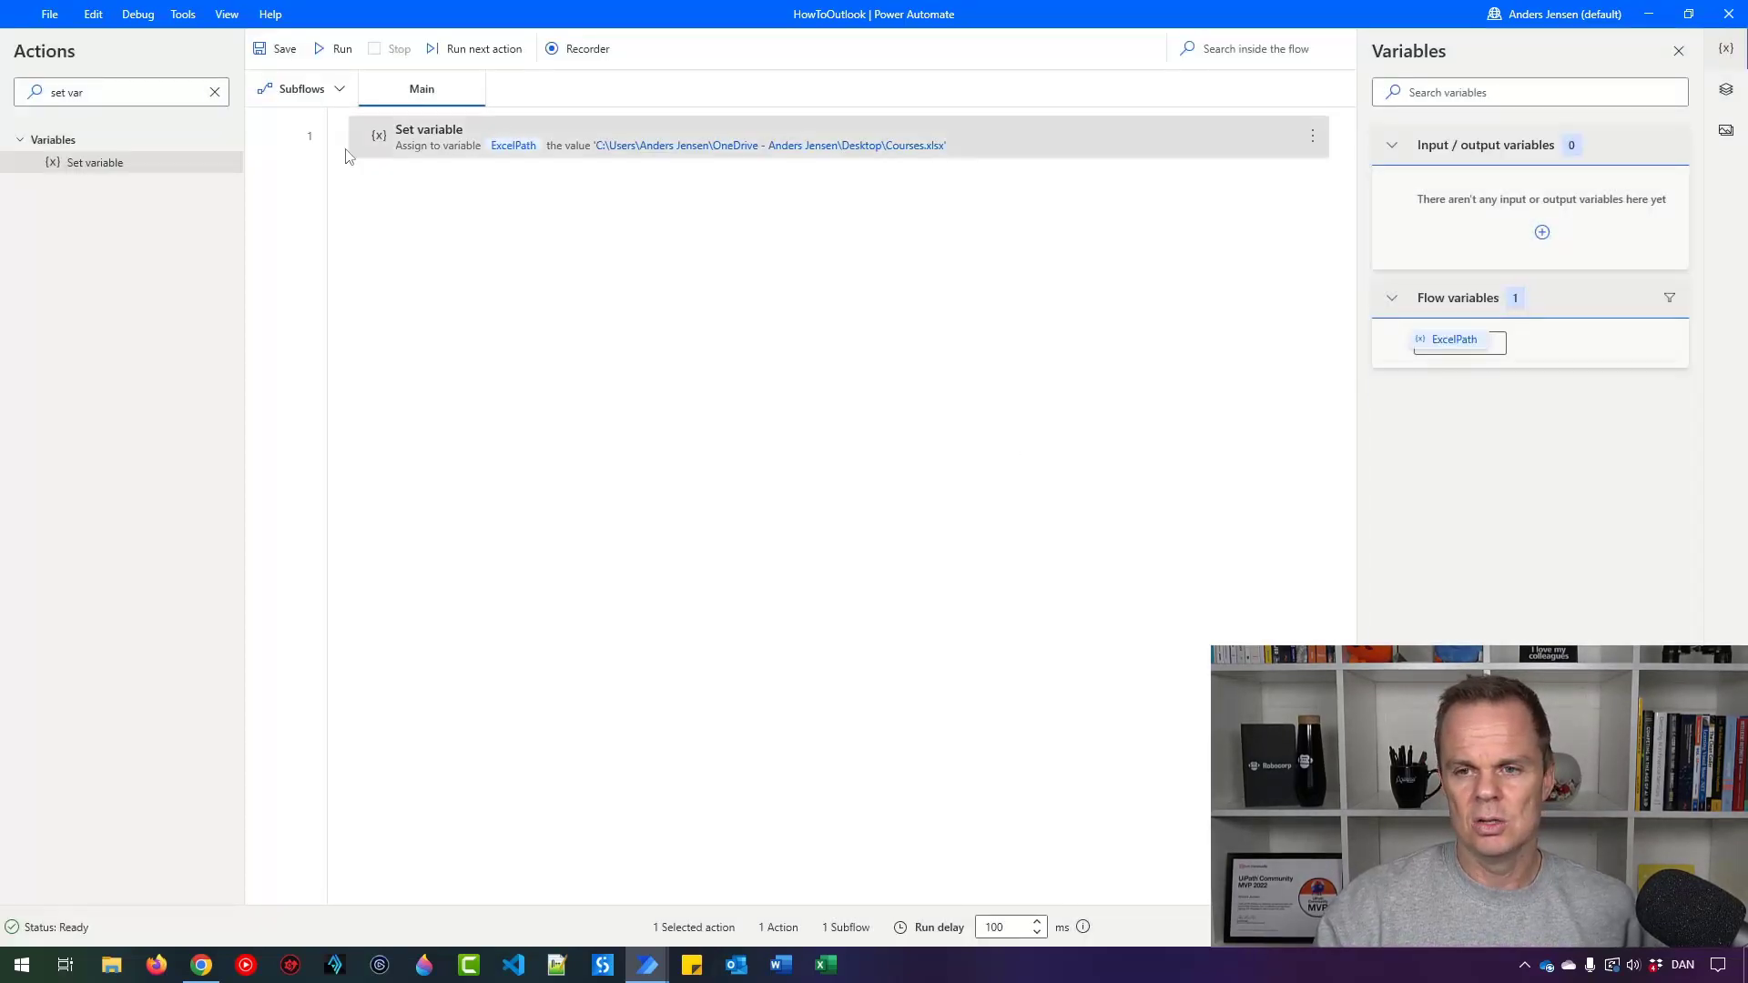
Add Launch Excel opening the document at %ExcelPath%, with the instance not visible
left_click(213, 91)
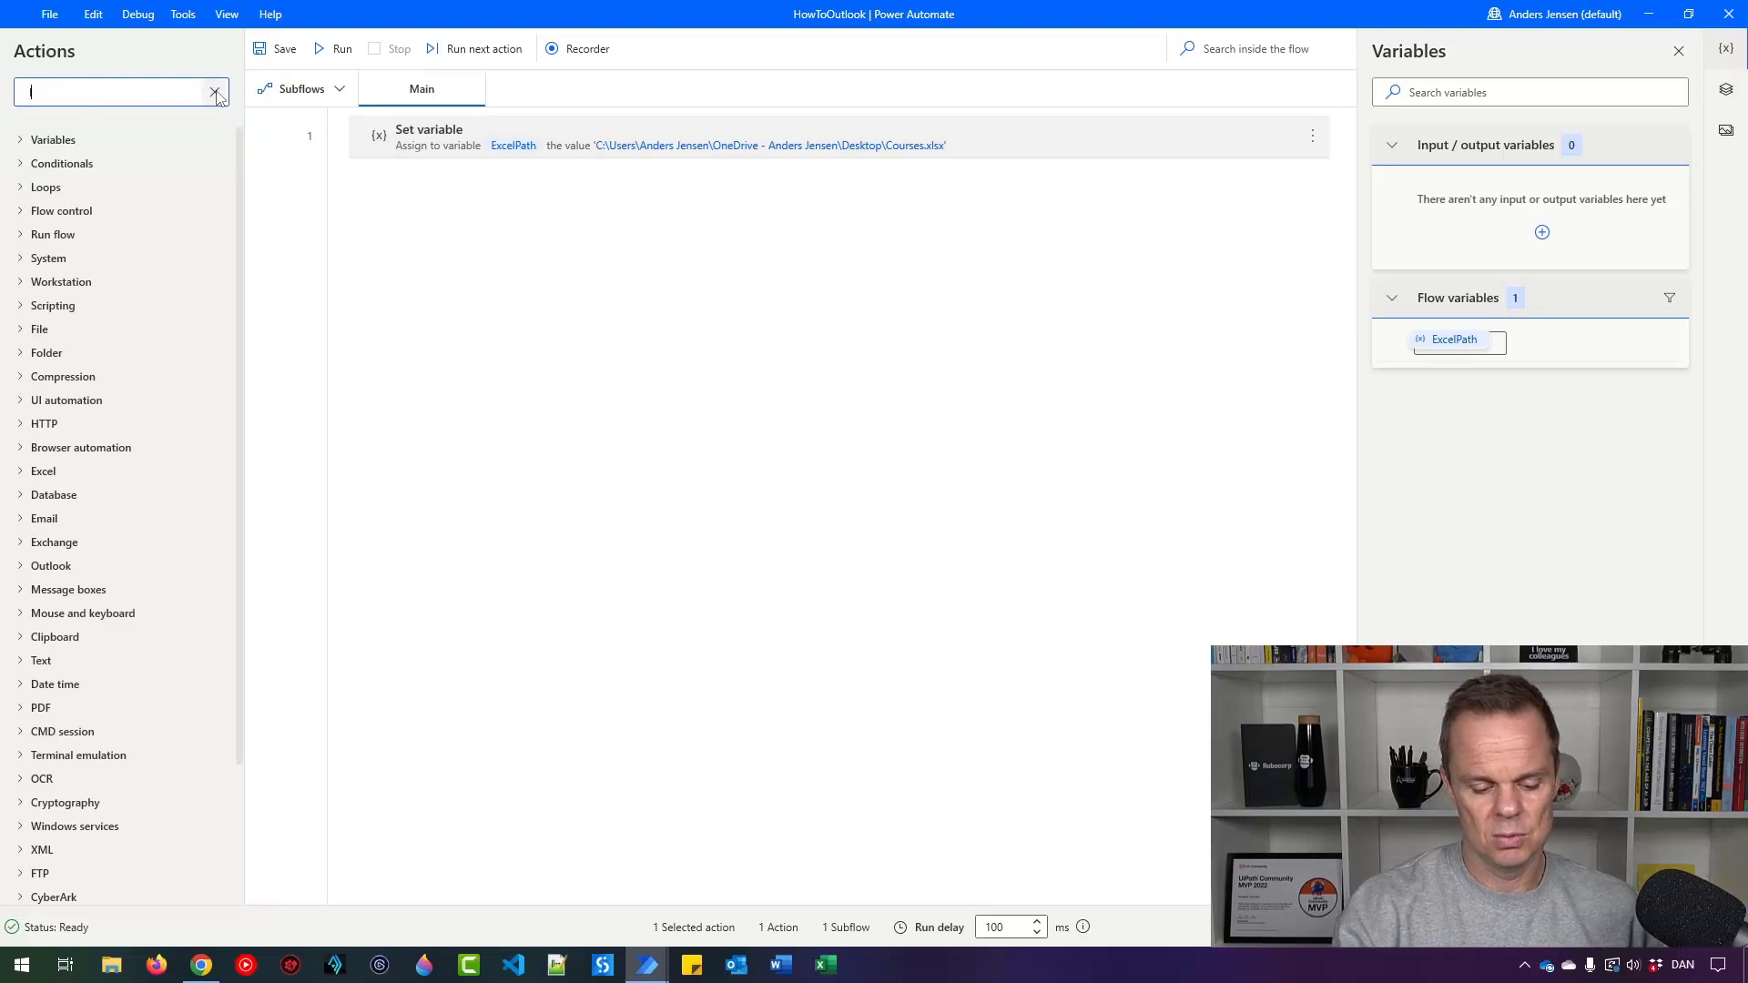
type("launch")
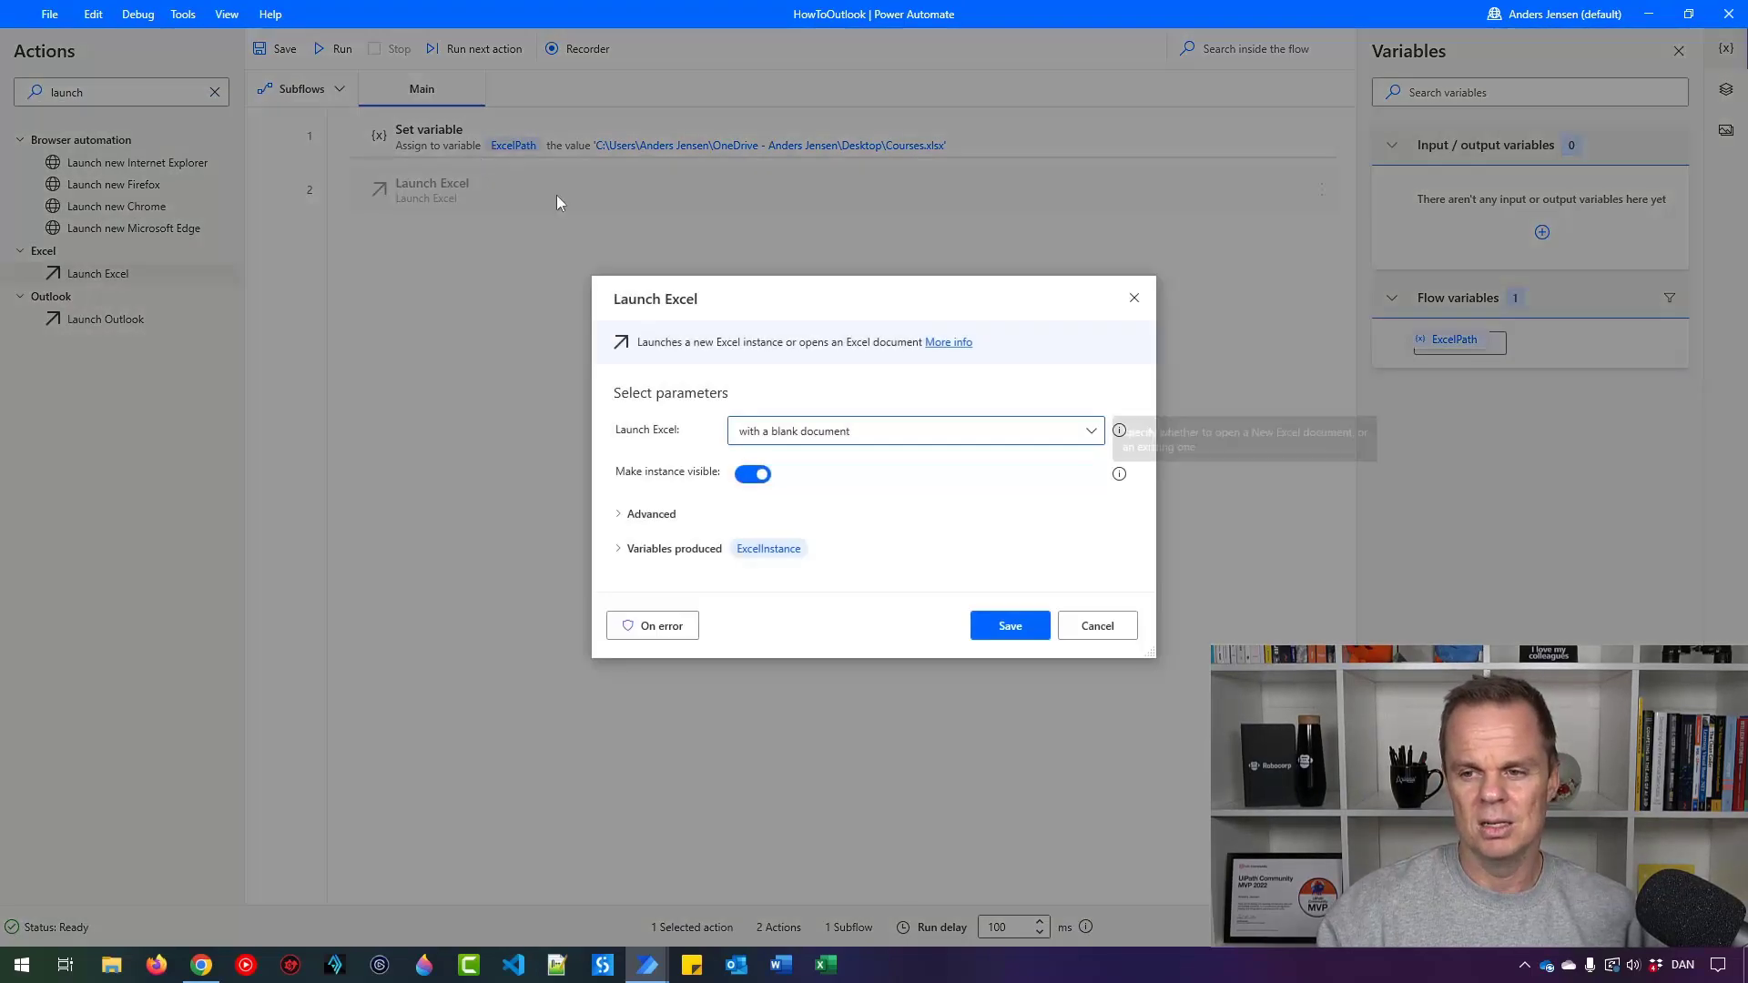
mouse_move(798, 436)
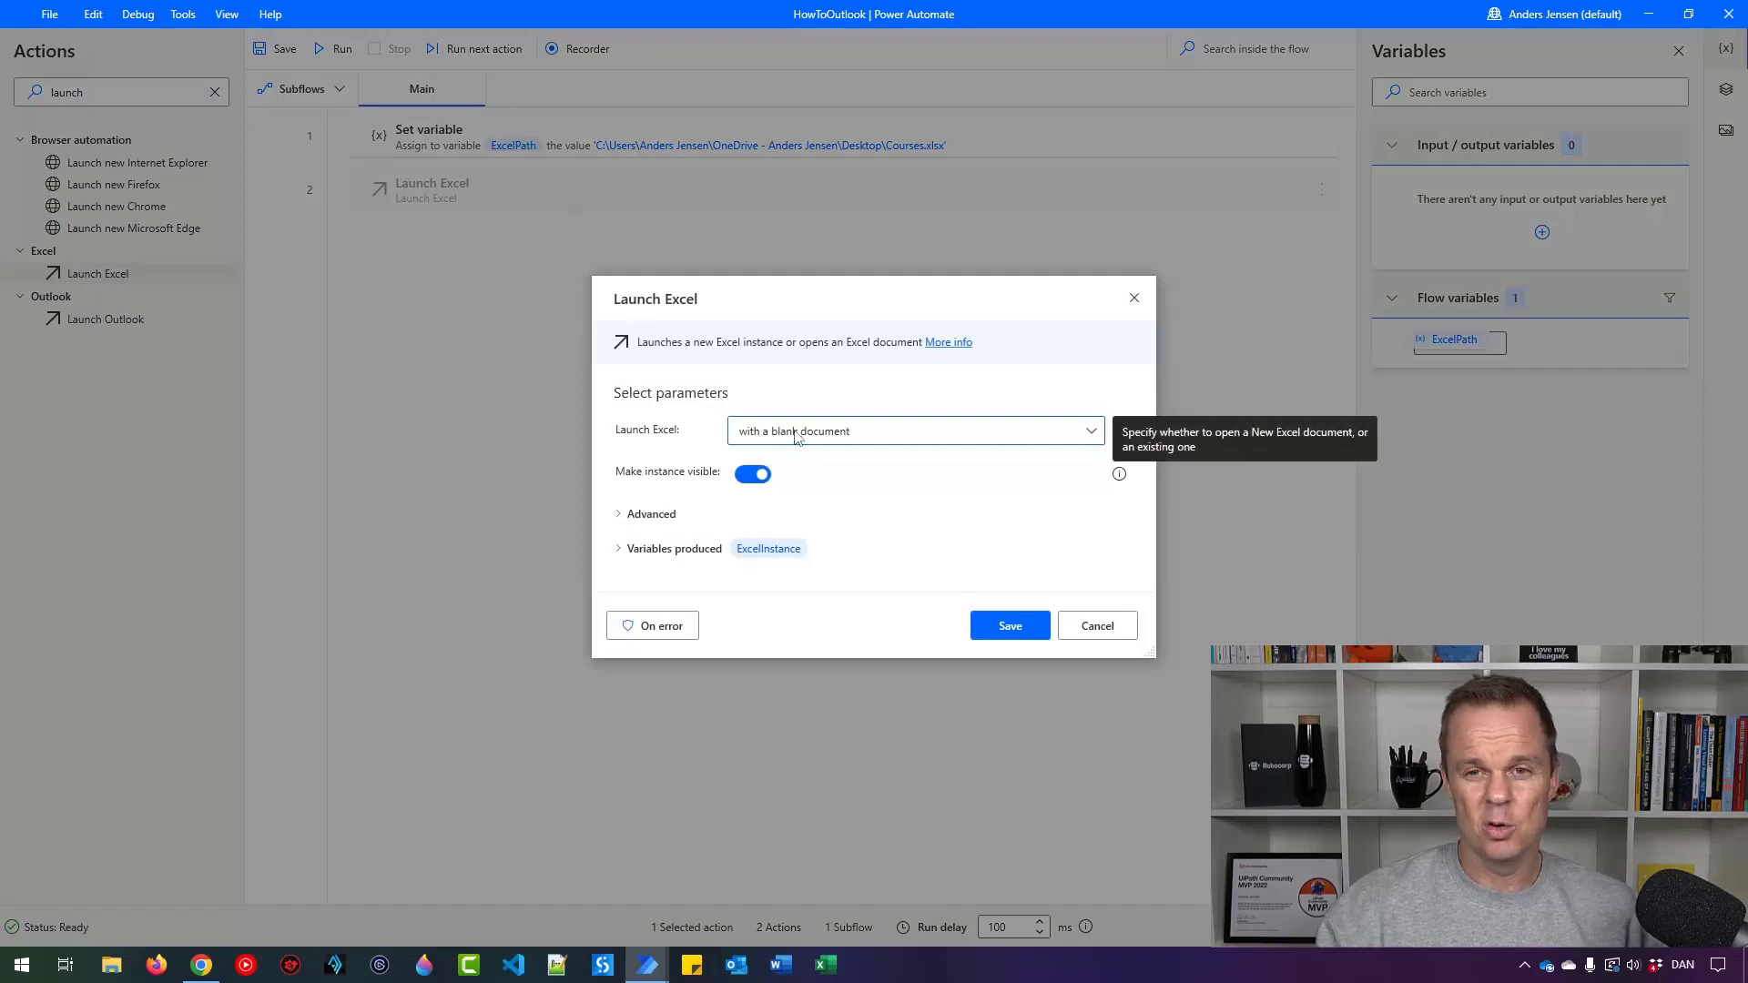
left_click(912, 430)
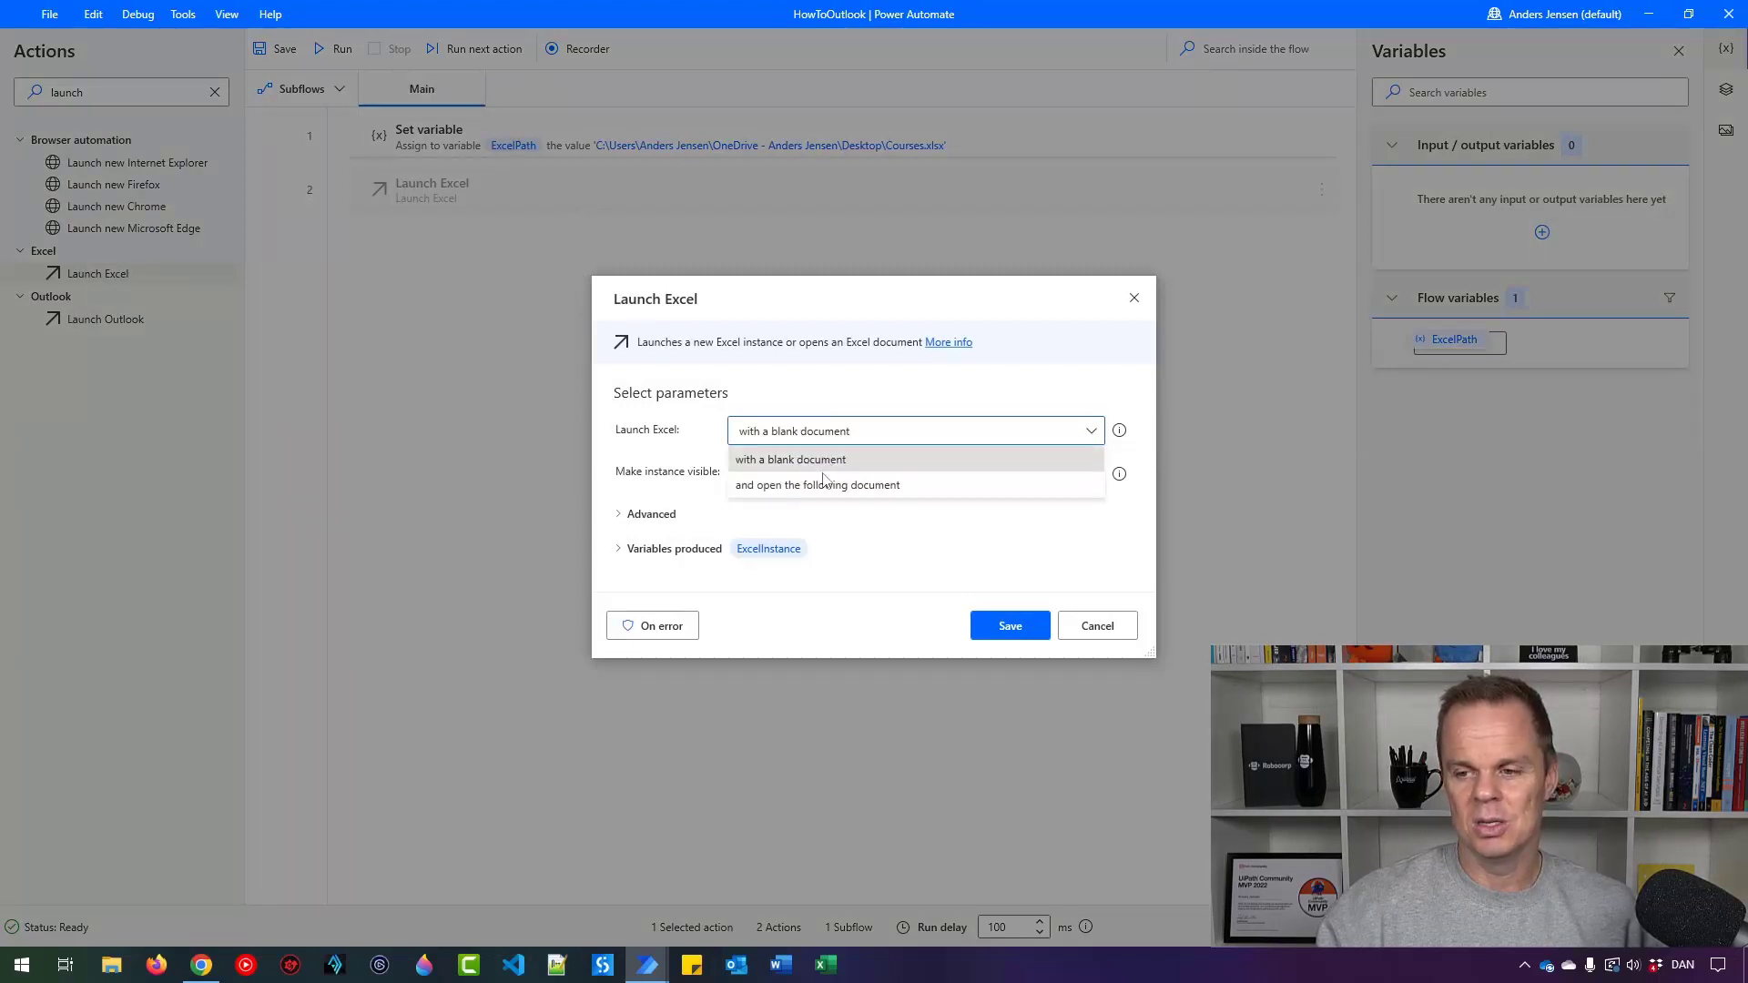
left_click(818, 483)
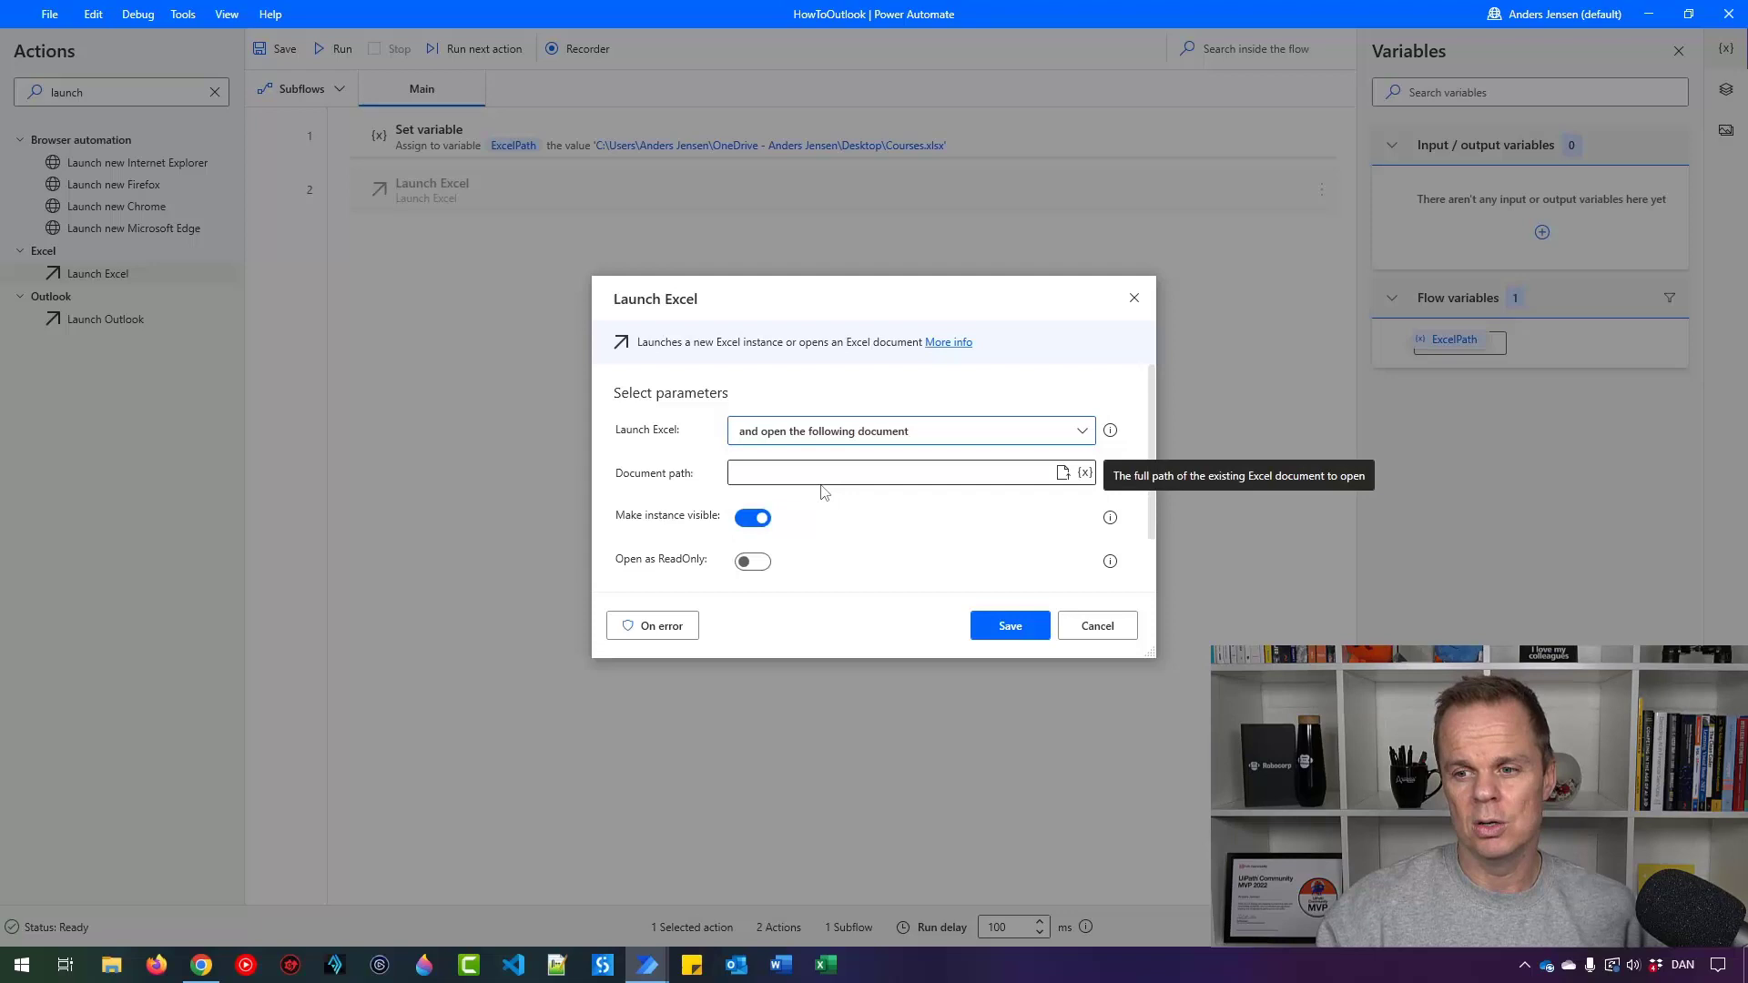
left_click(892, 472)
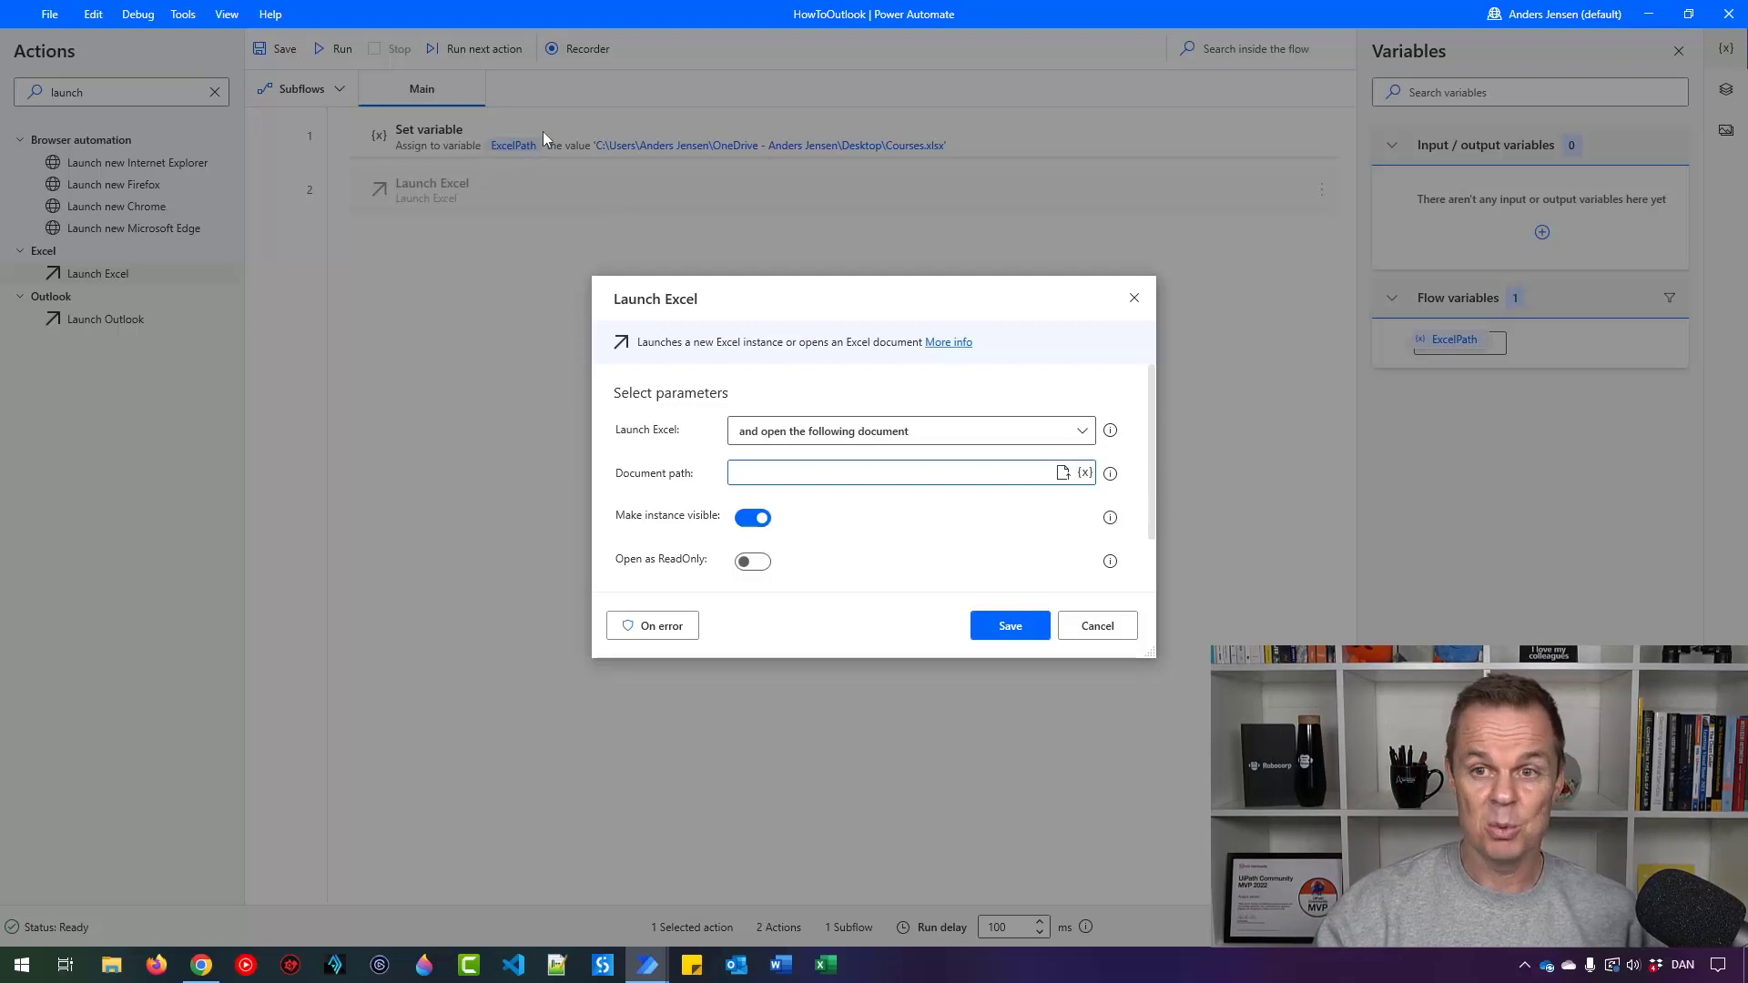
left_click(1083, 472)
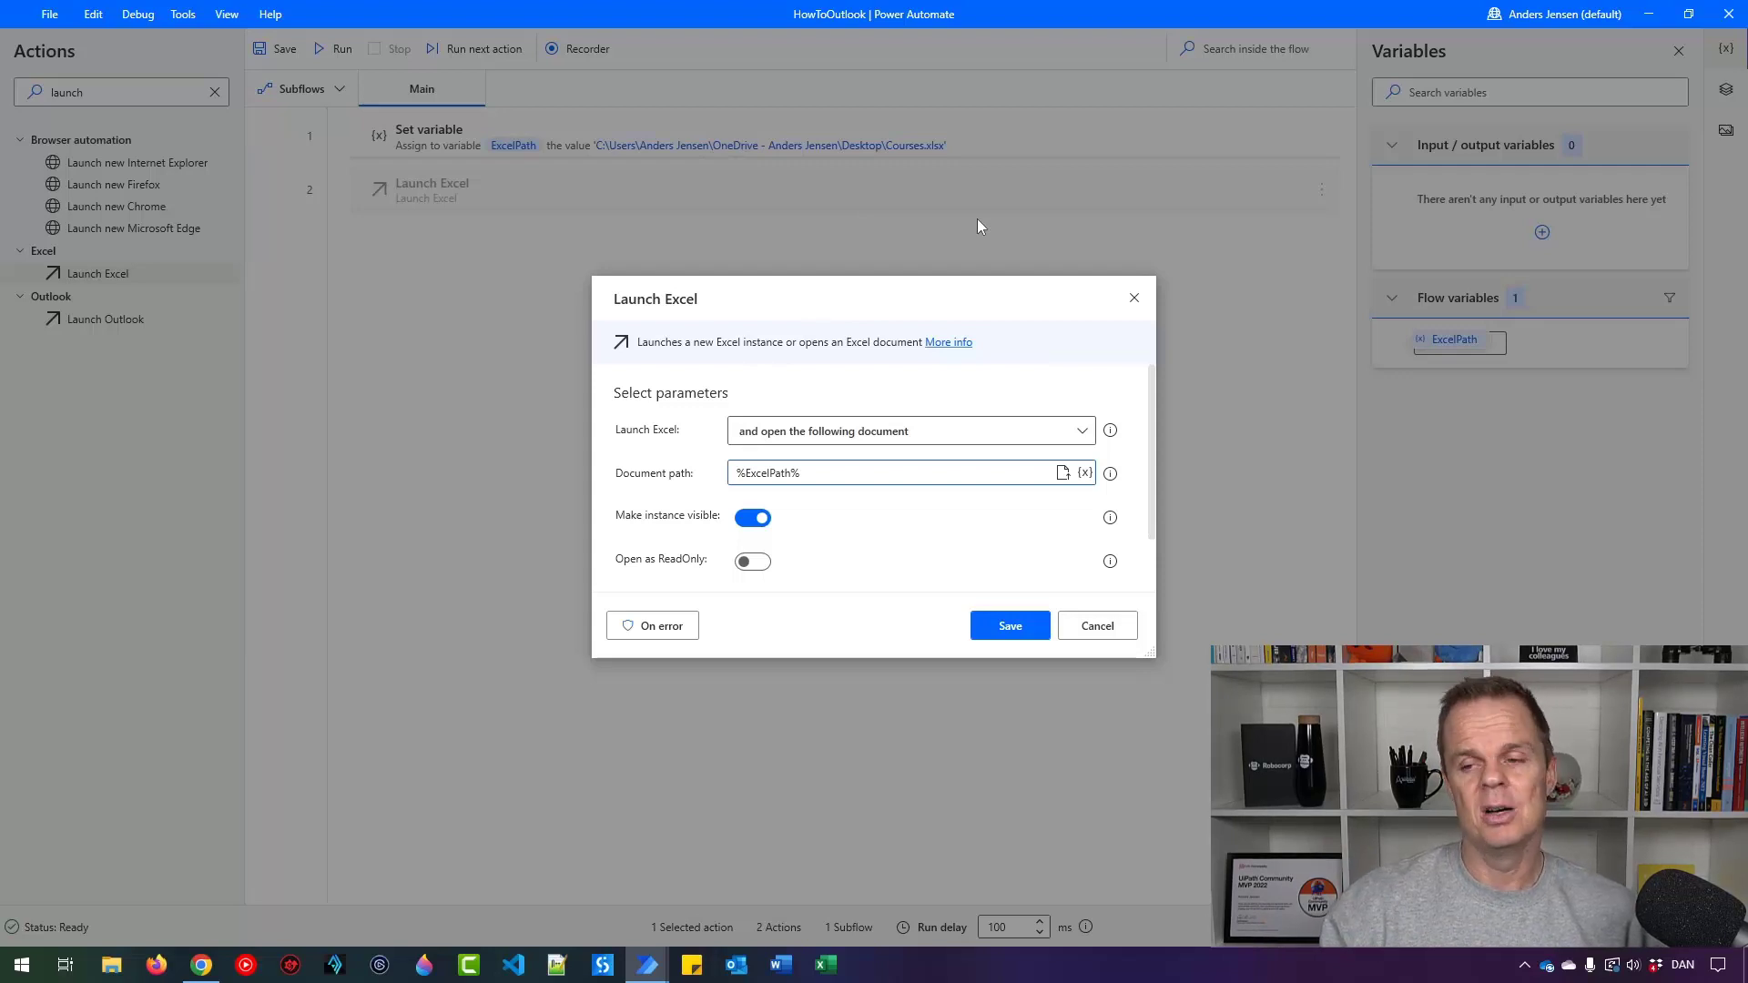
mouse_move(839, 557)
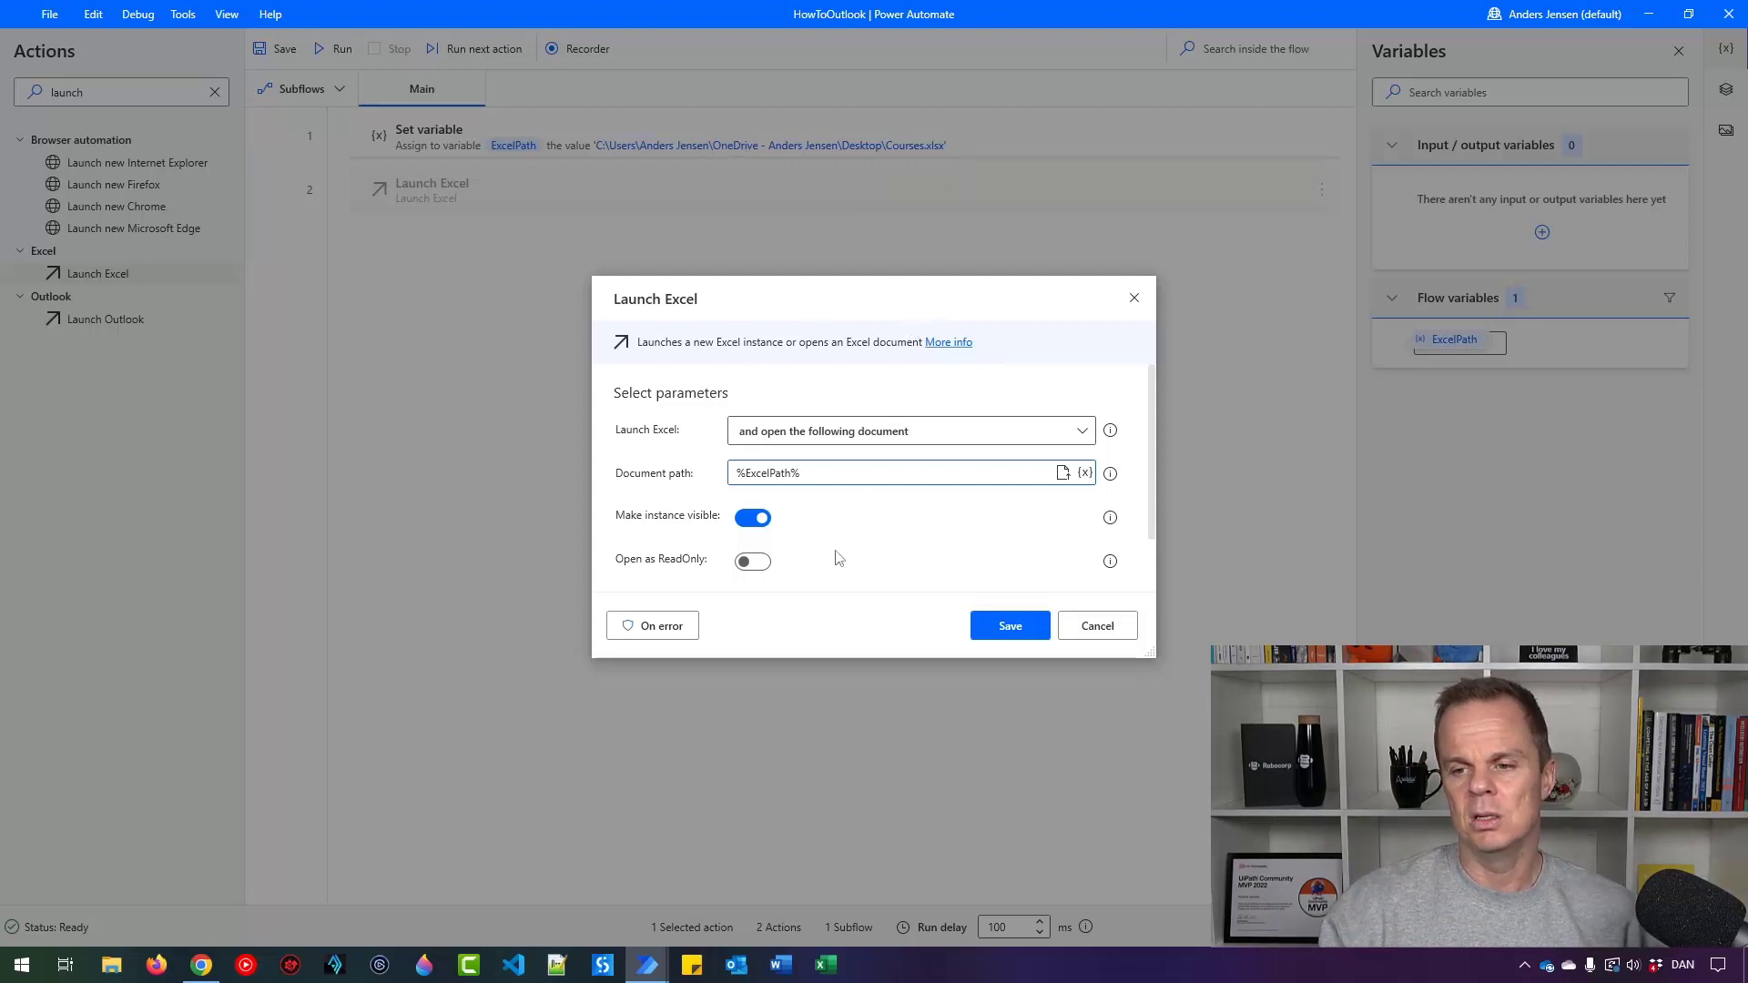
left_click(753, 517)
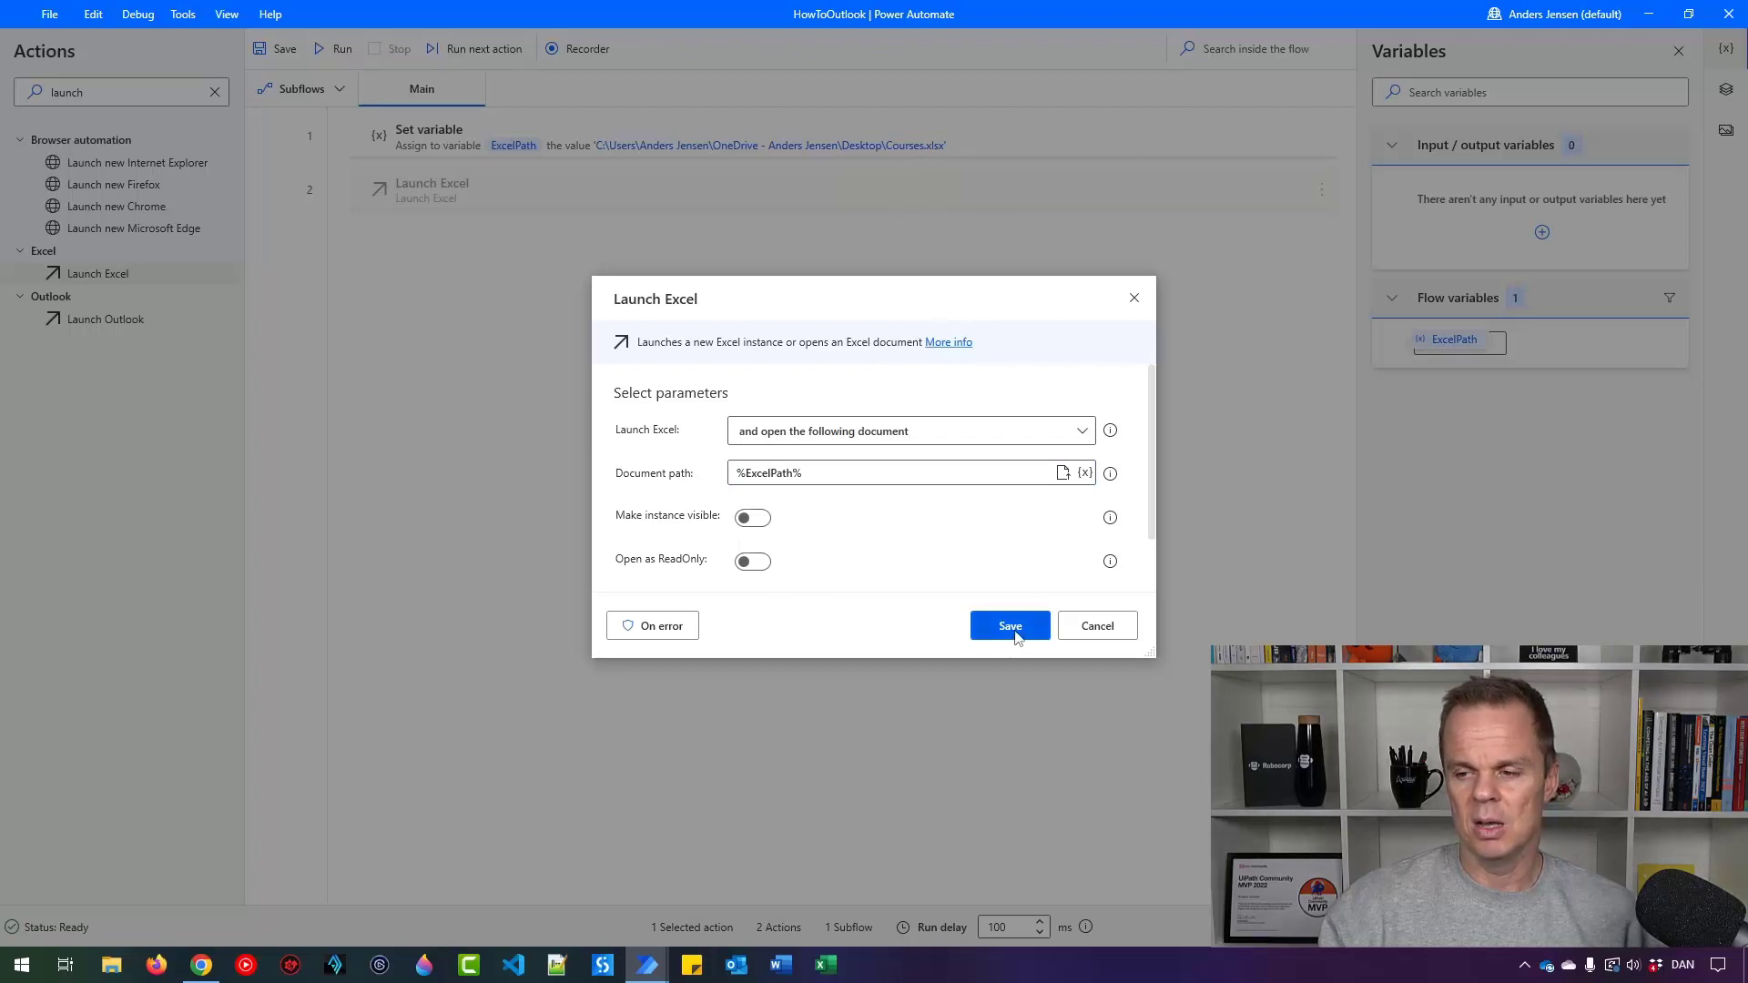
left_click(1008, 626)
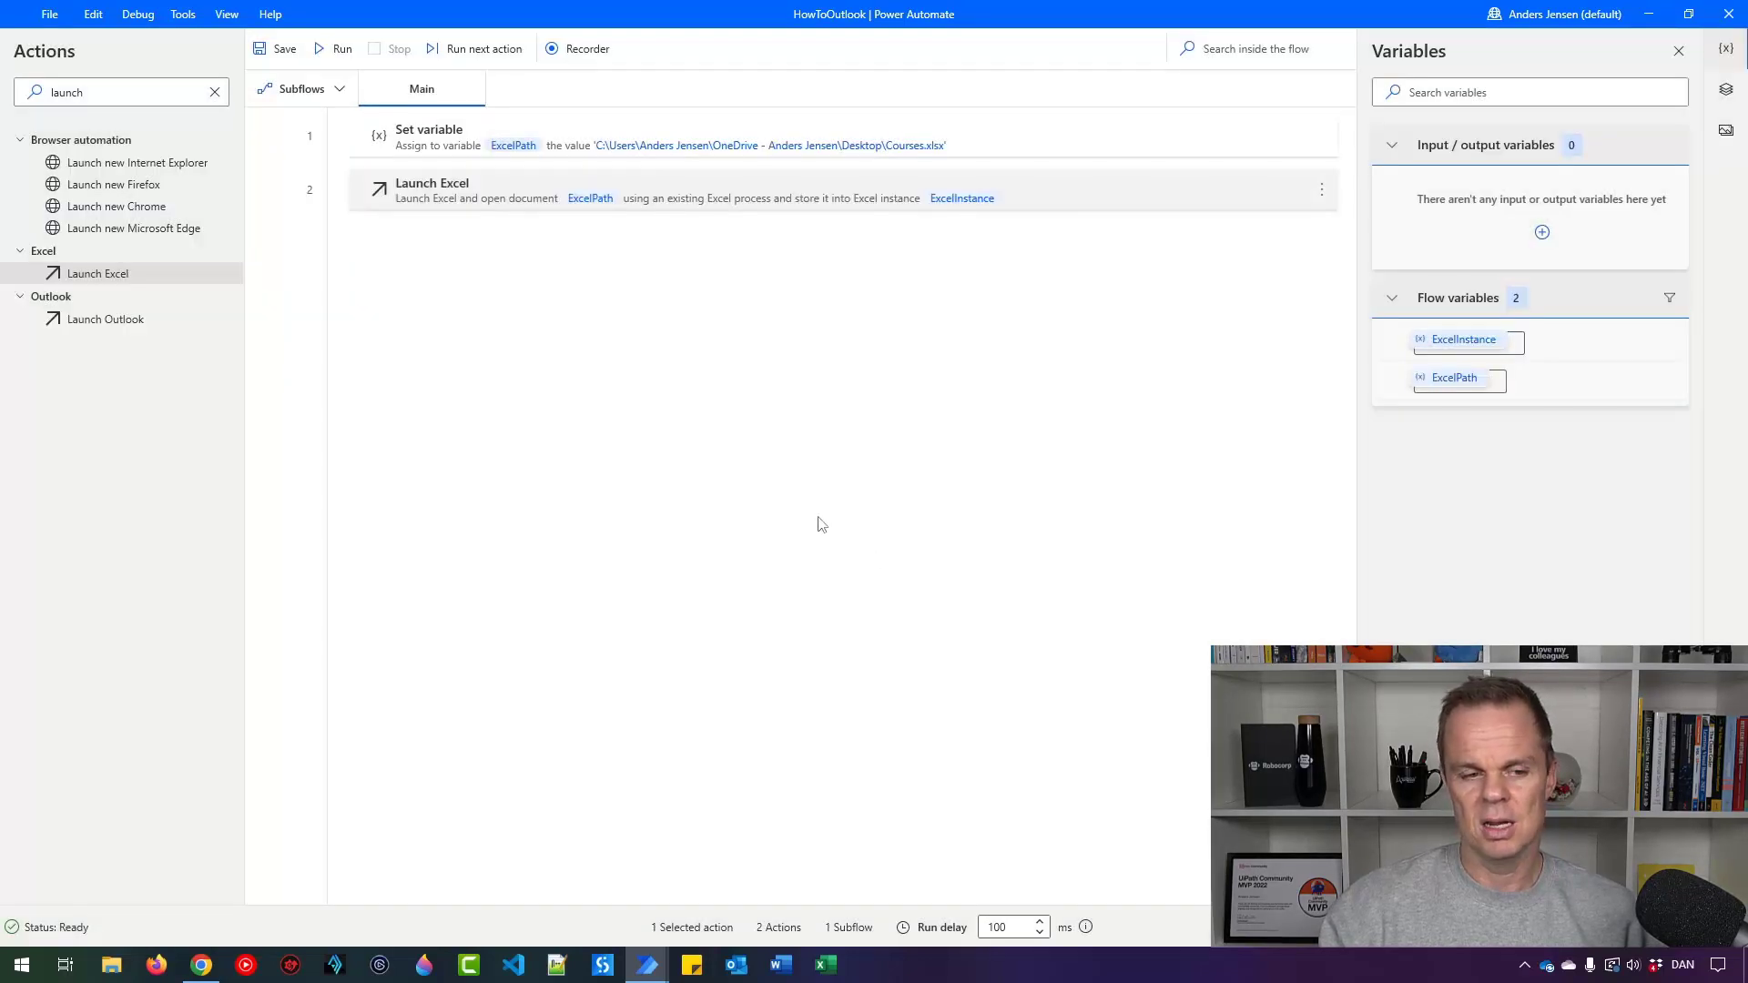
mouse_move(421, 293)
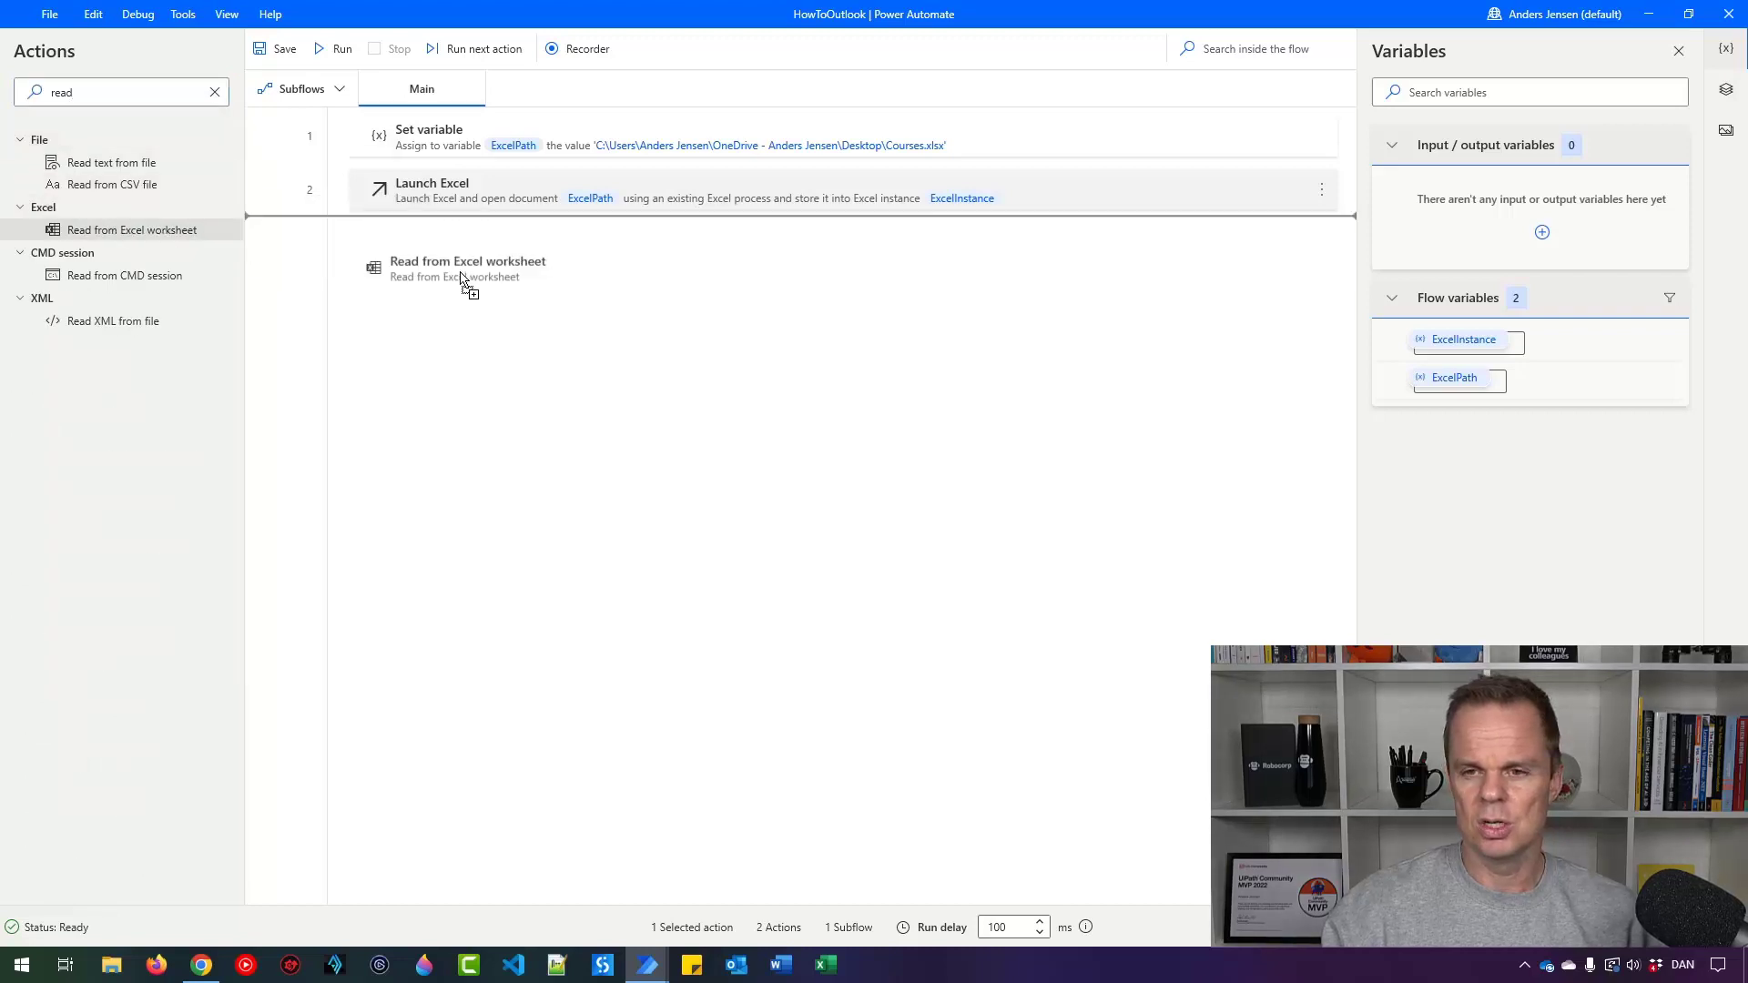
Add Read from Excel worksheet retrieving all available values, first line as column names
double_click(467, 268)
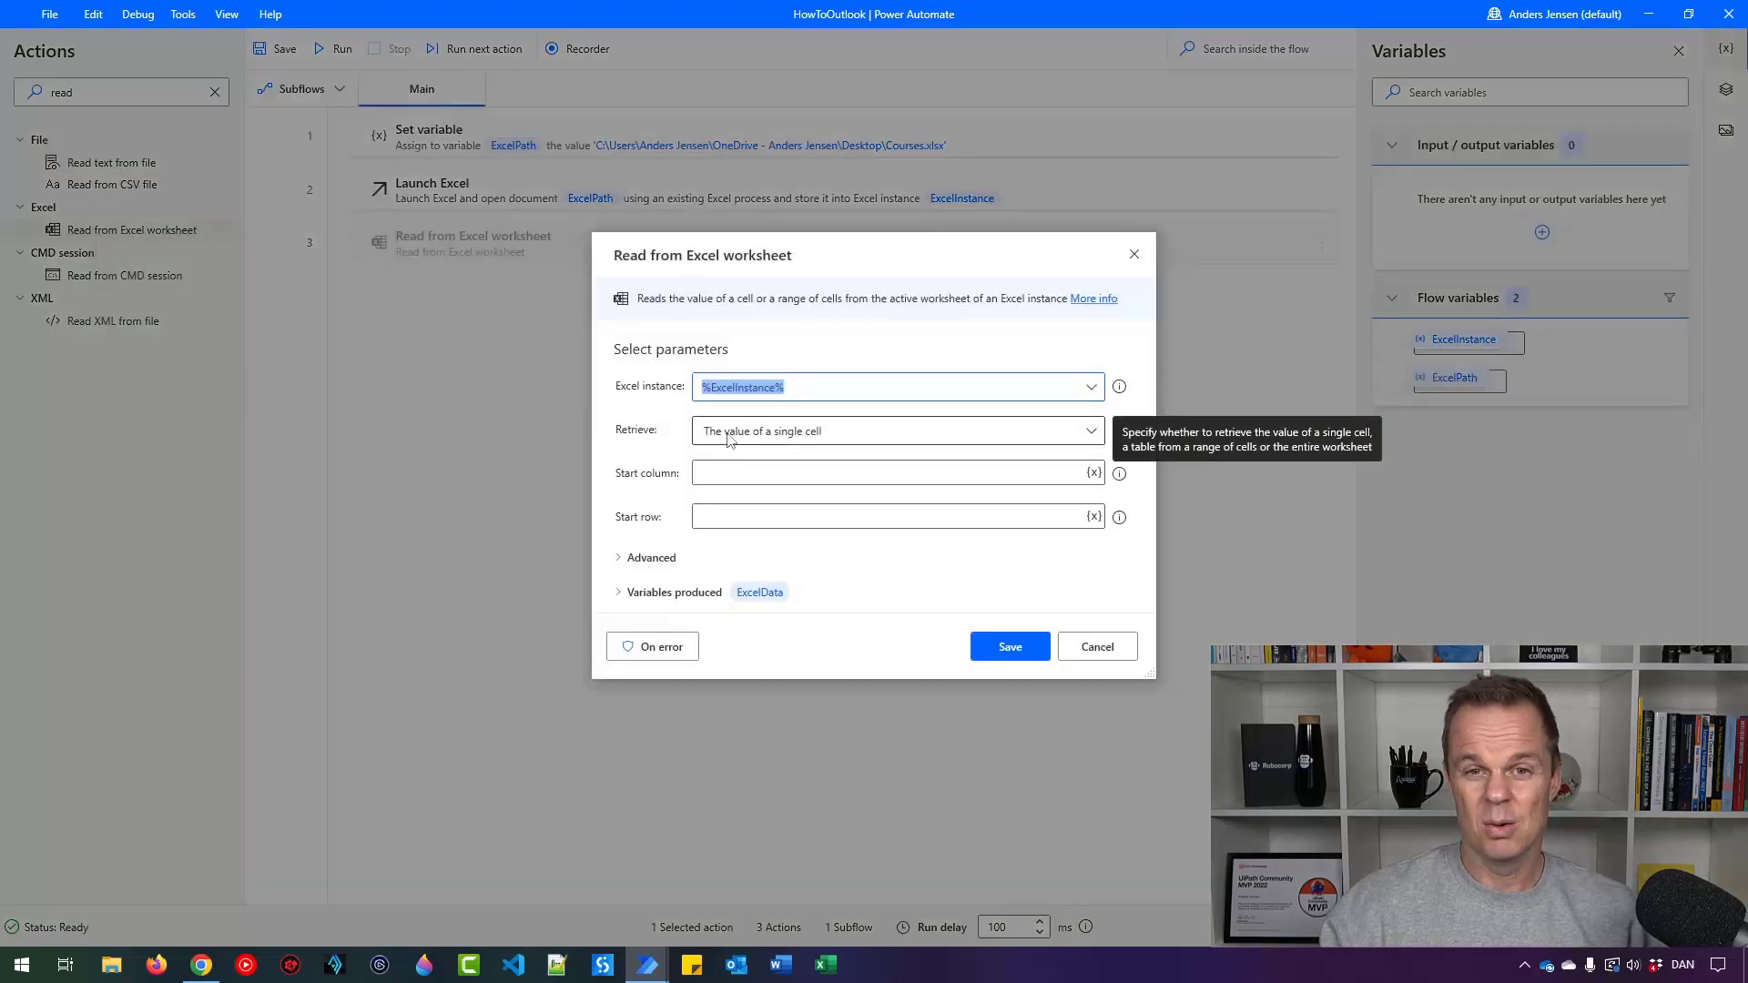
left_click(896, 431)
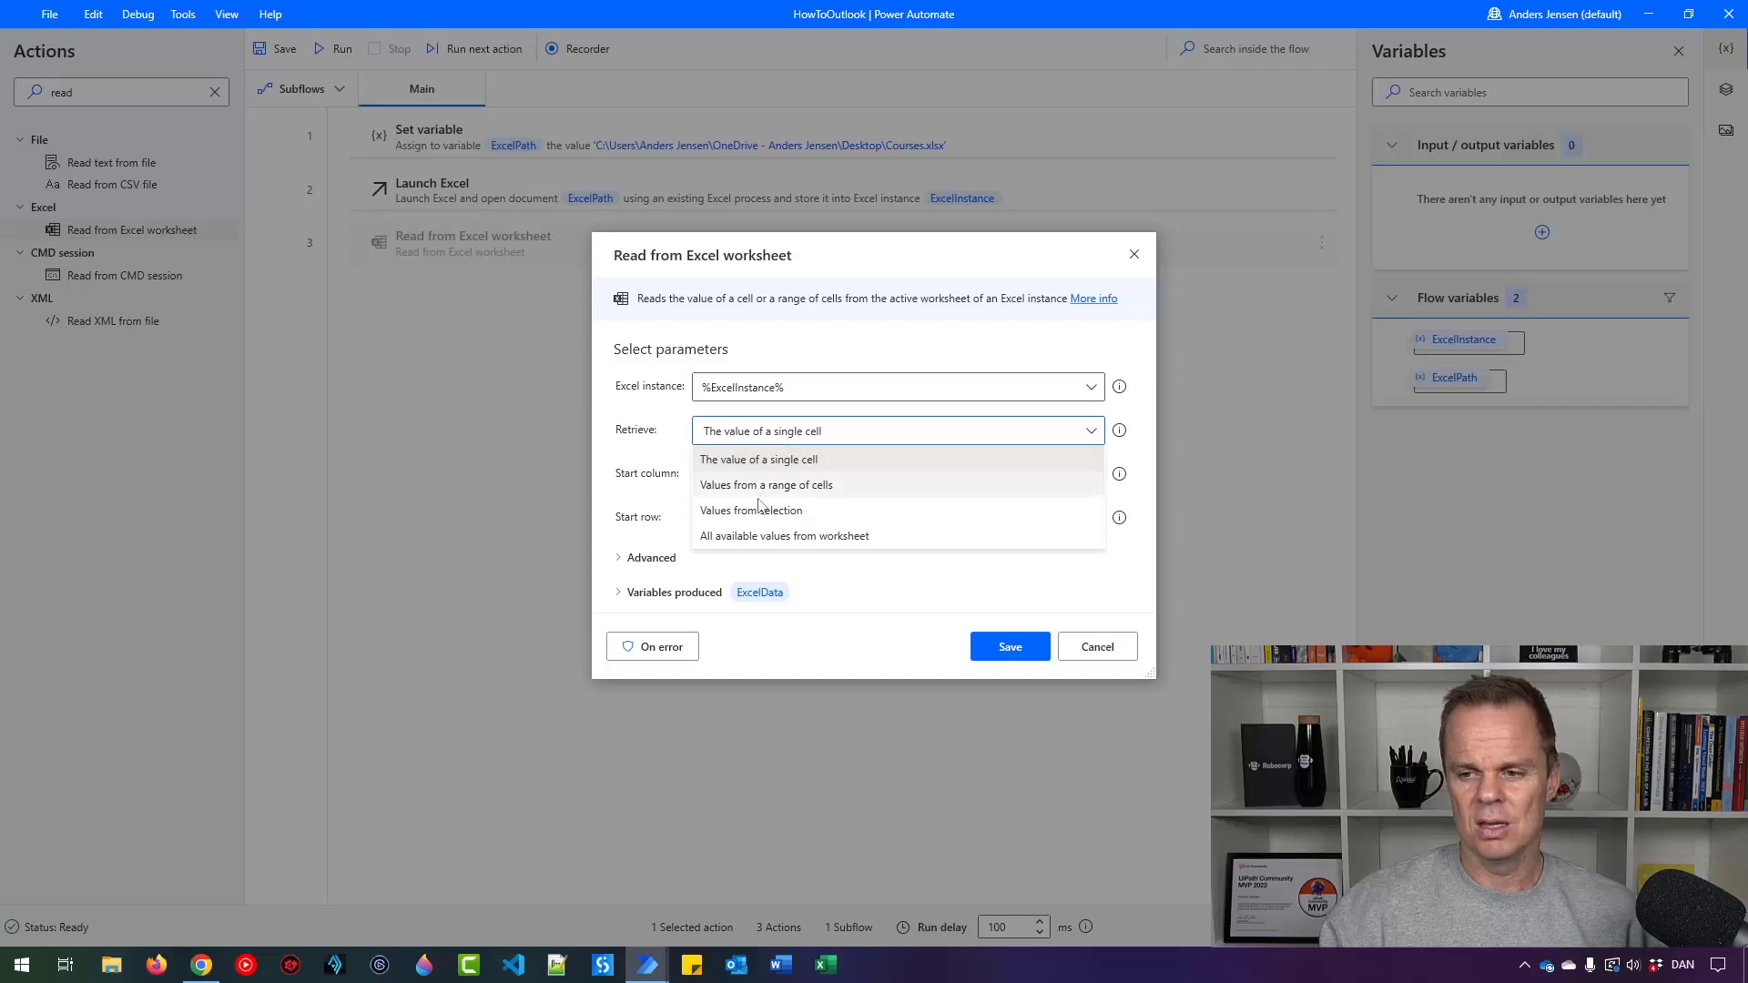
left_click(783, 535)
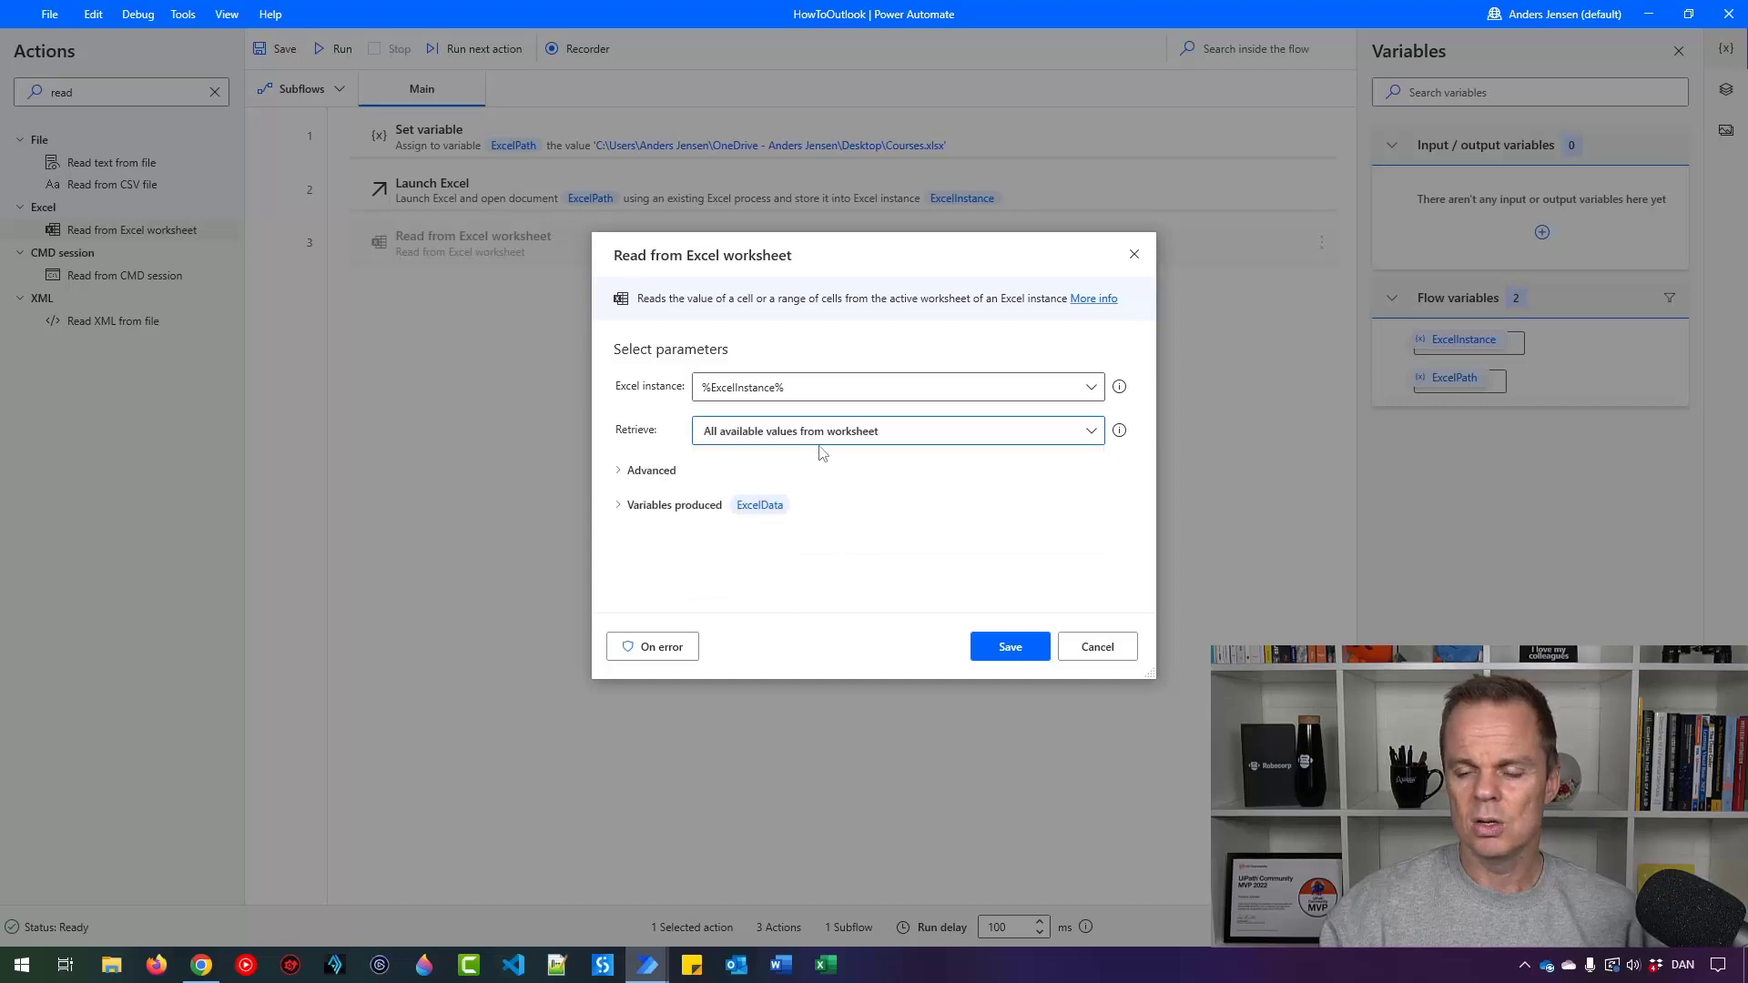
left_click(651, 469)
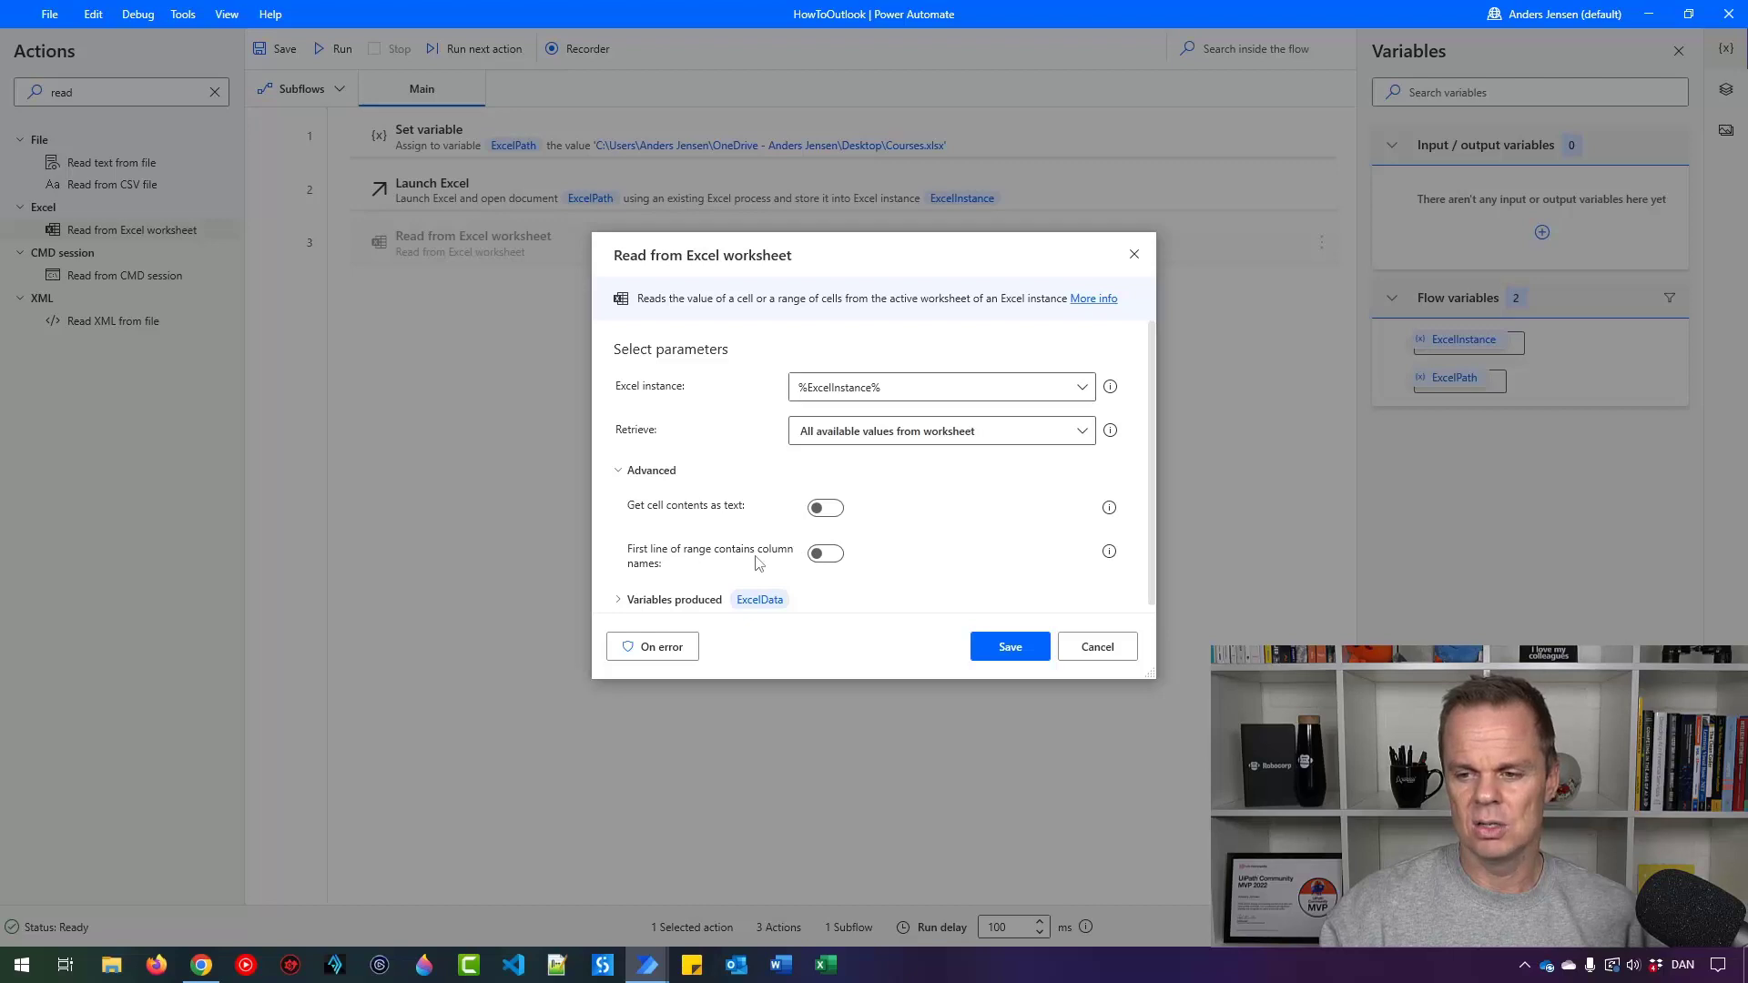
left_click(824, 554)
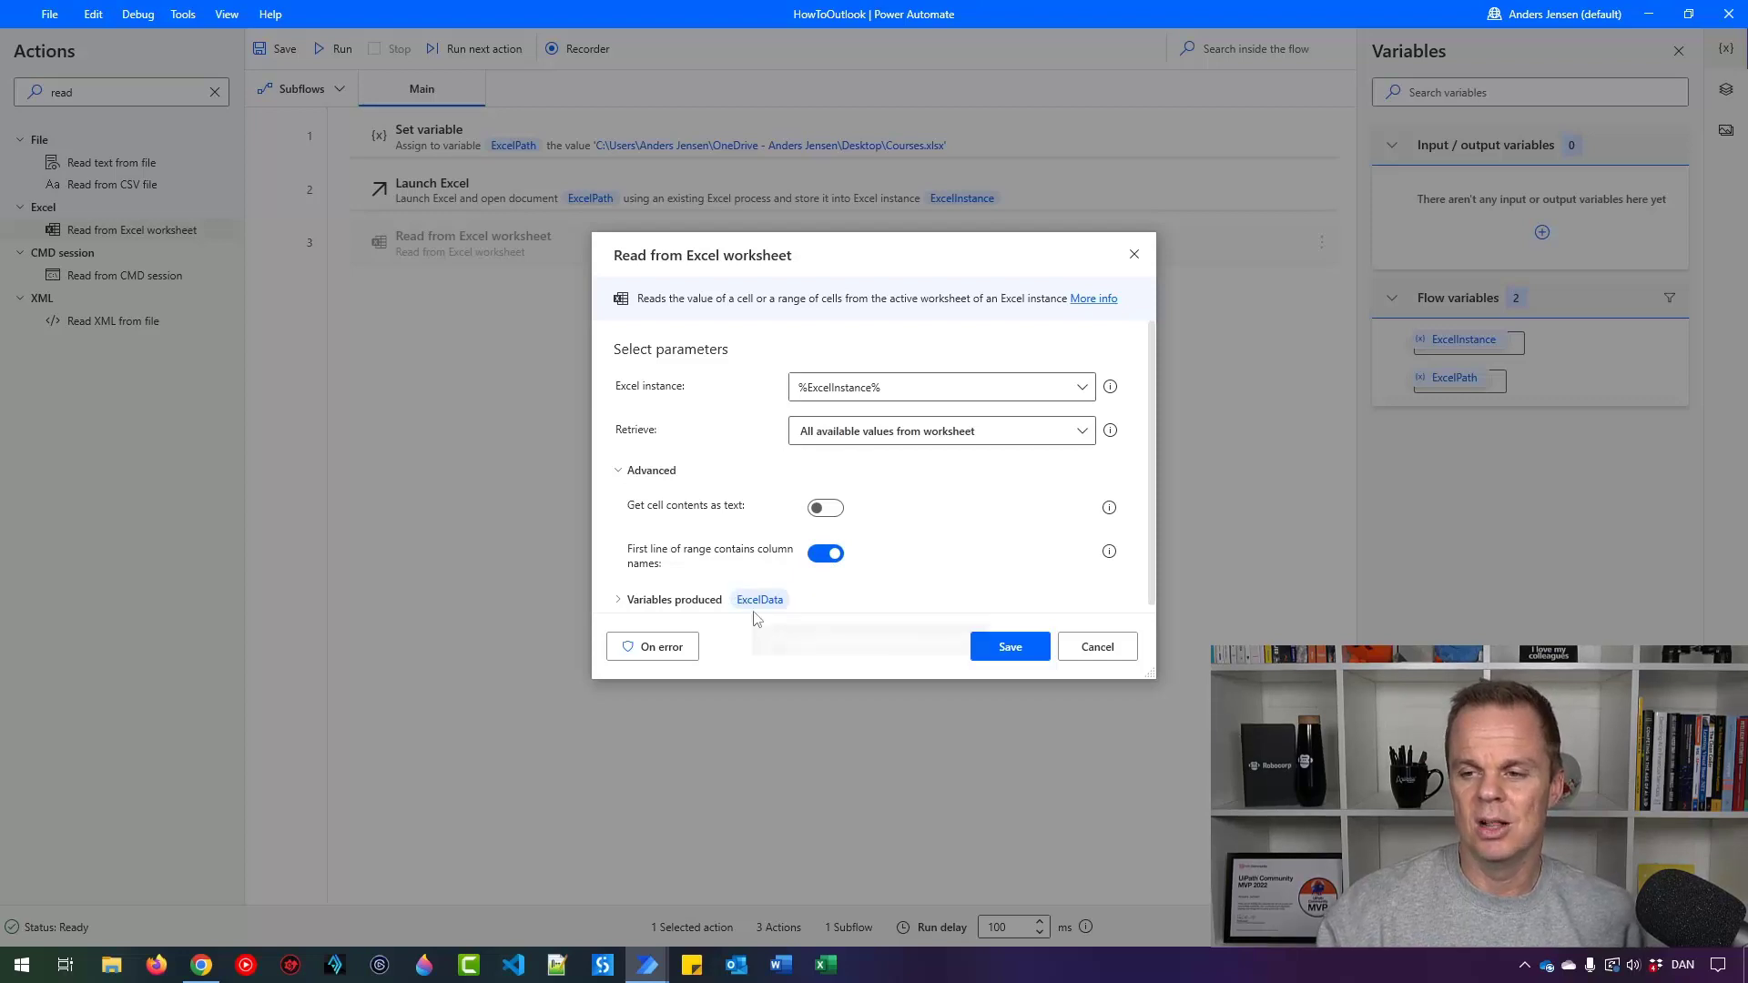
left_click(1007, 647)
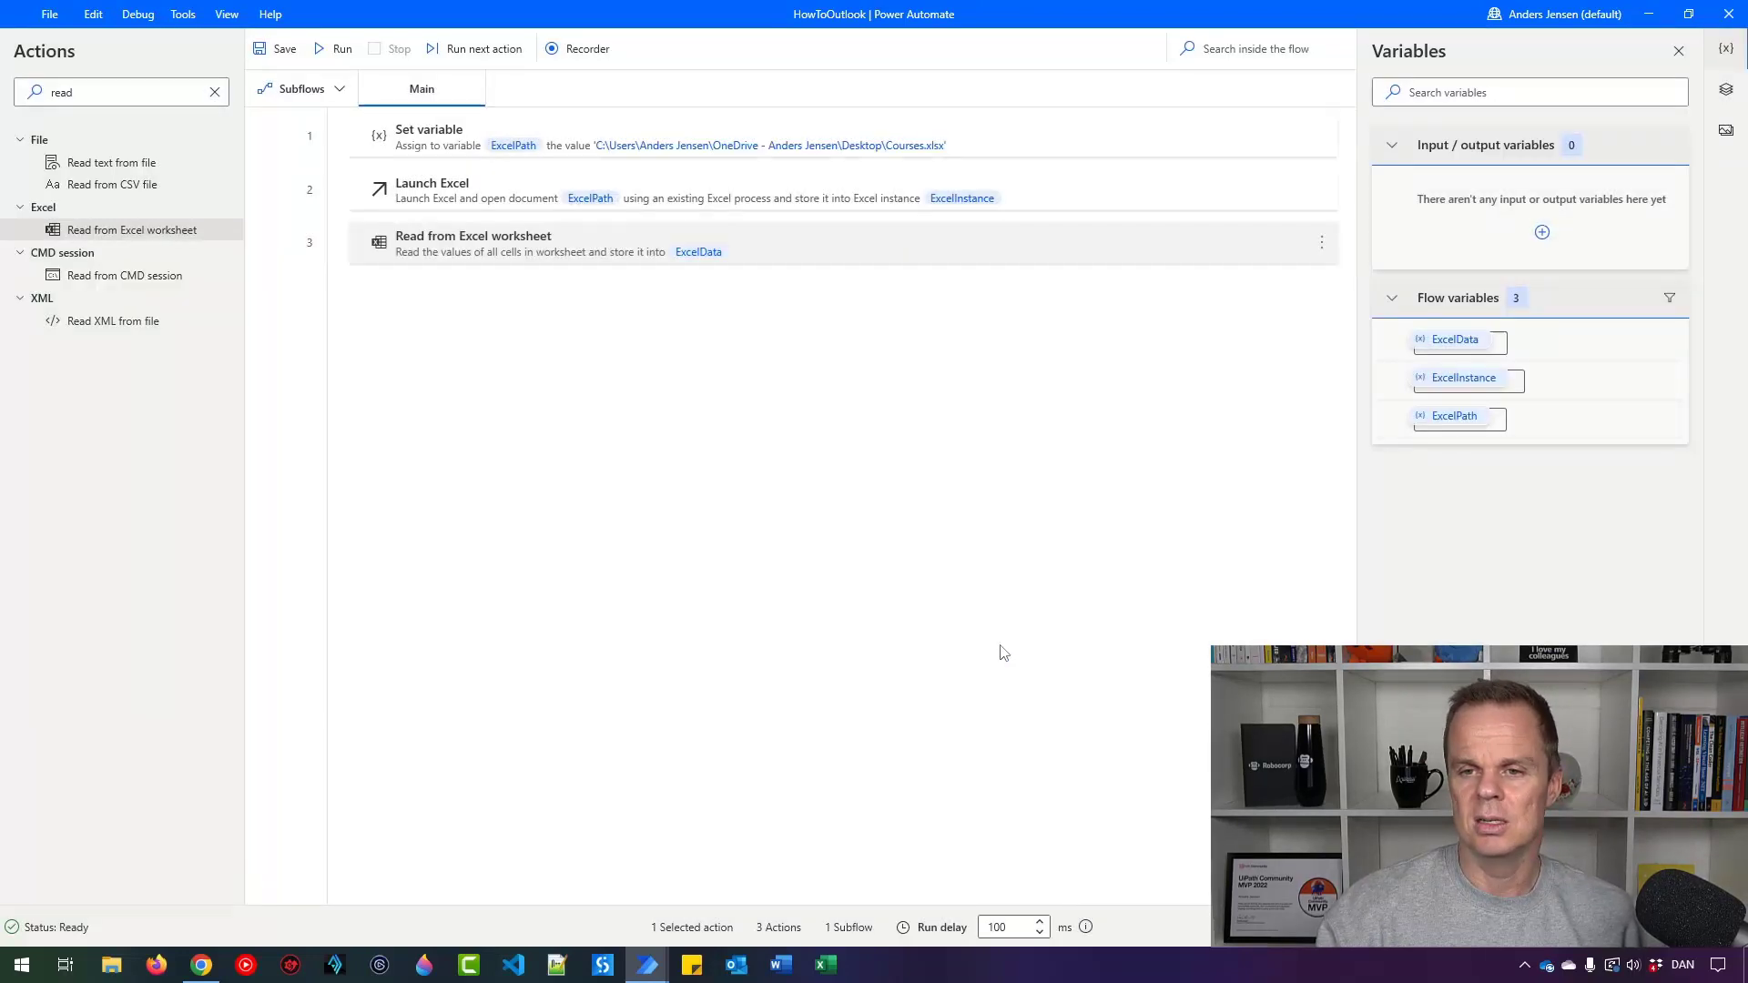
Add a Close Excel step that does not save the document
left_click(214, 91)
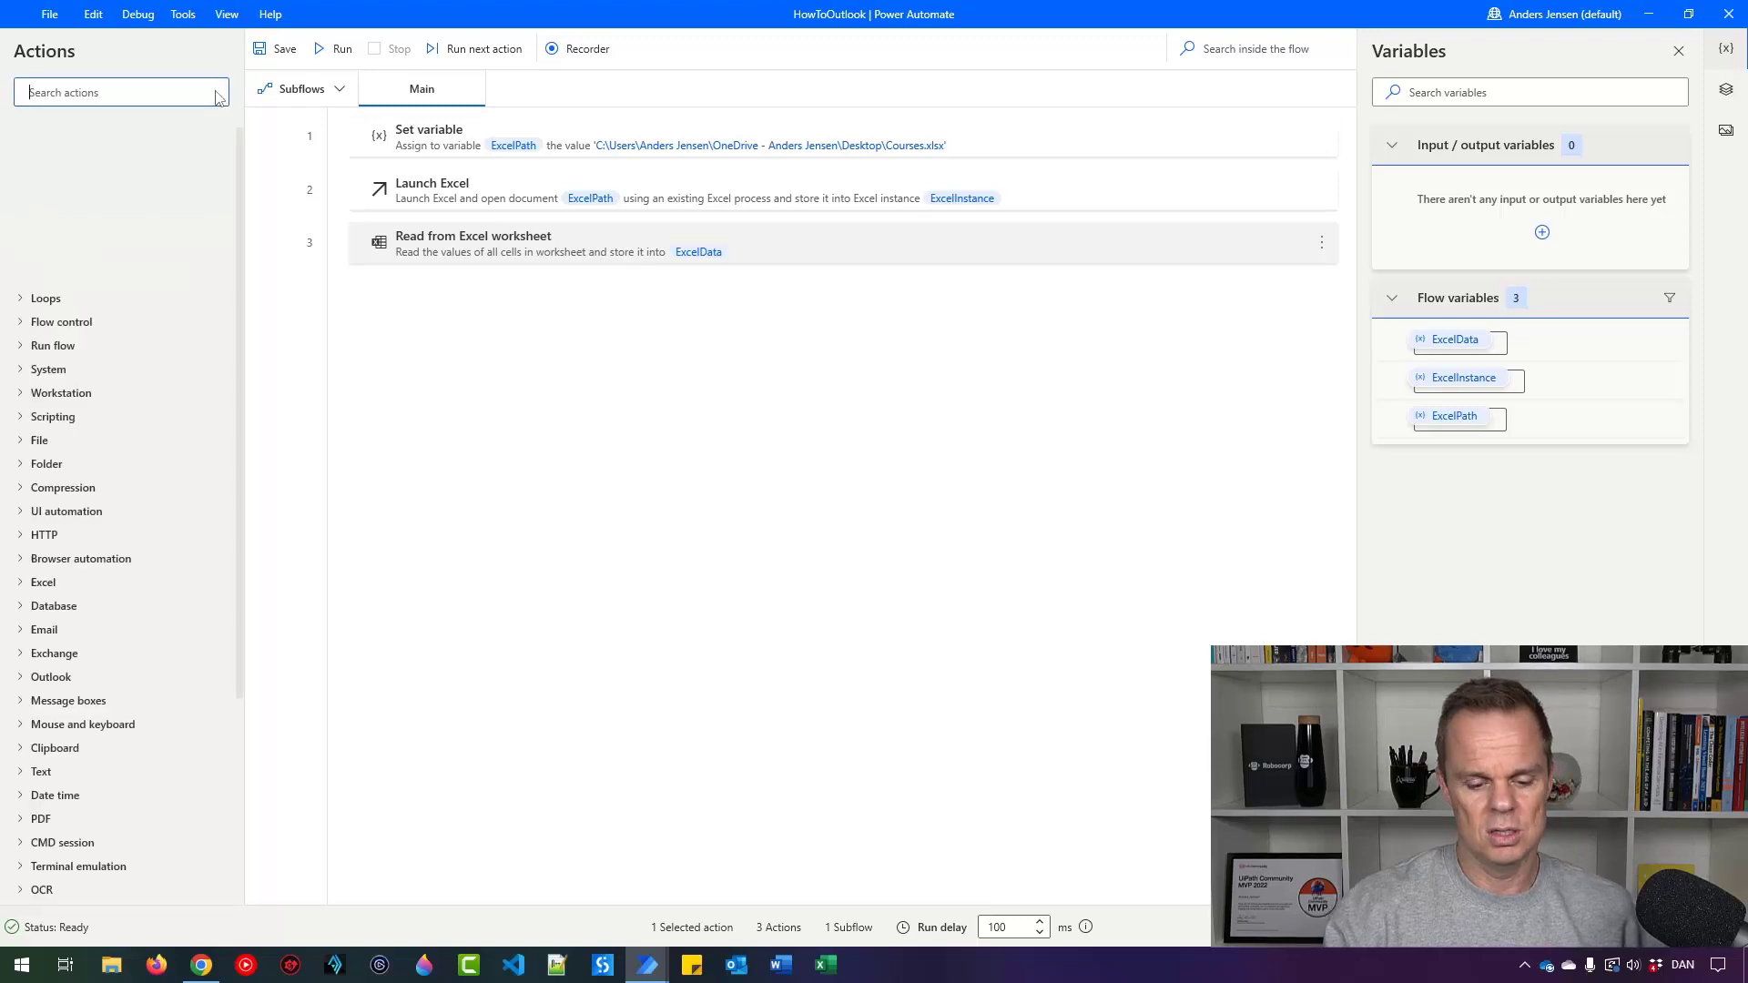
type("close")
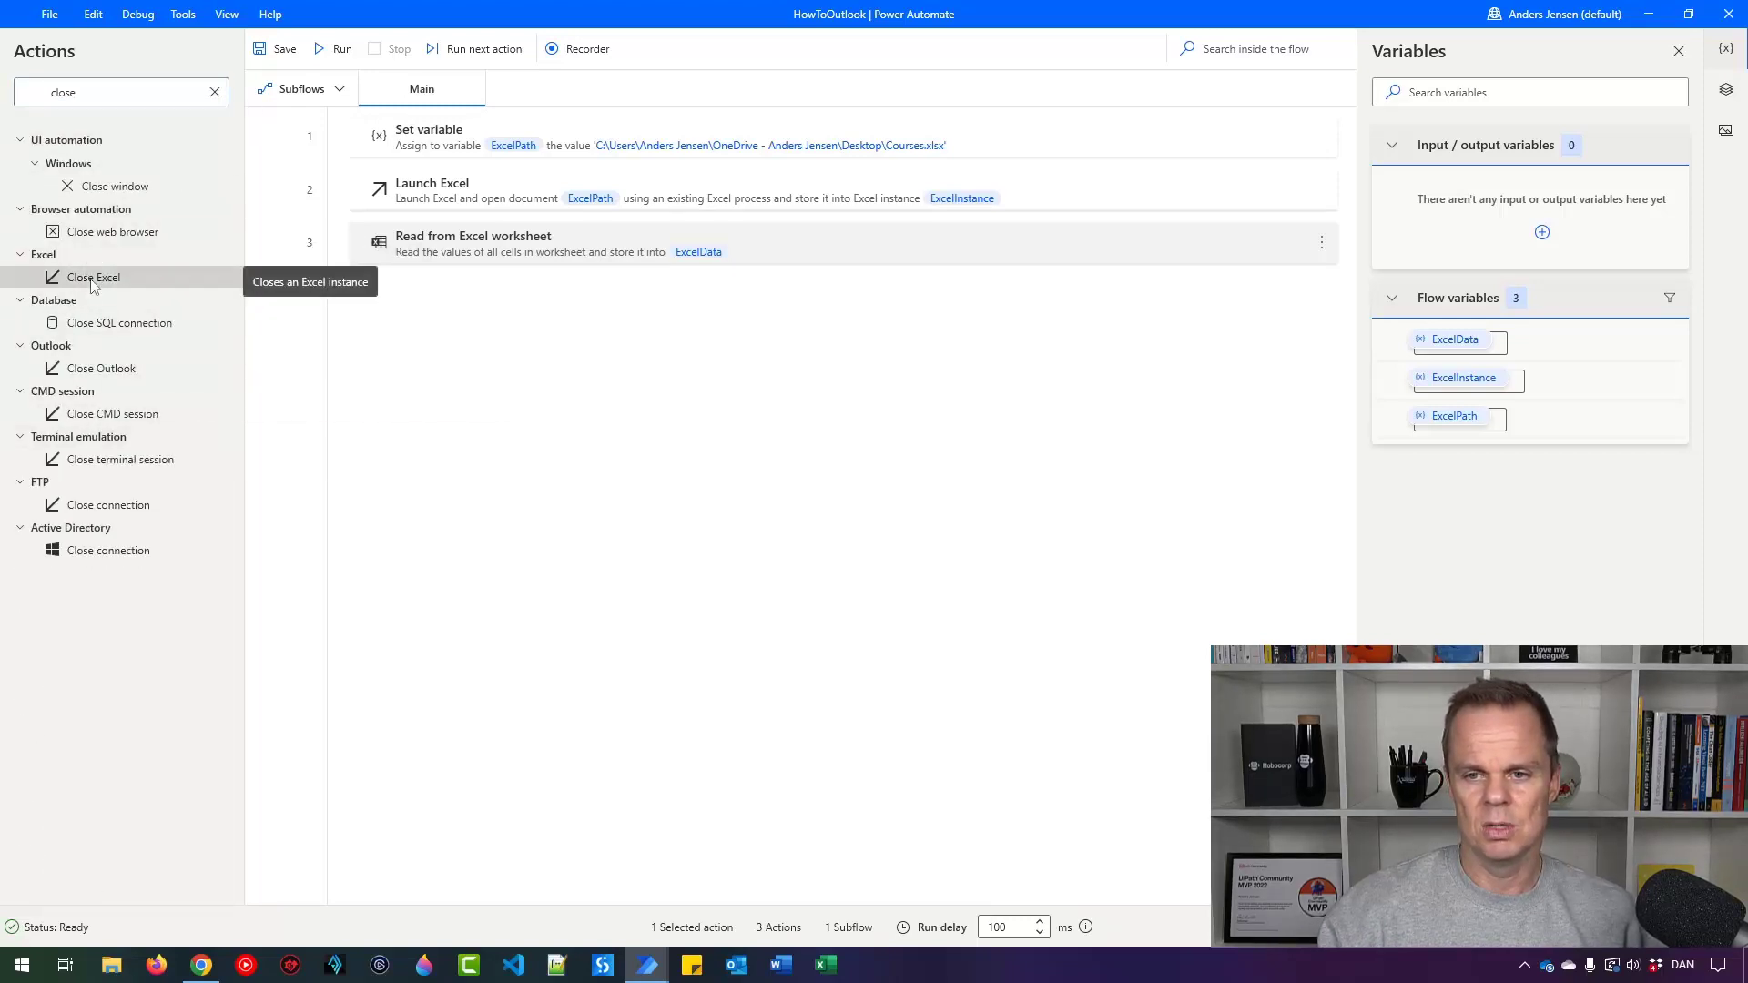
double_click(93, 277)
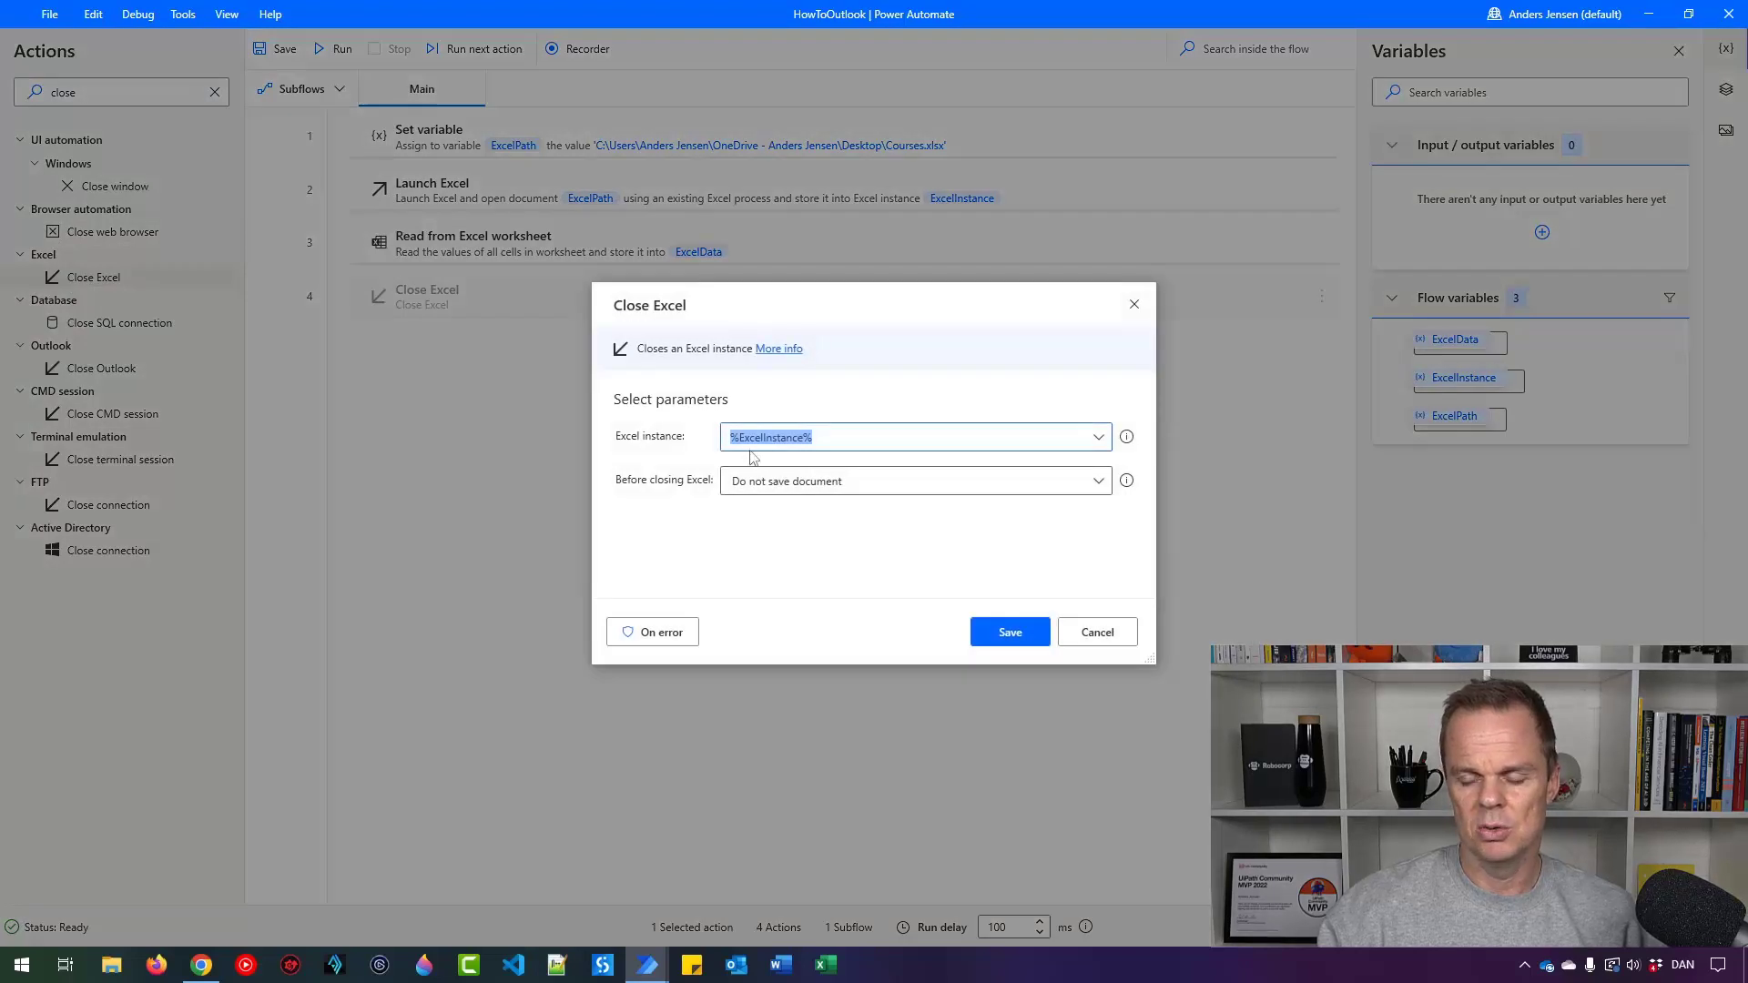
left_click(1007, 631)
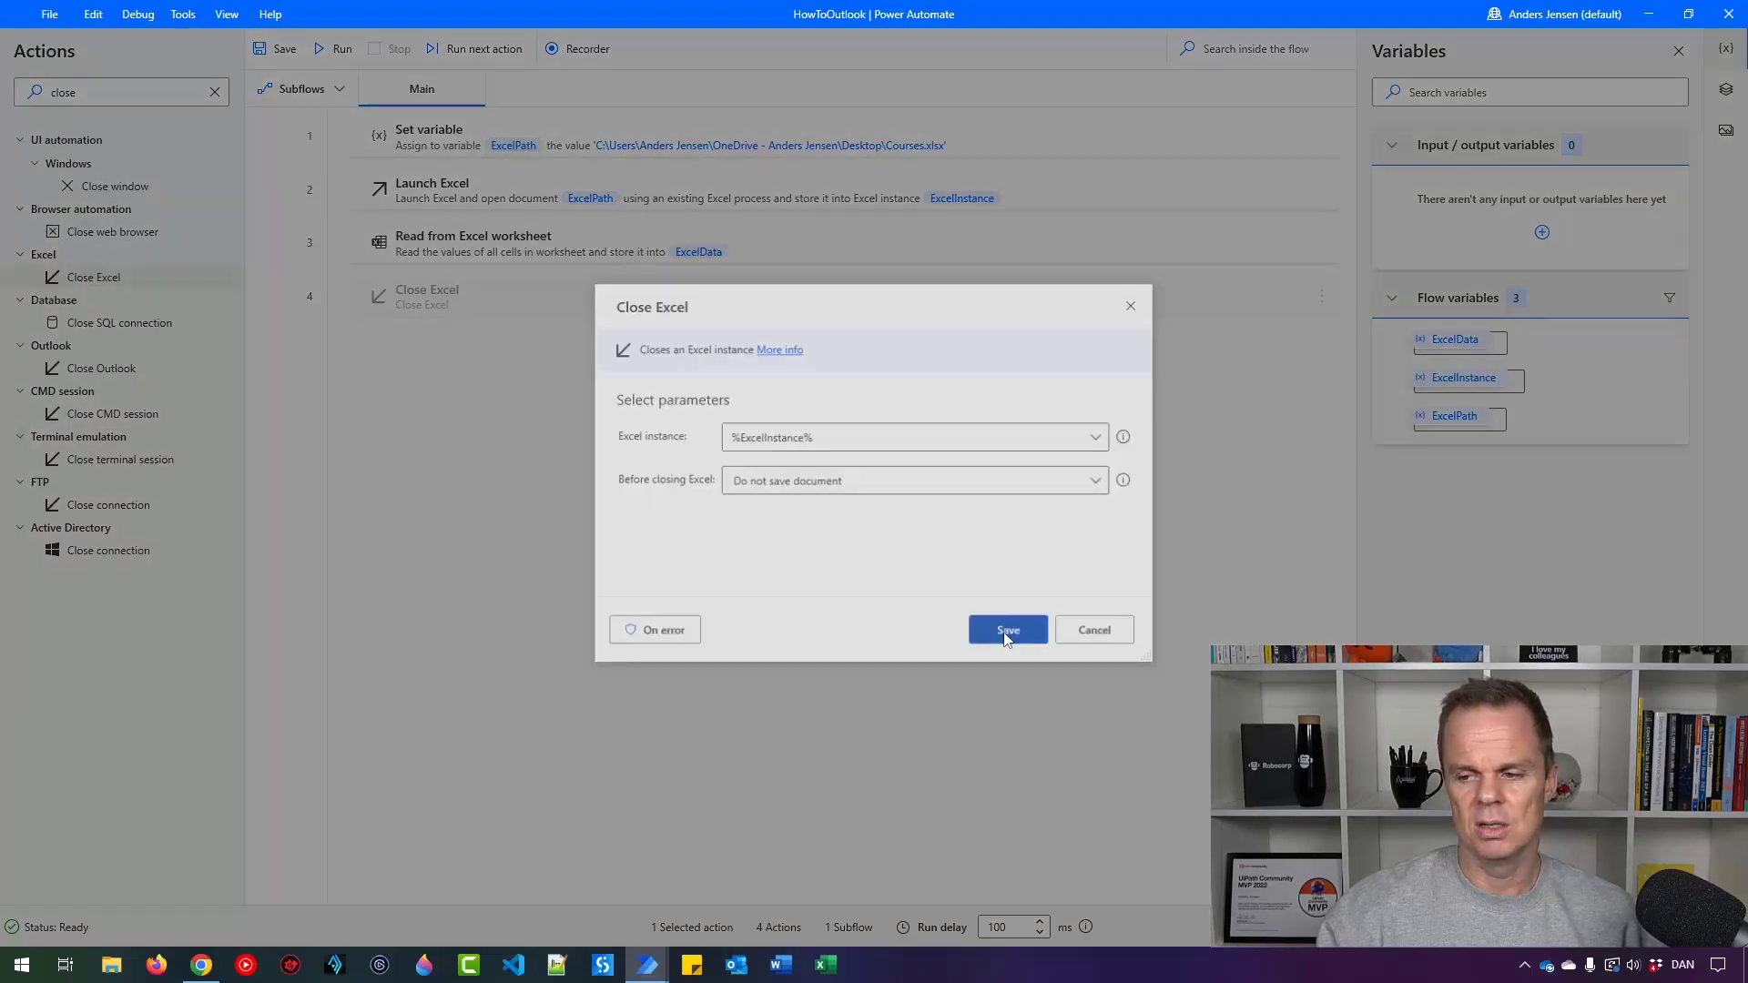
left_click(1007, 630)
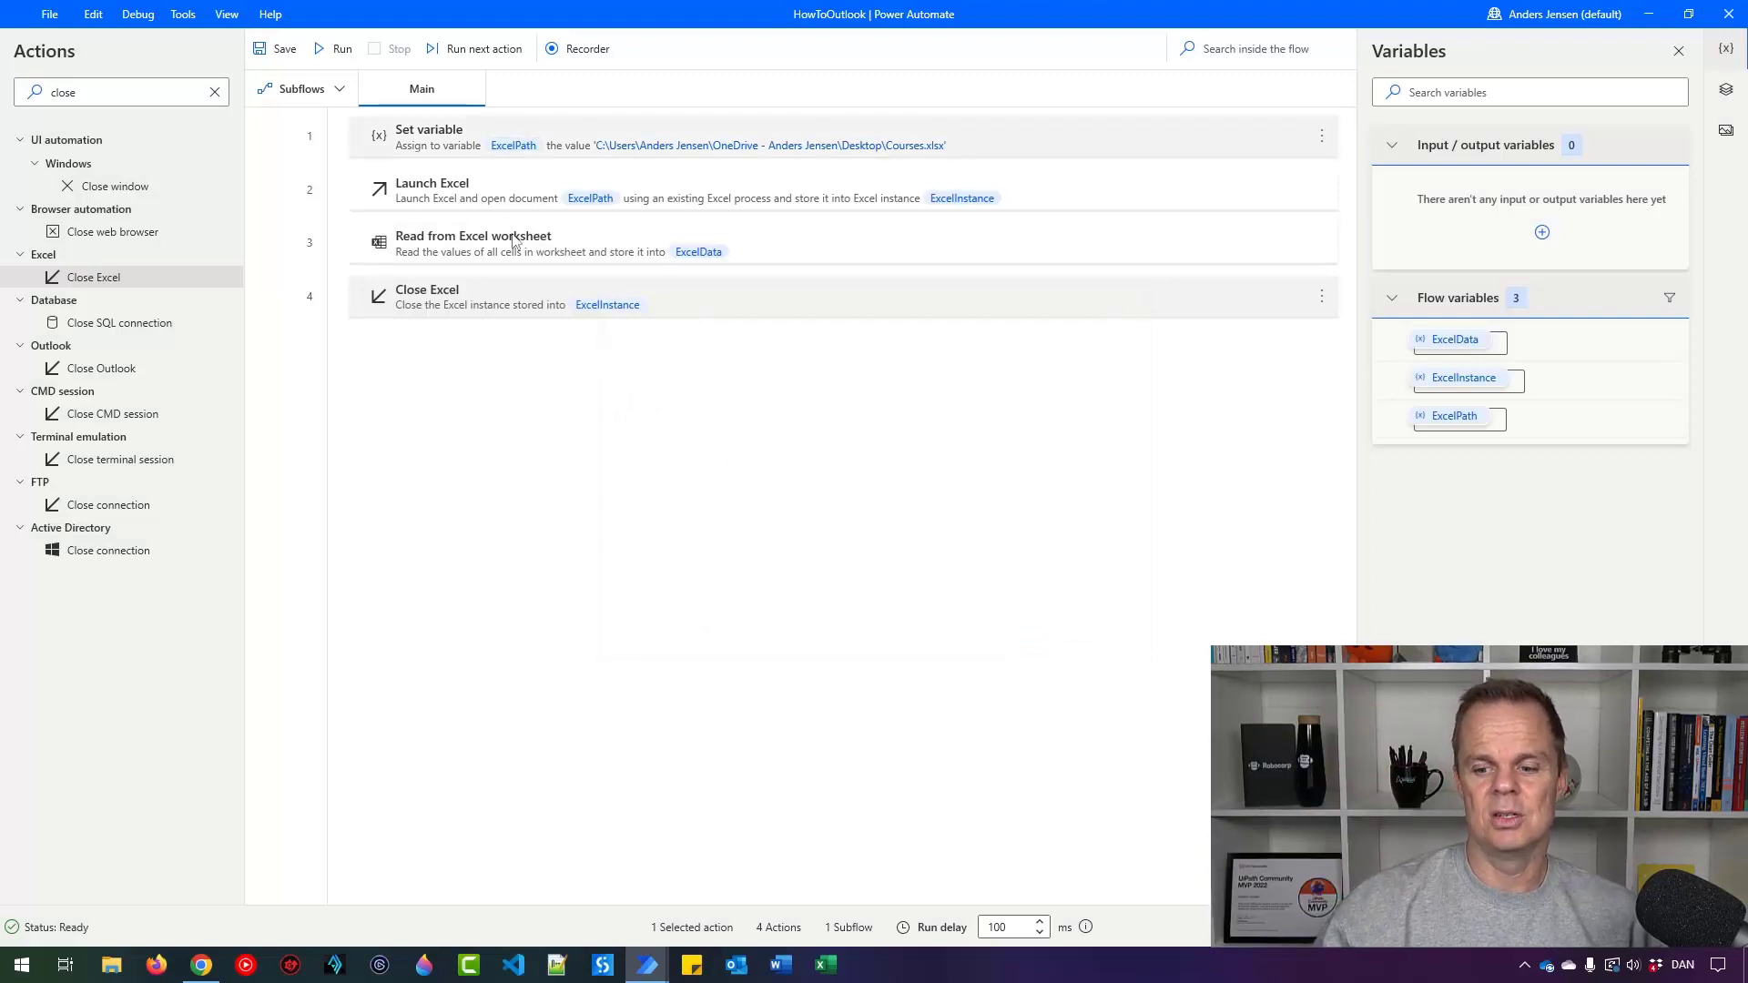
Run the flow and check that ExcelData holds four rows and four columns
left_click(335, 48)
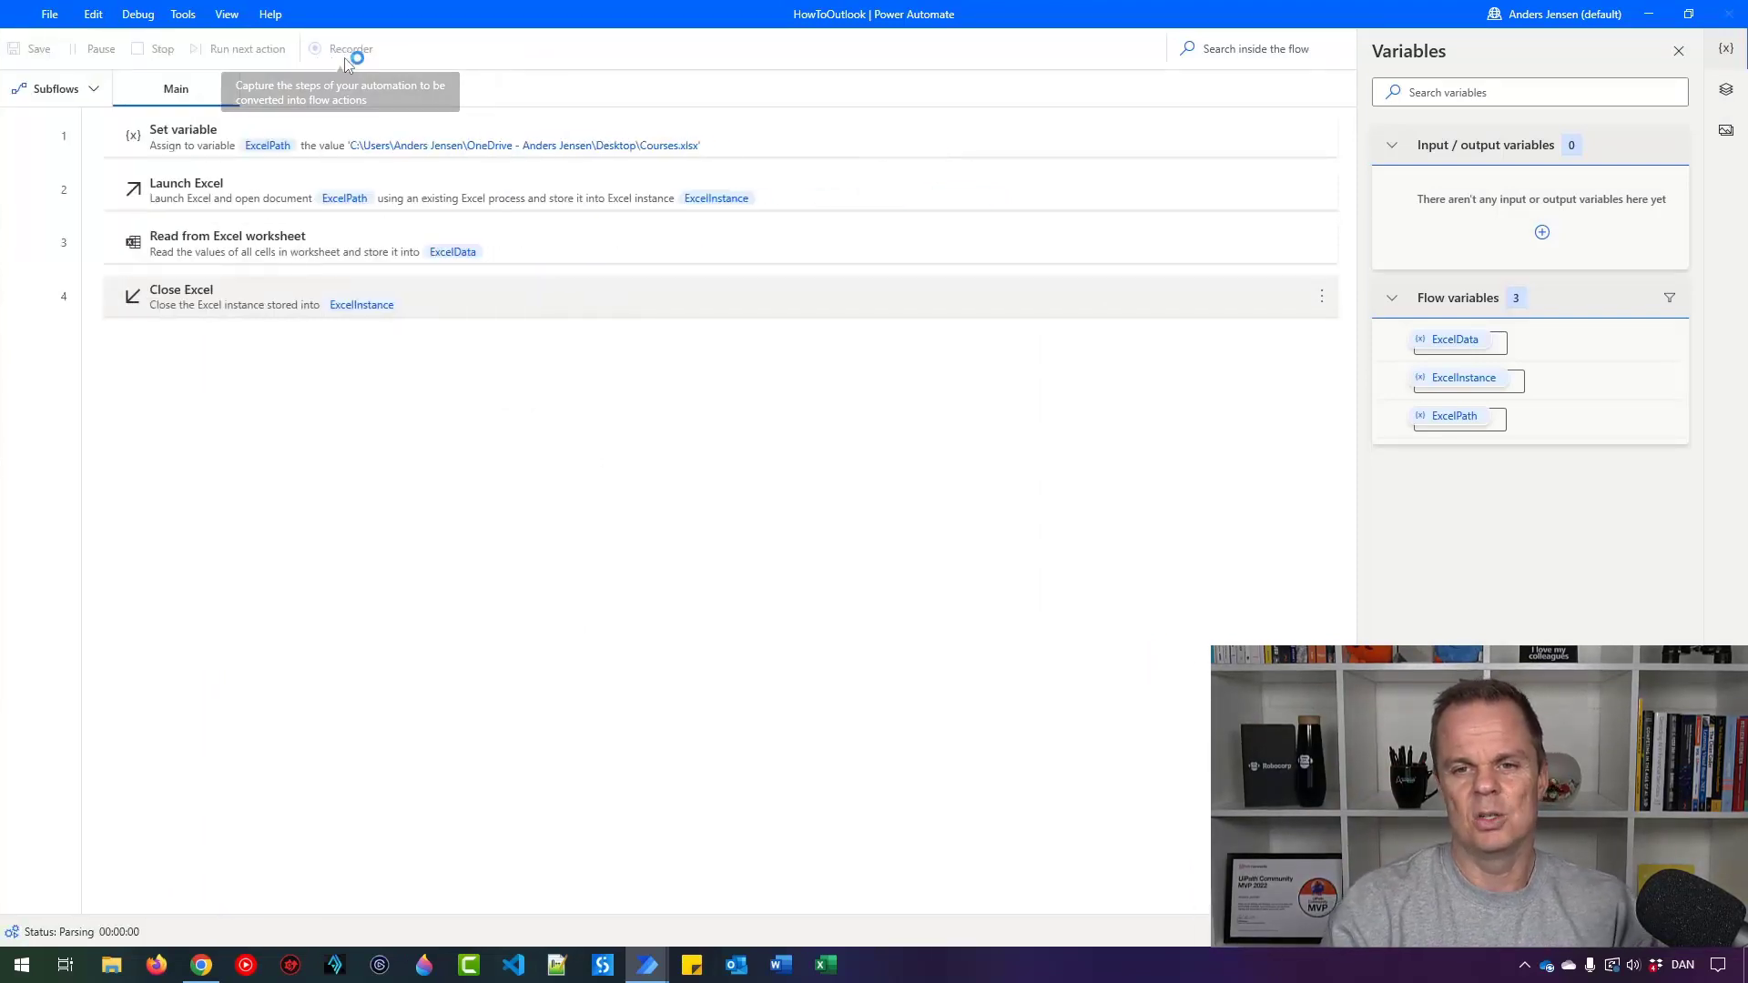
left_click(30, 48)
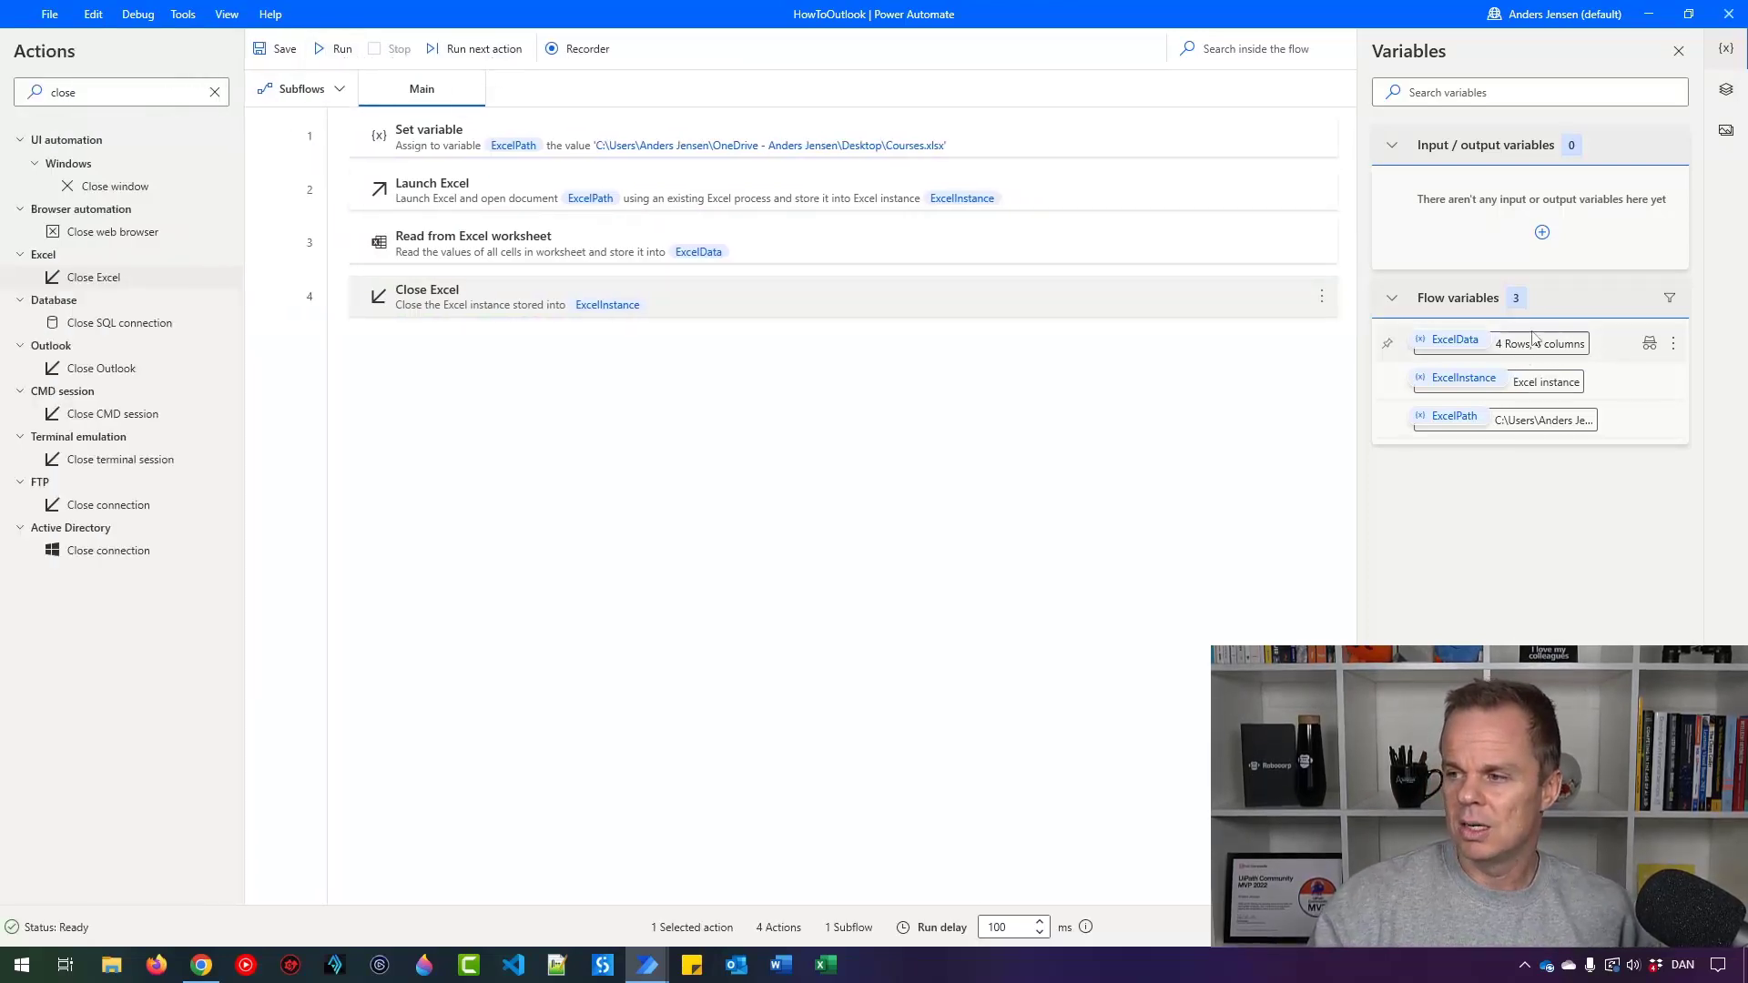
left_click(1453, 339)
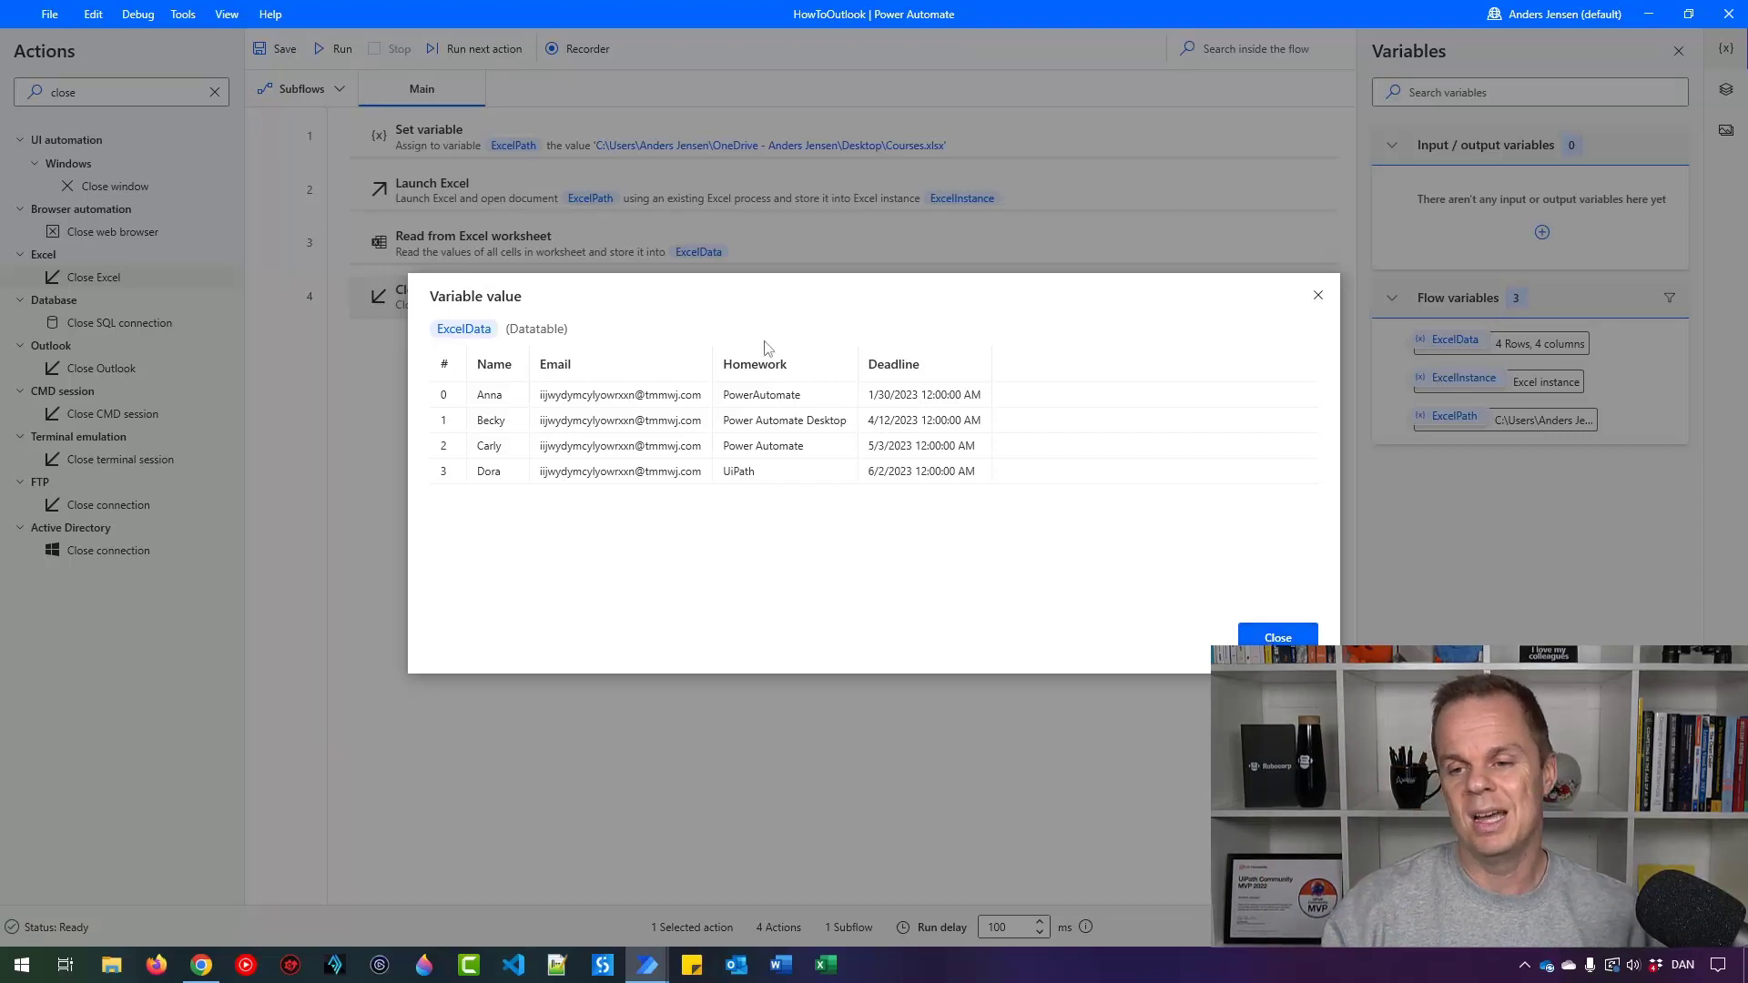
left_click(1278, 636)
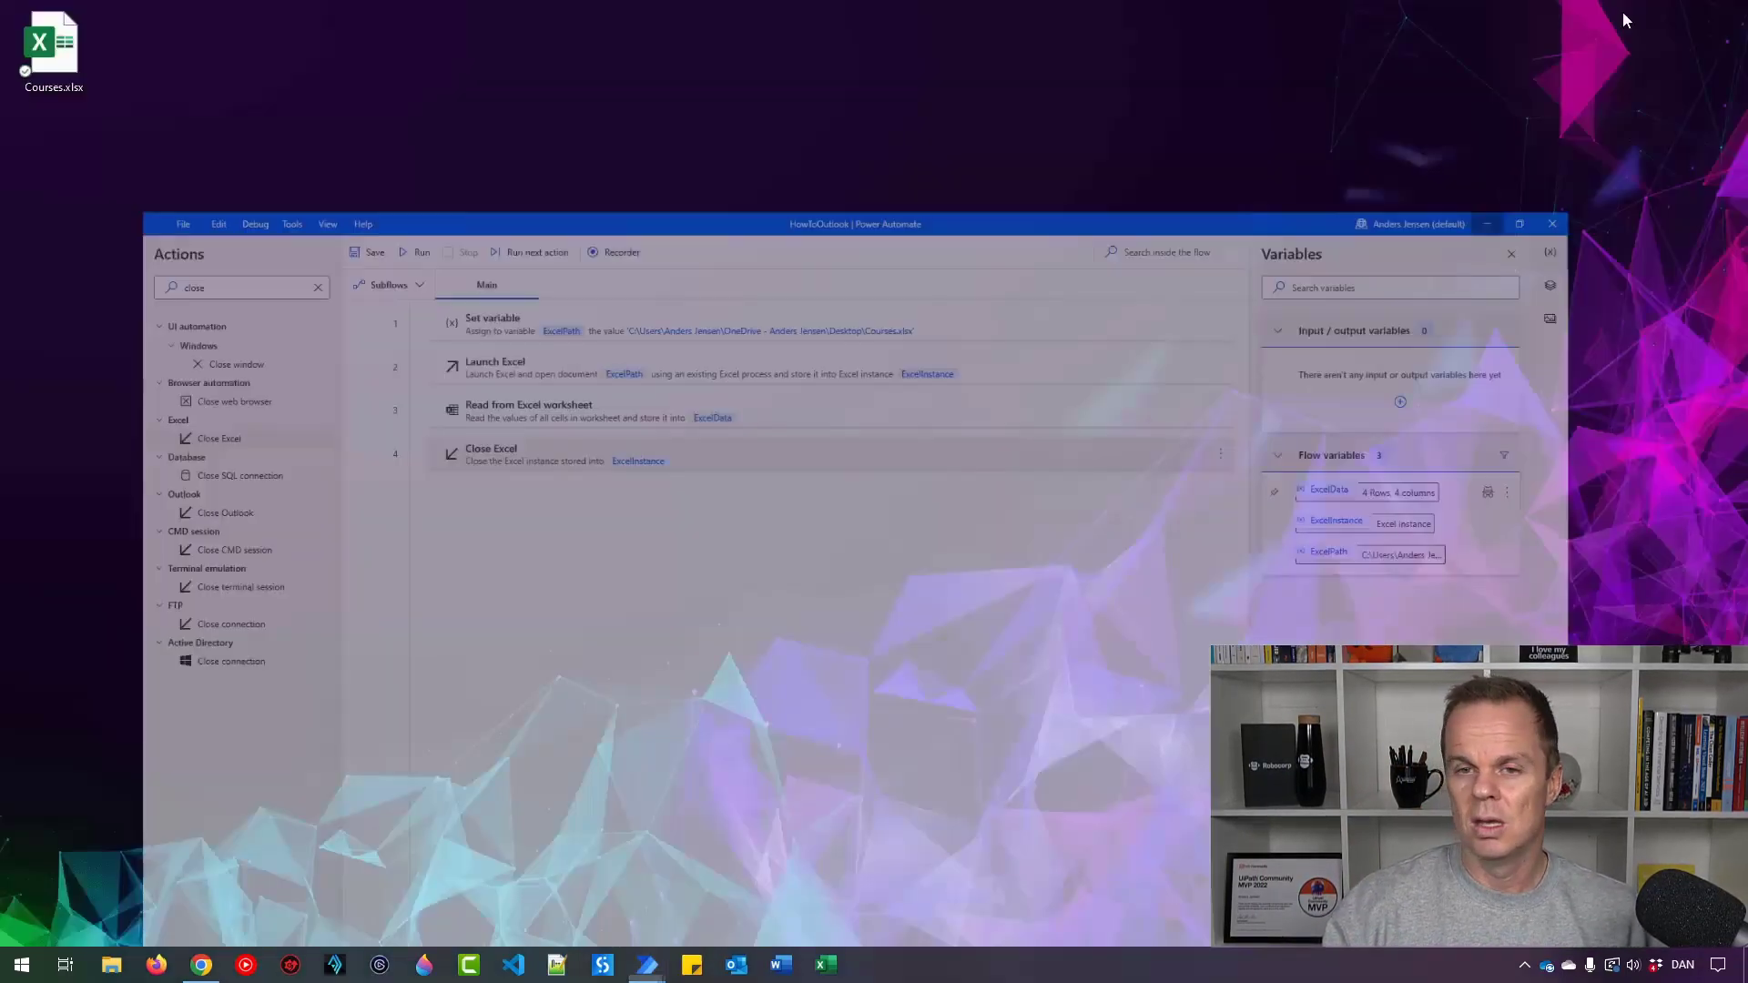
double_click(54, 41)
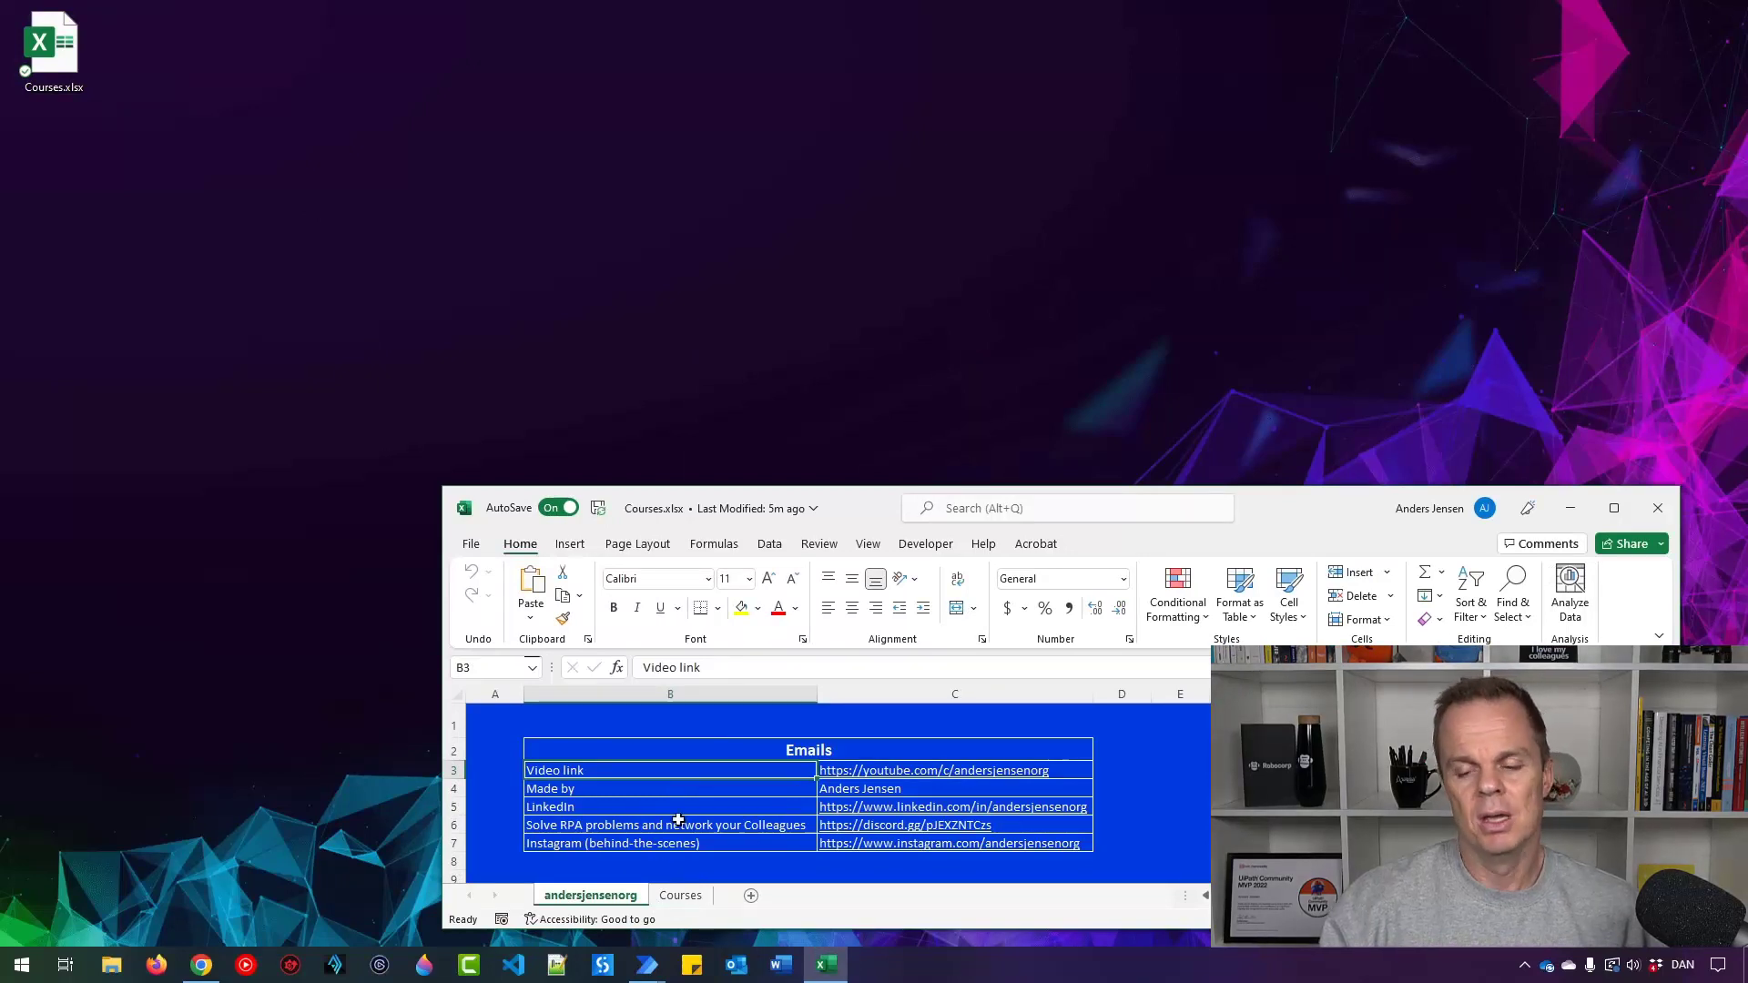
left_click(680, 895)
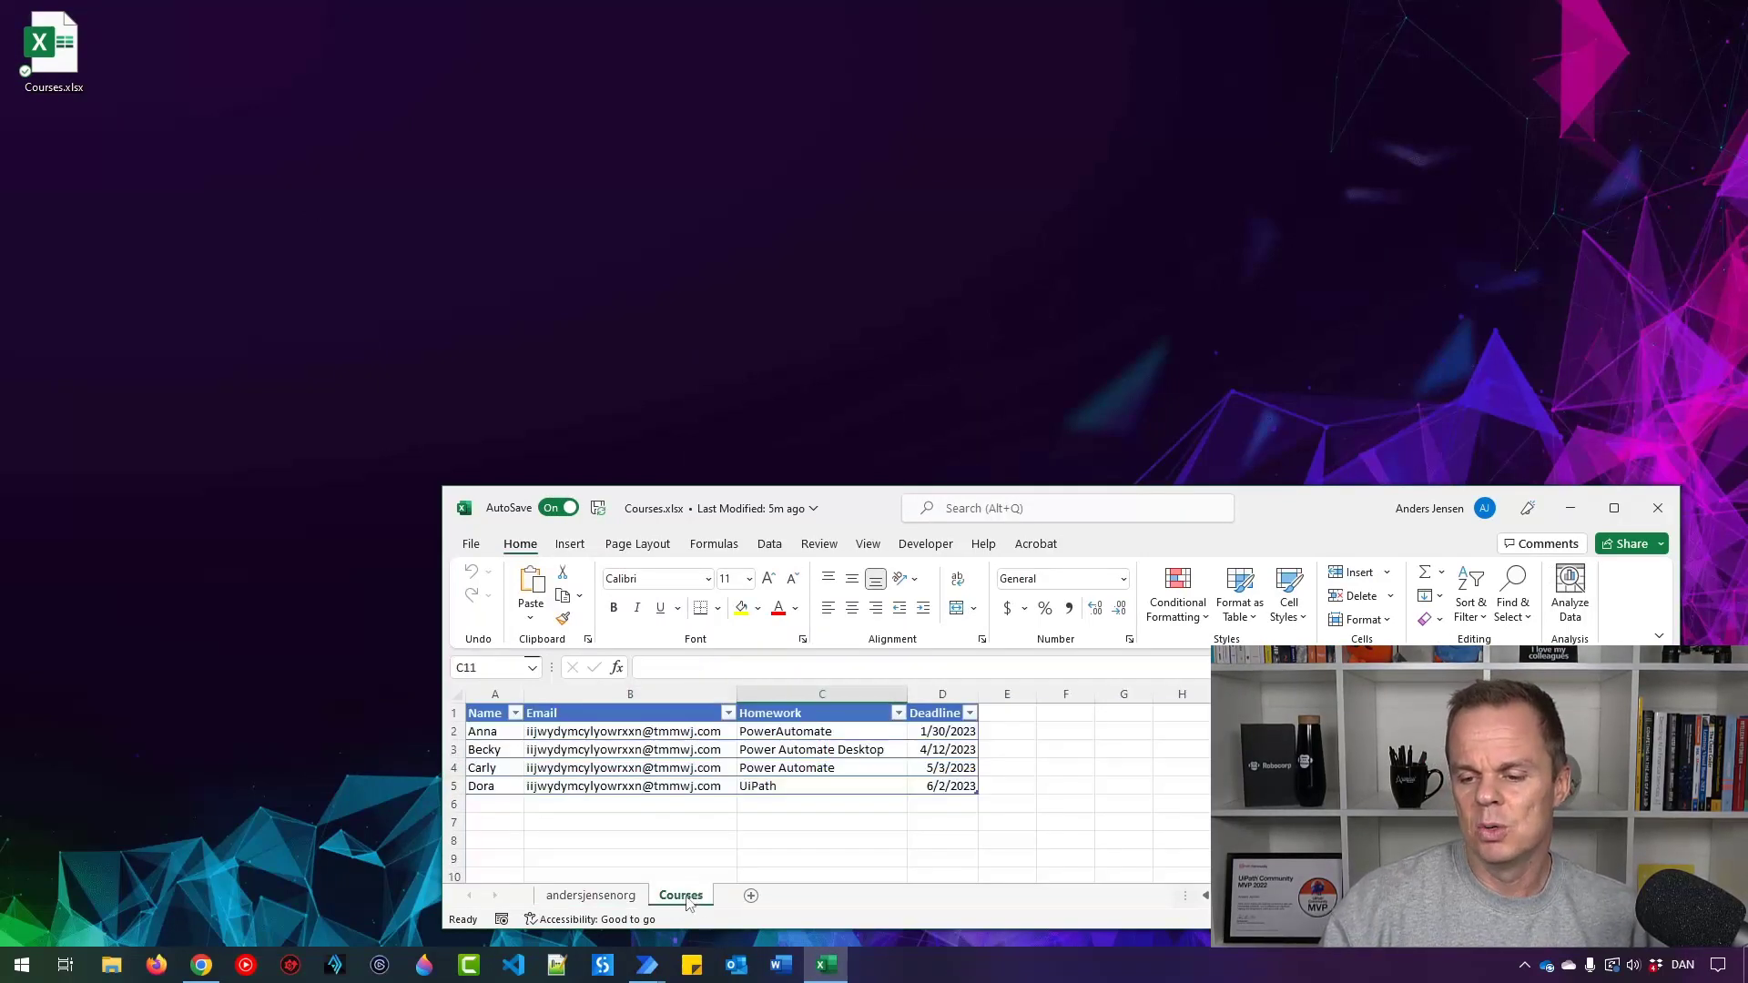
right_click(680, 895)
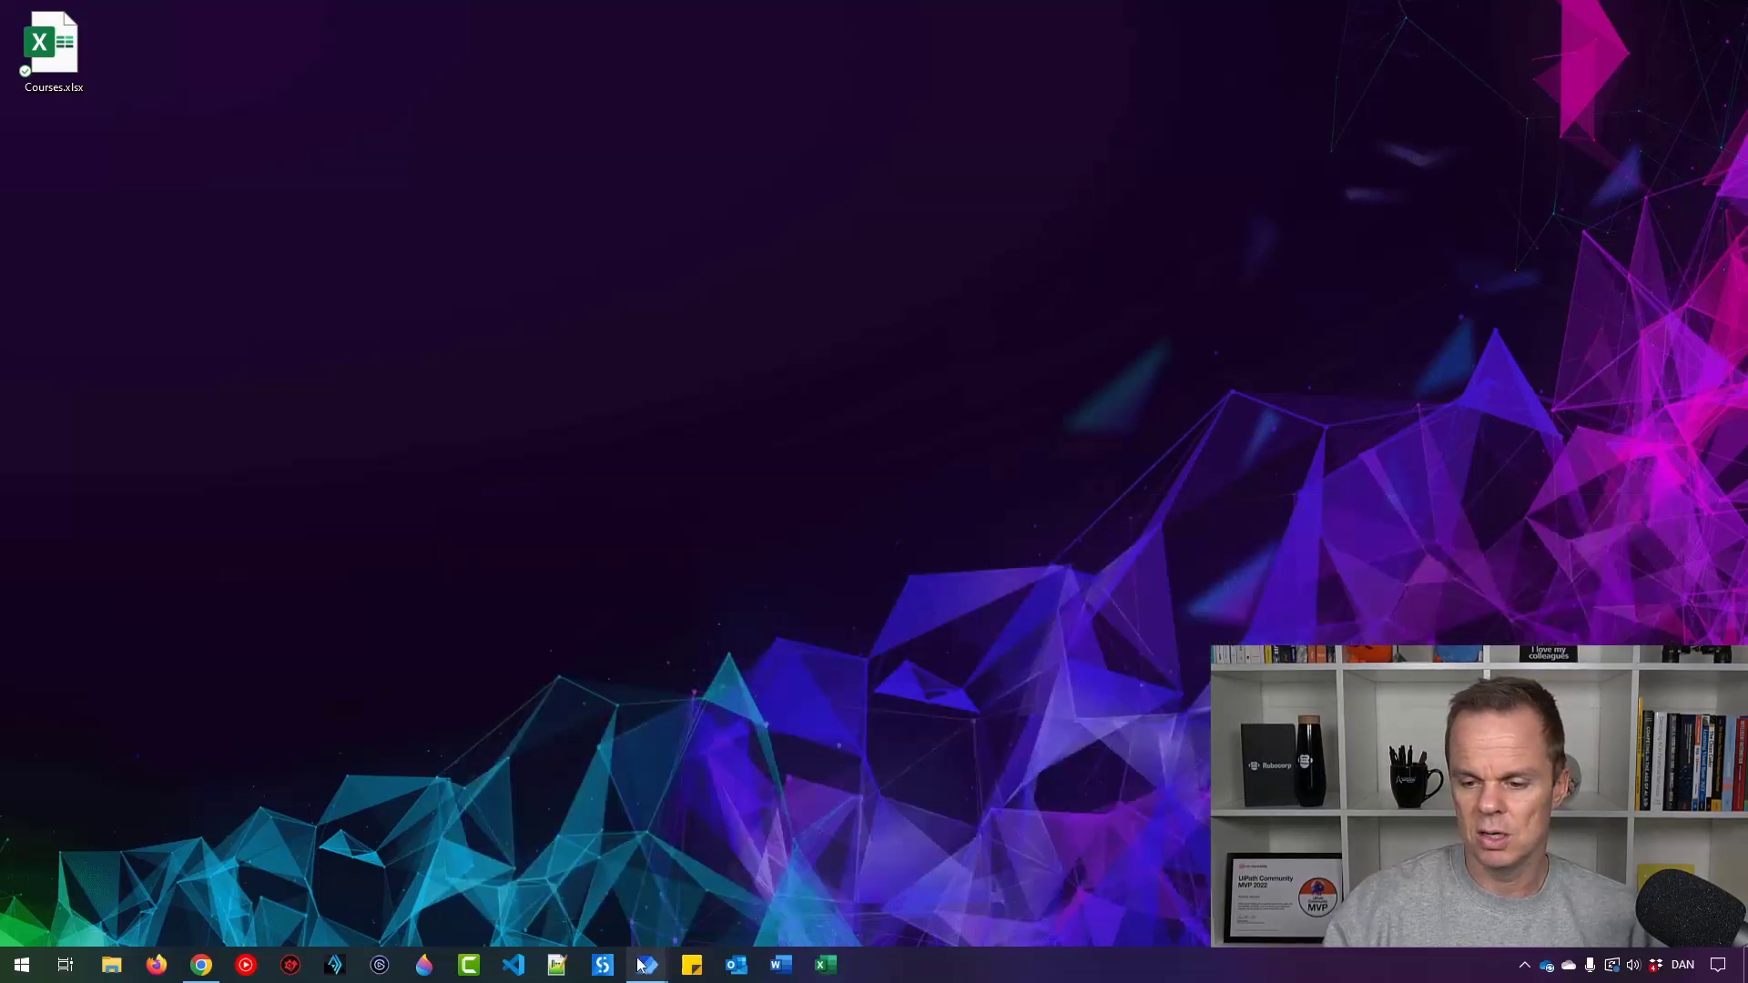
Insert Set active Excel worksheet for 'Courses' before the worksheet read
left_click(645, 964)
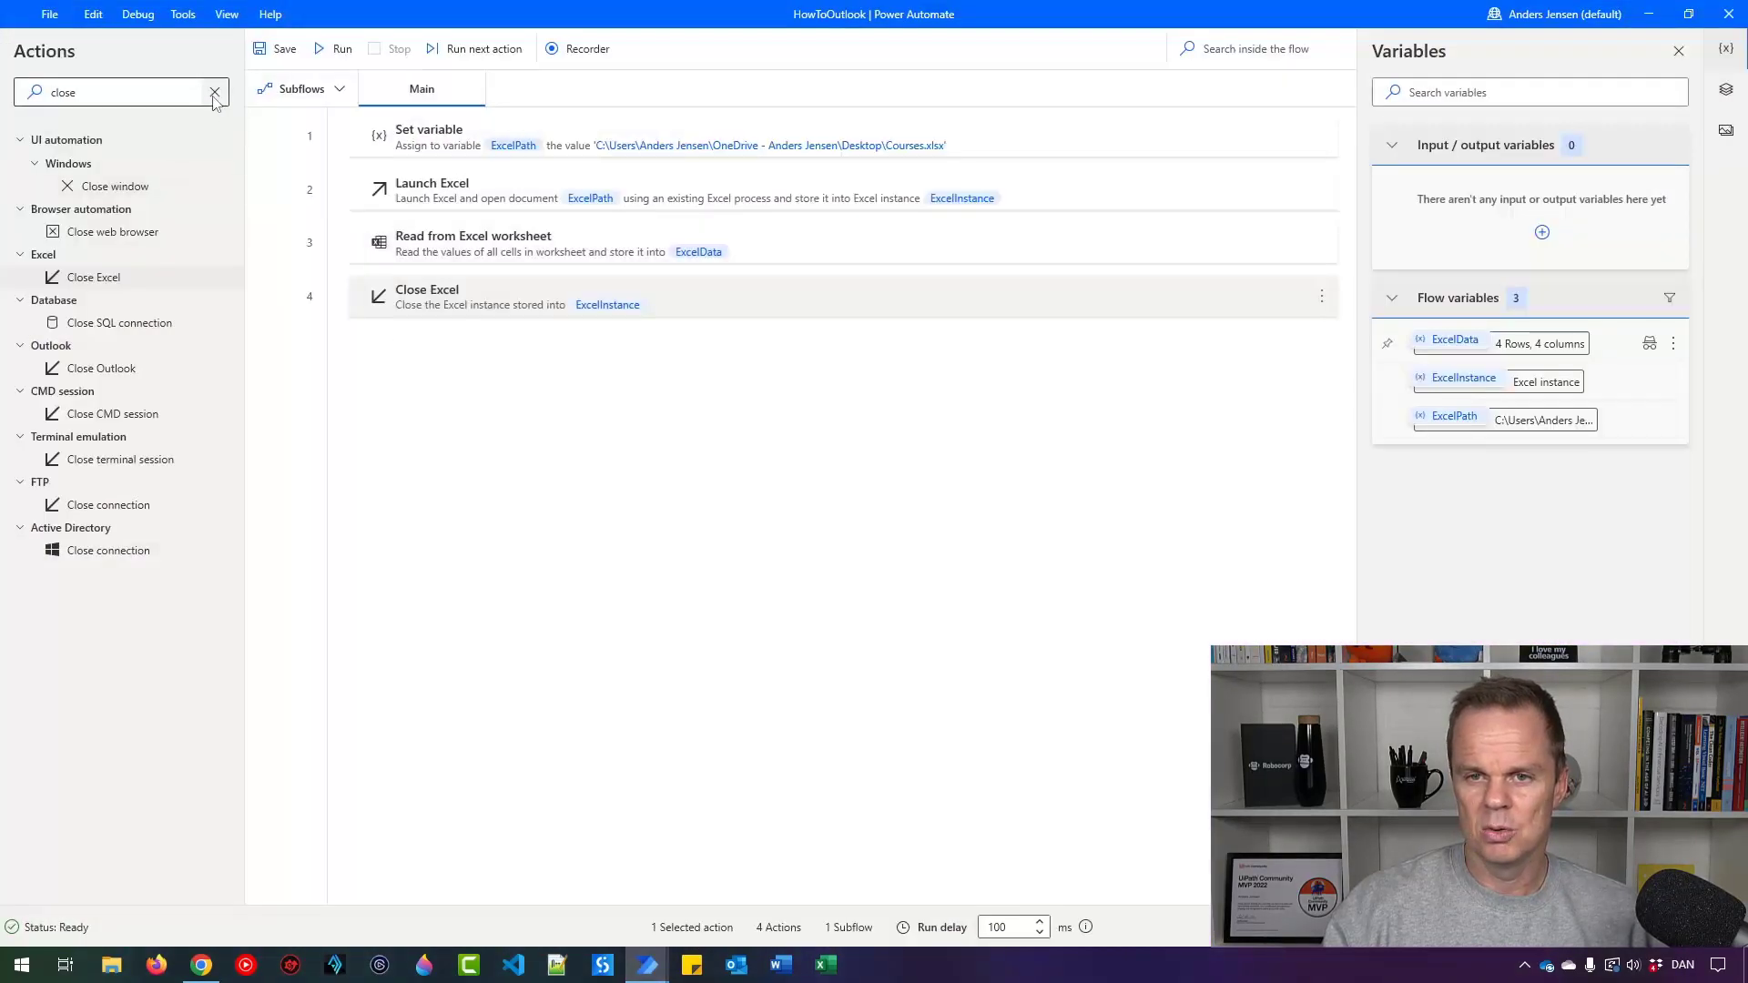
type("ac")
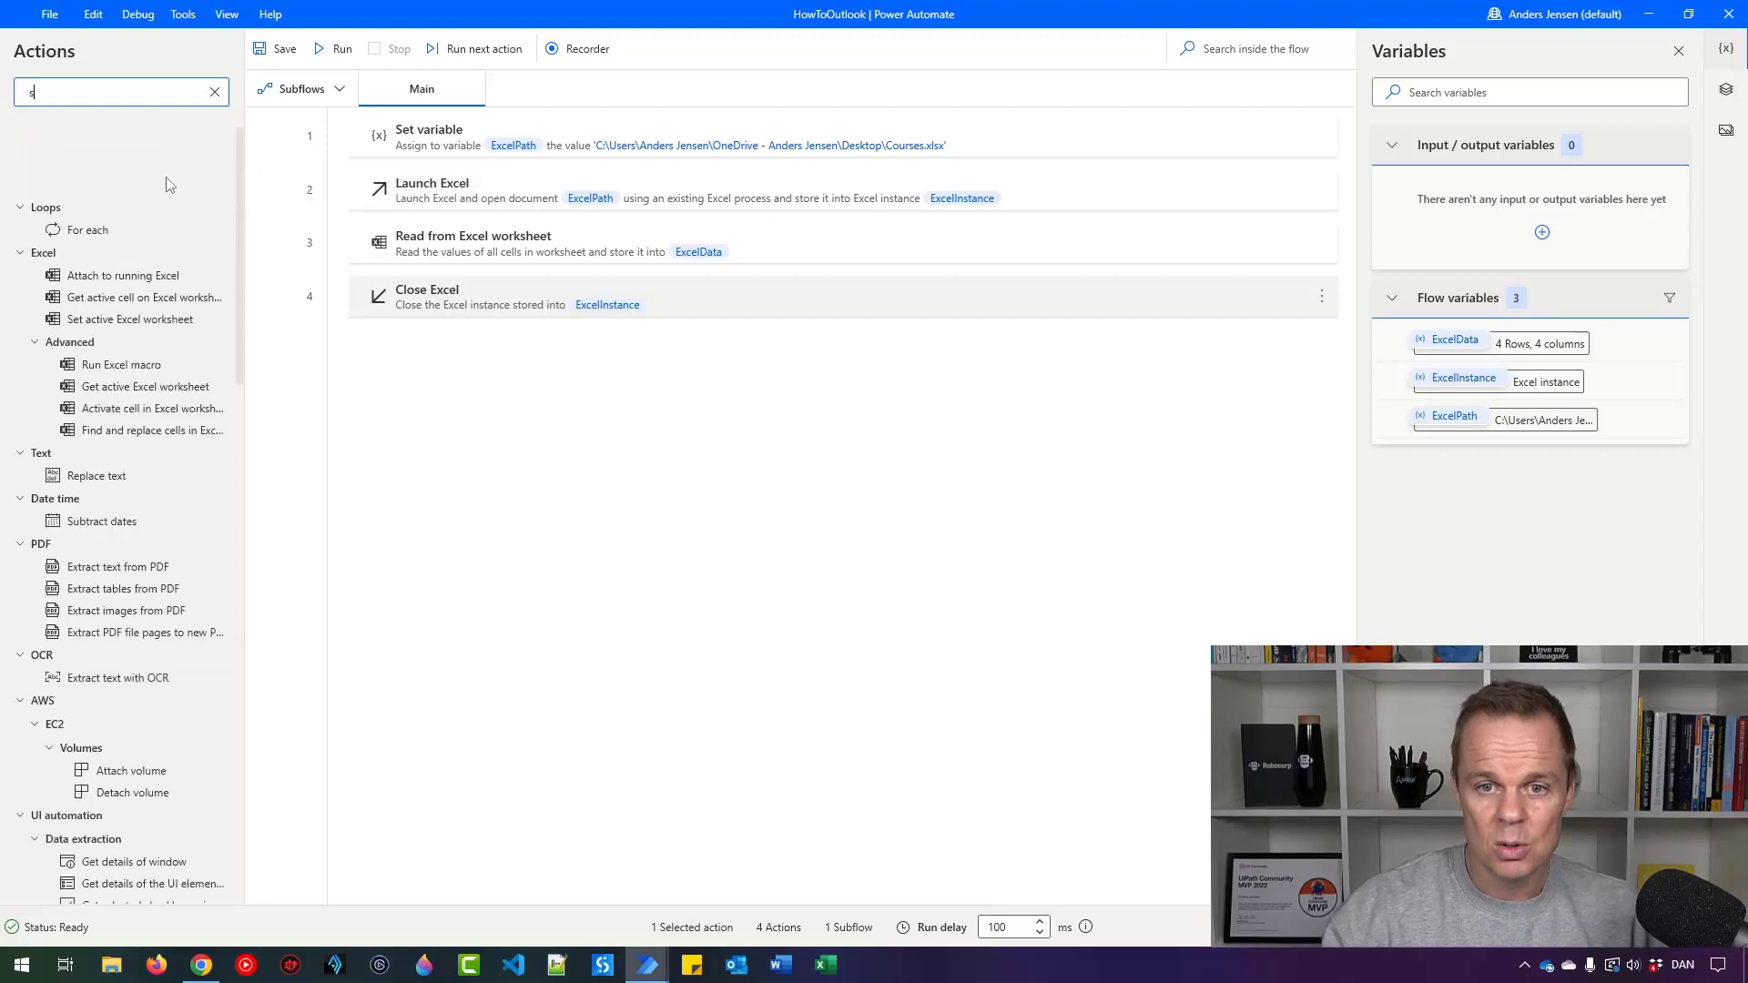
type("et")
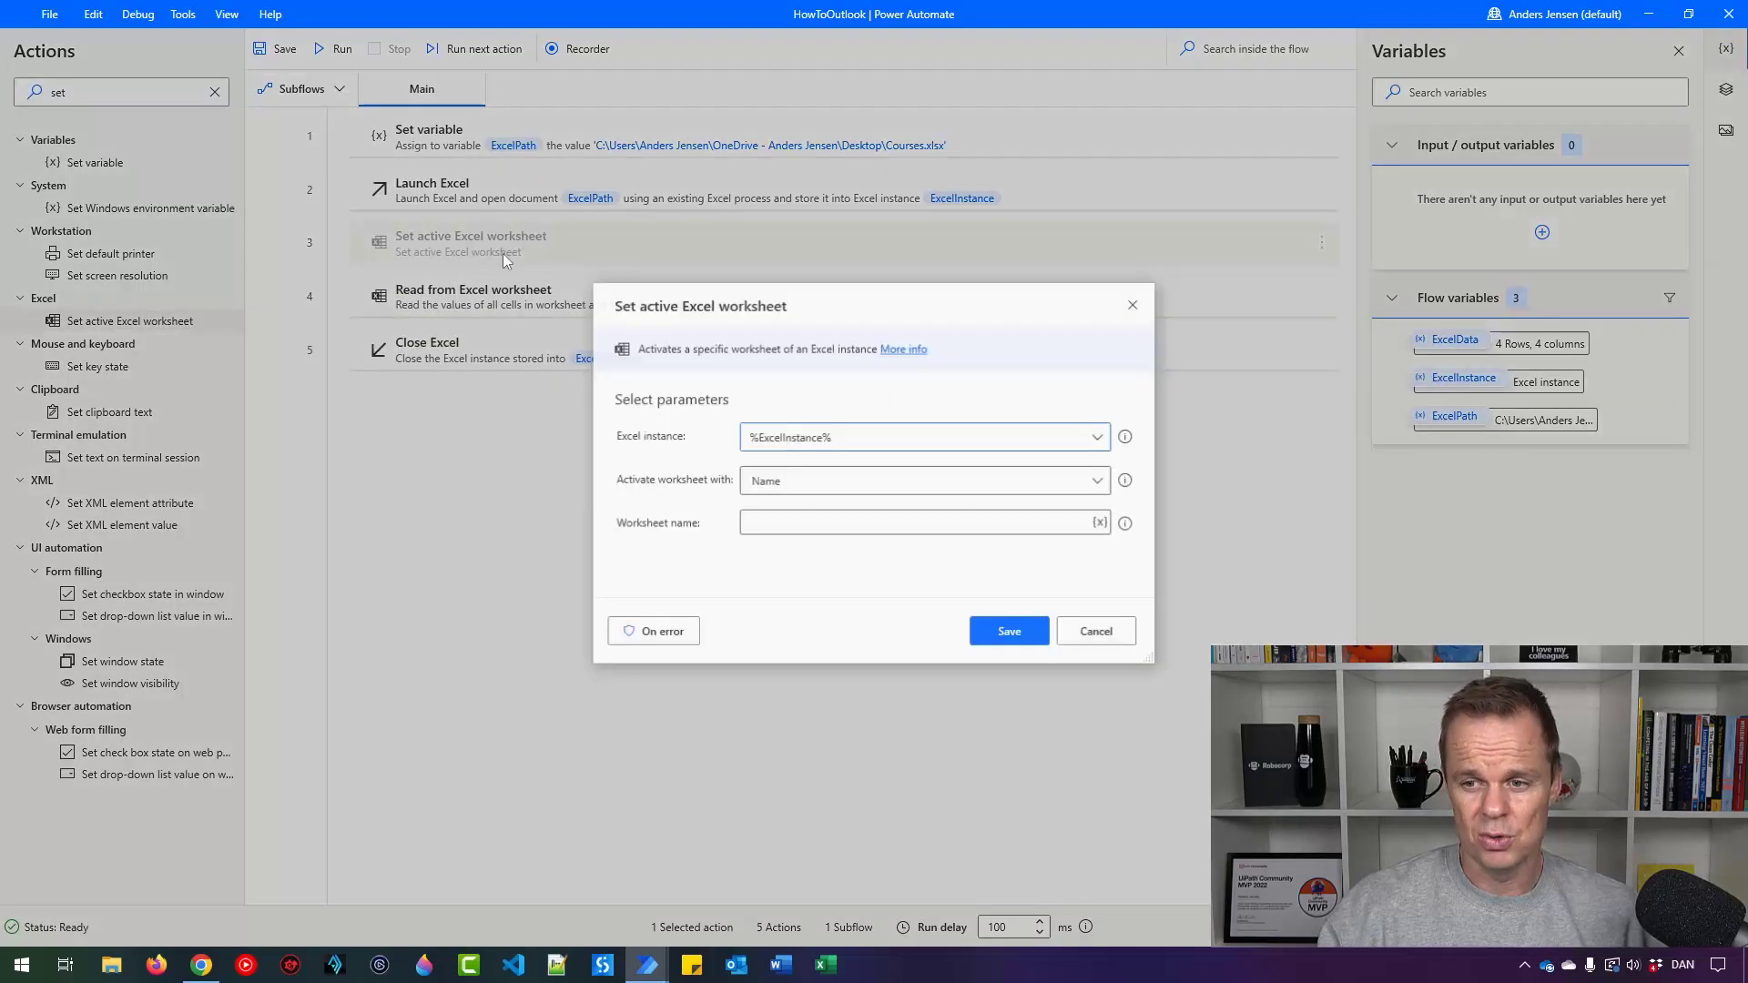
type("Courses")
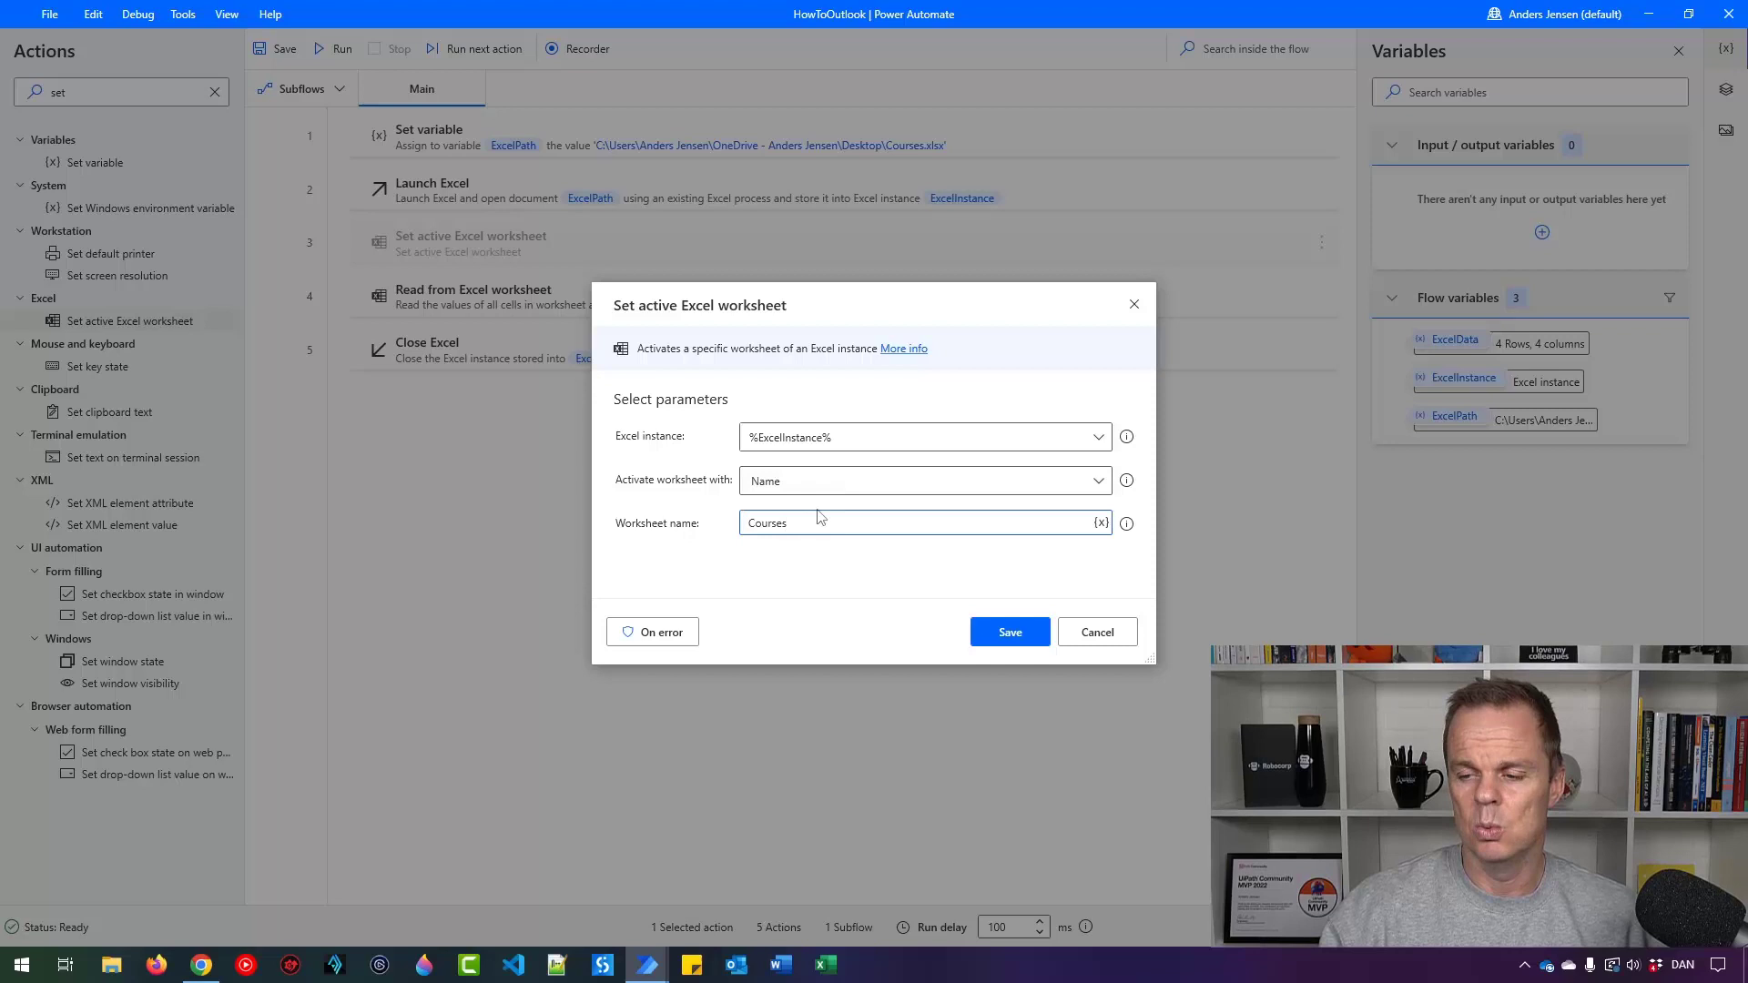
left_click(1008, 632)
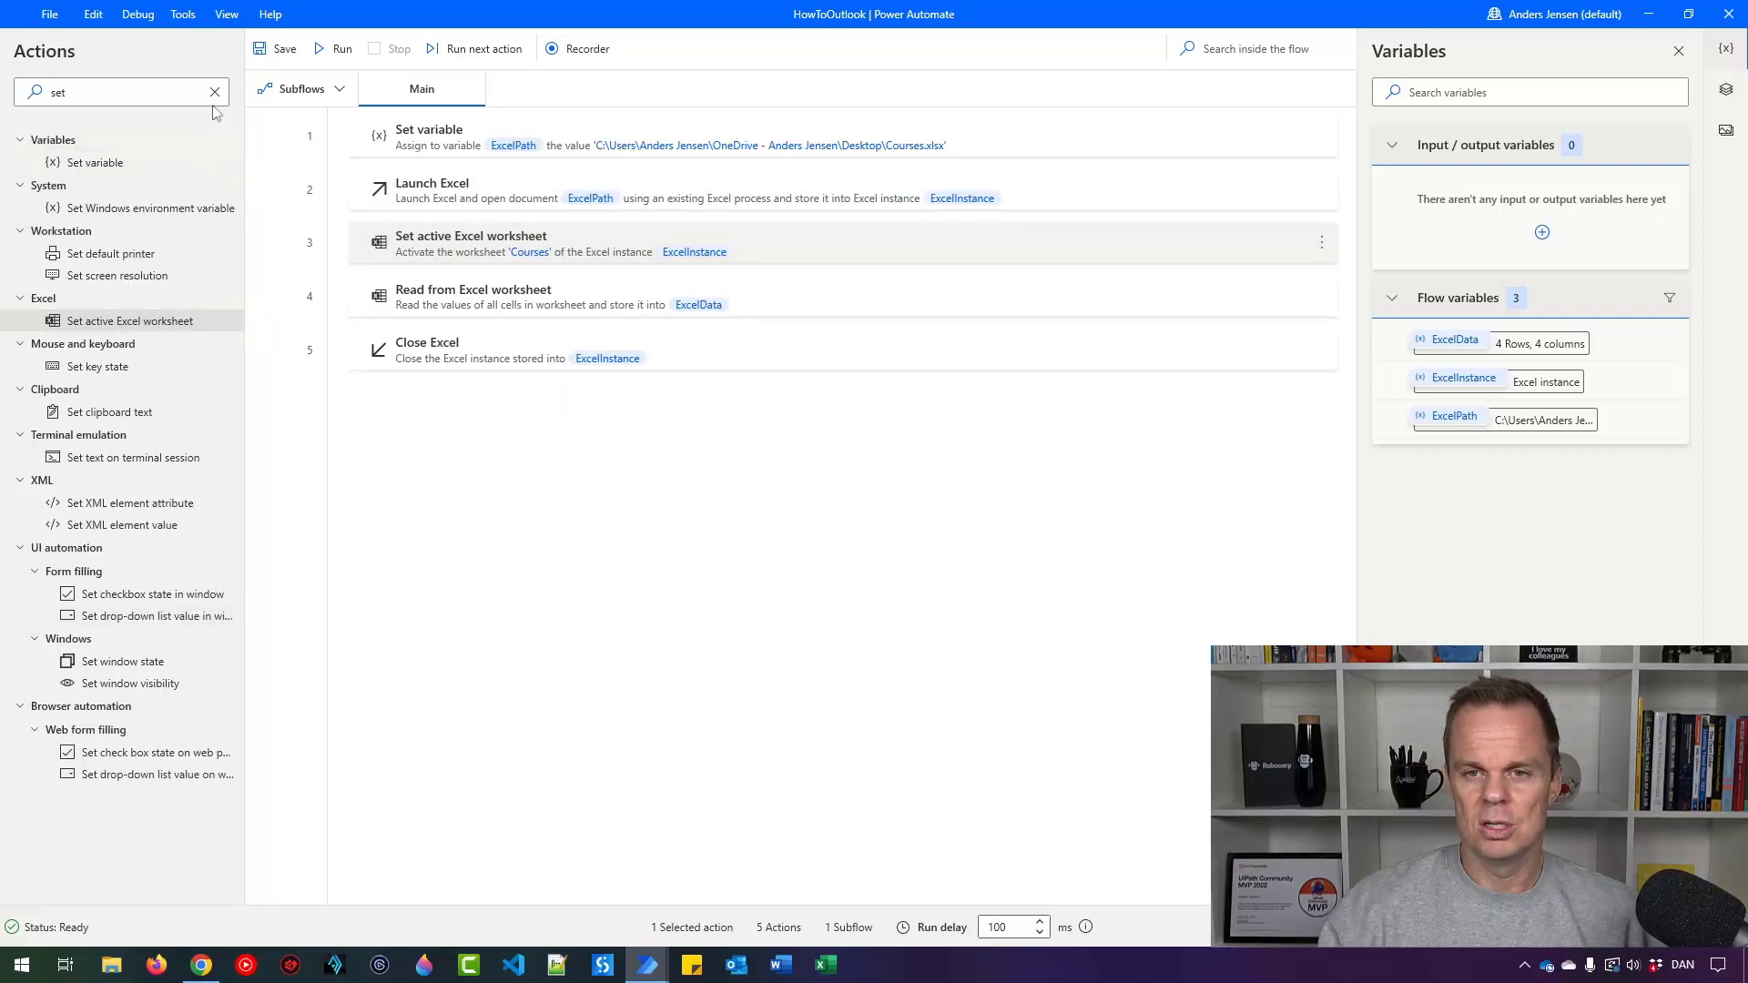
Append Launch Outlook storing OutlookInstance, and recheck ExcelData's four student rows
type("la")
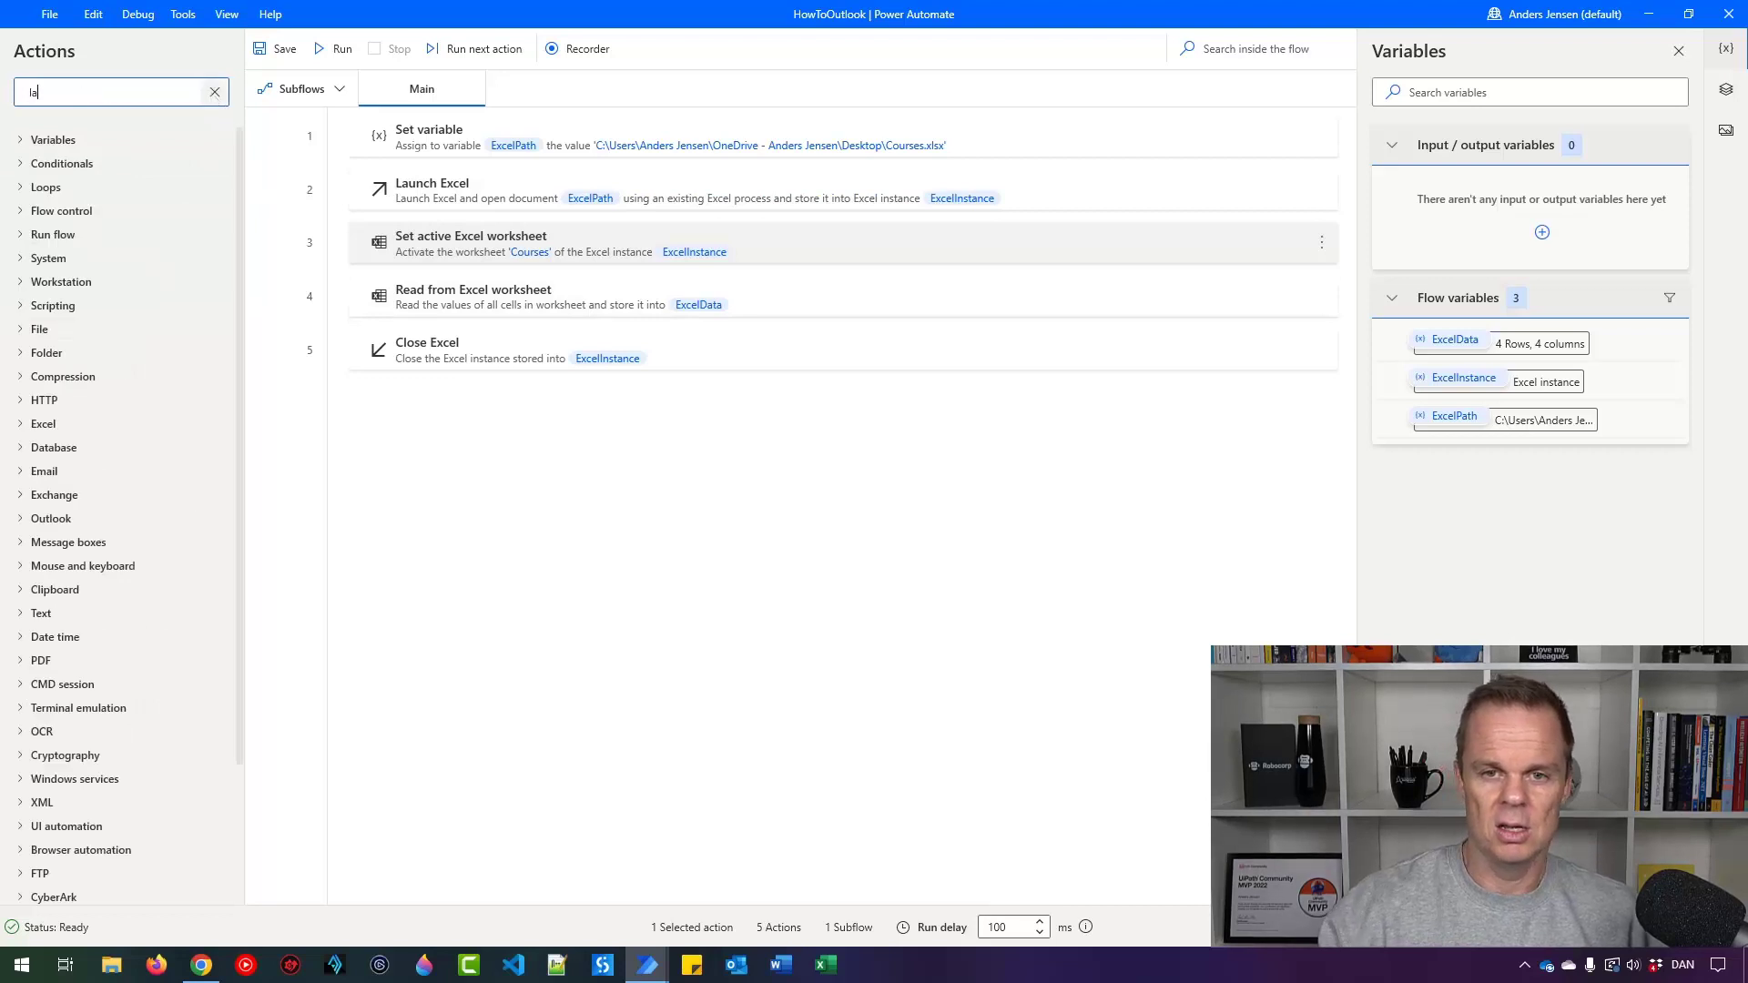
type("launch")
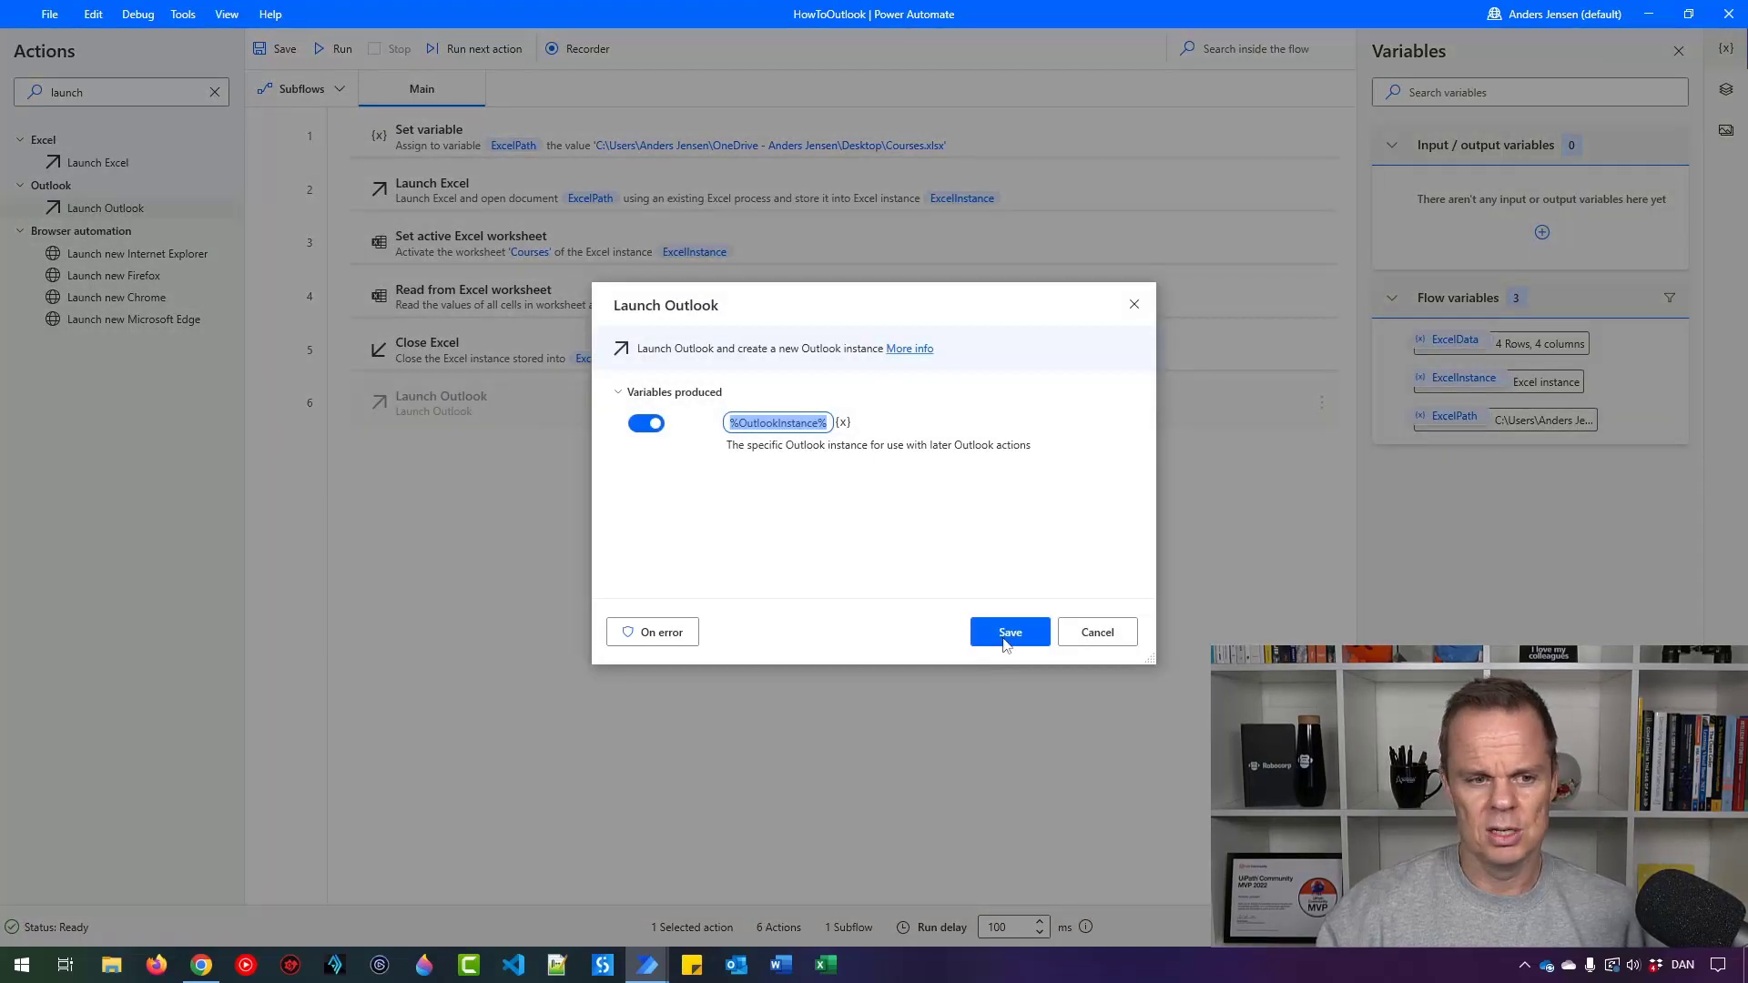
left_click(1008, 631)
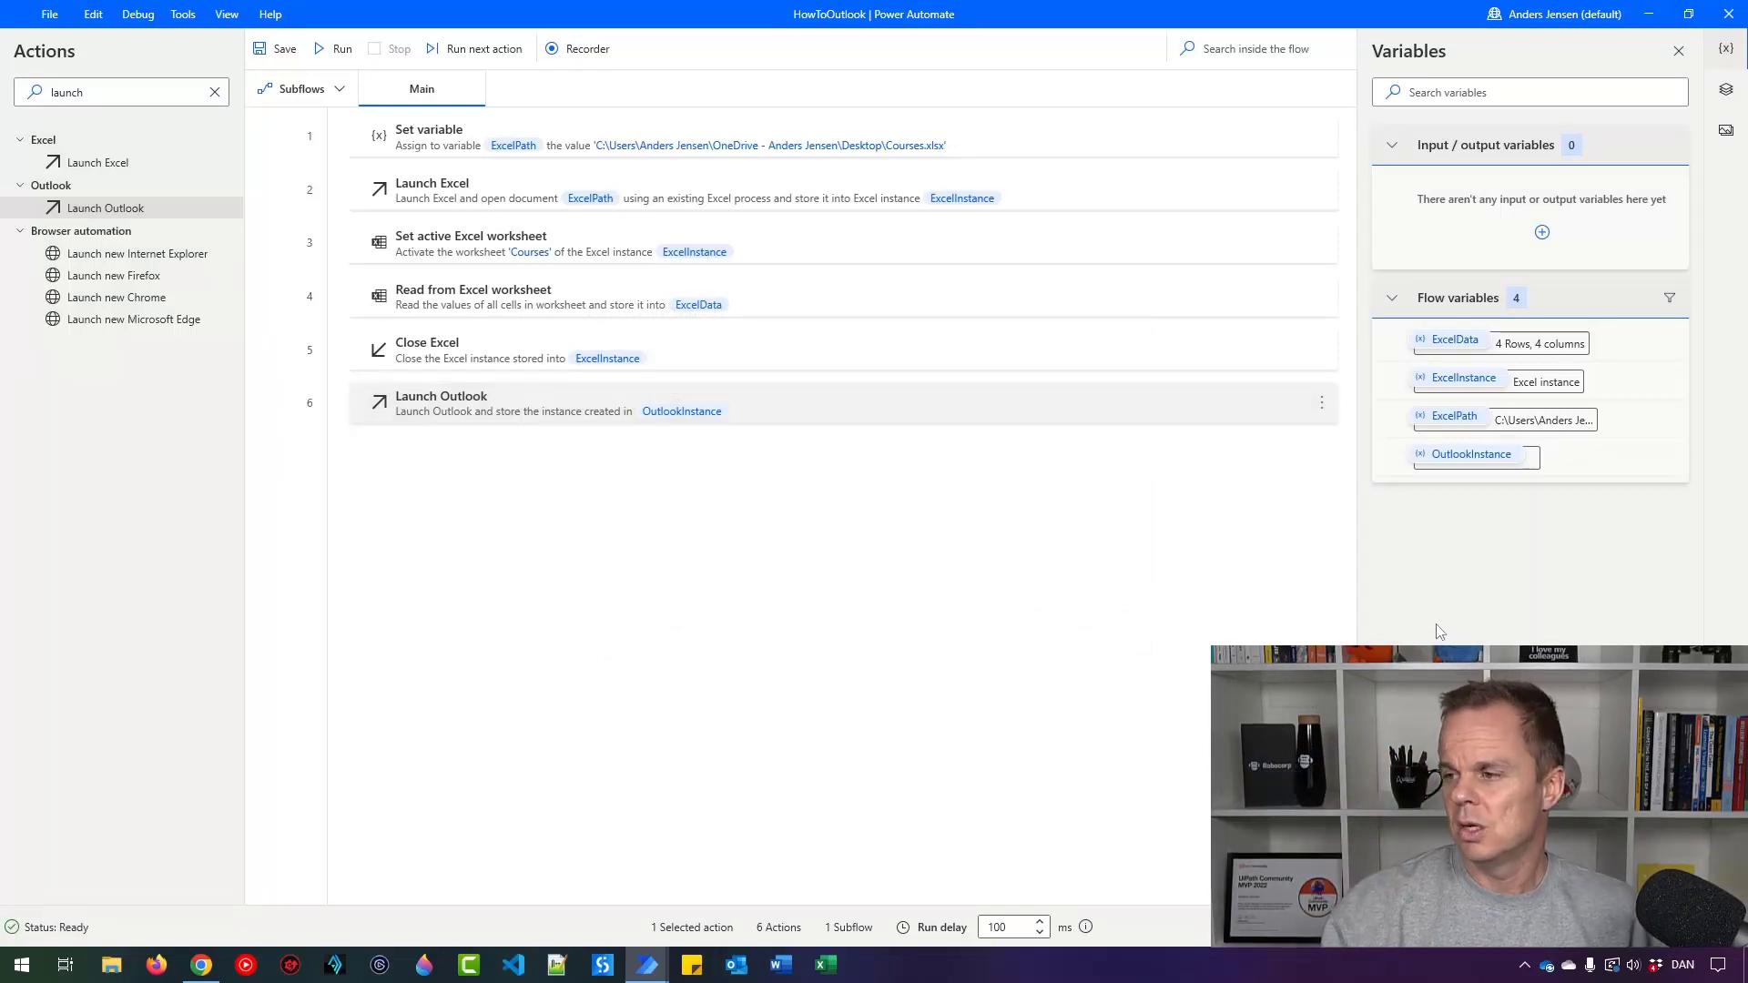
left_click(1453, 338)
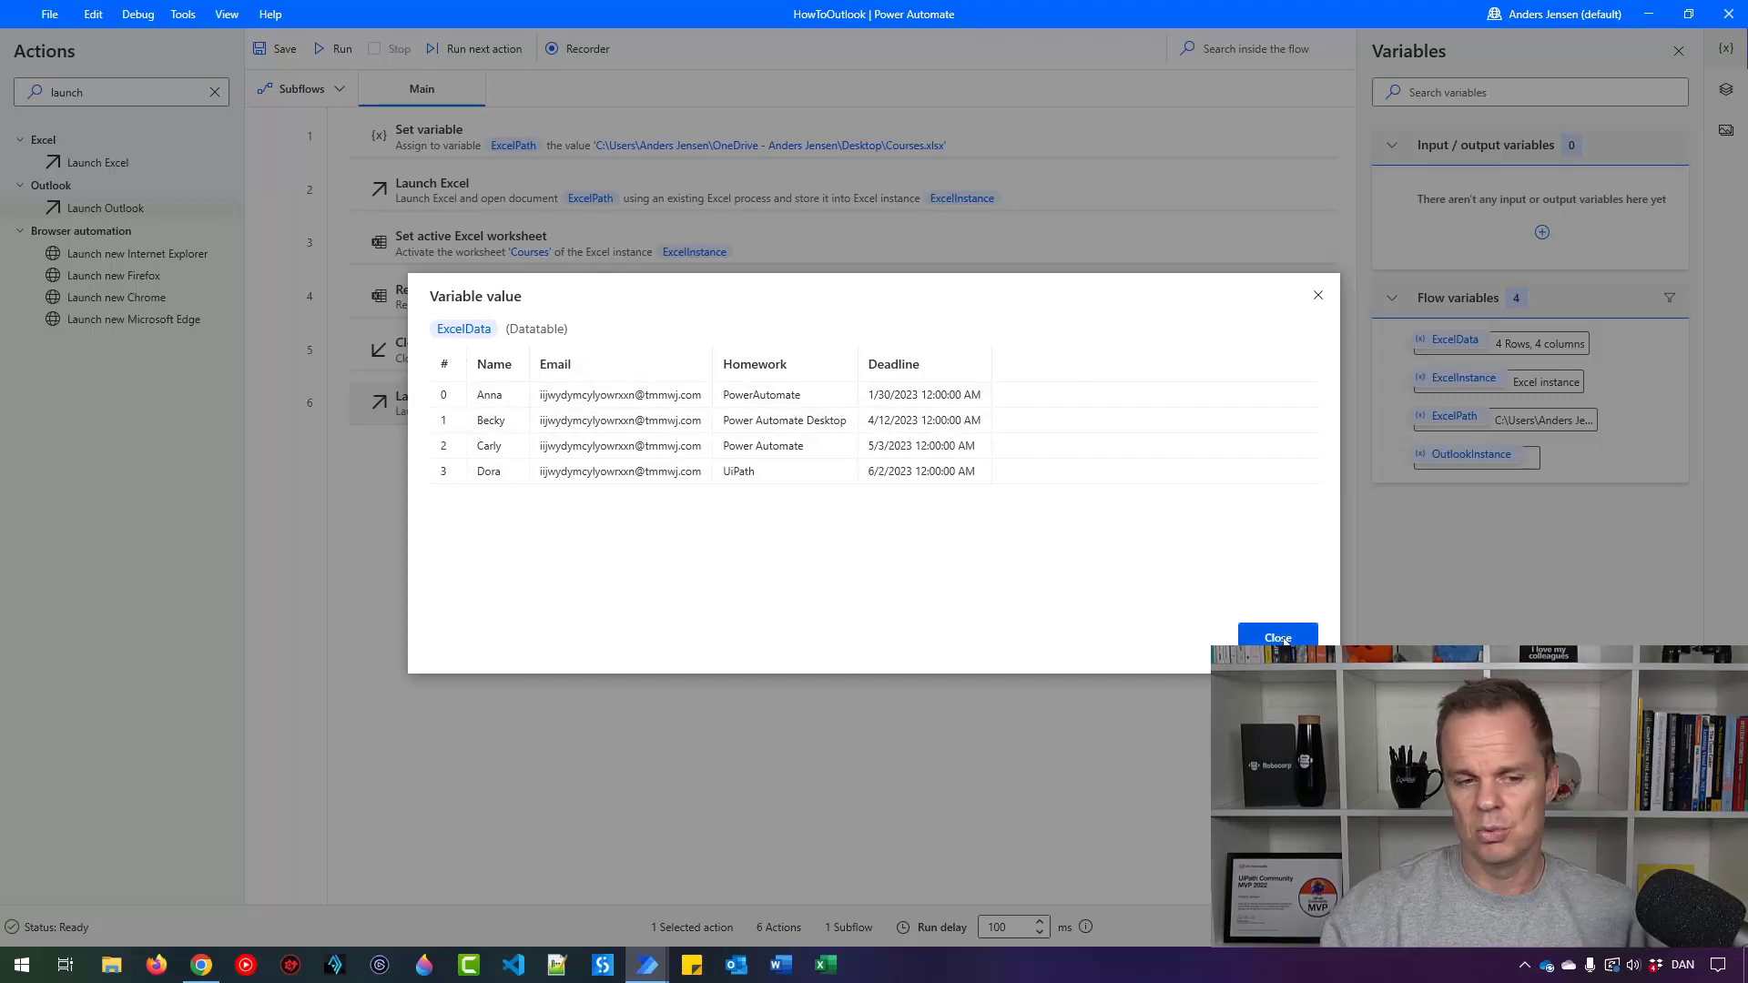
left_click(1276, 637)
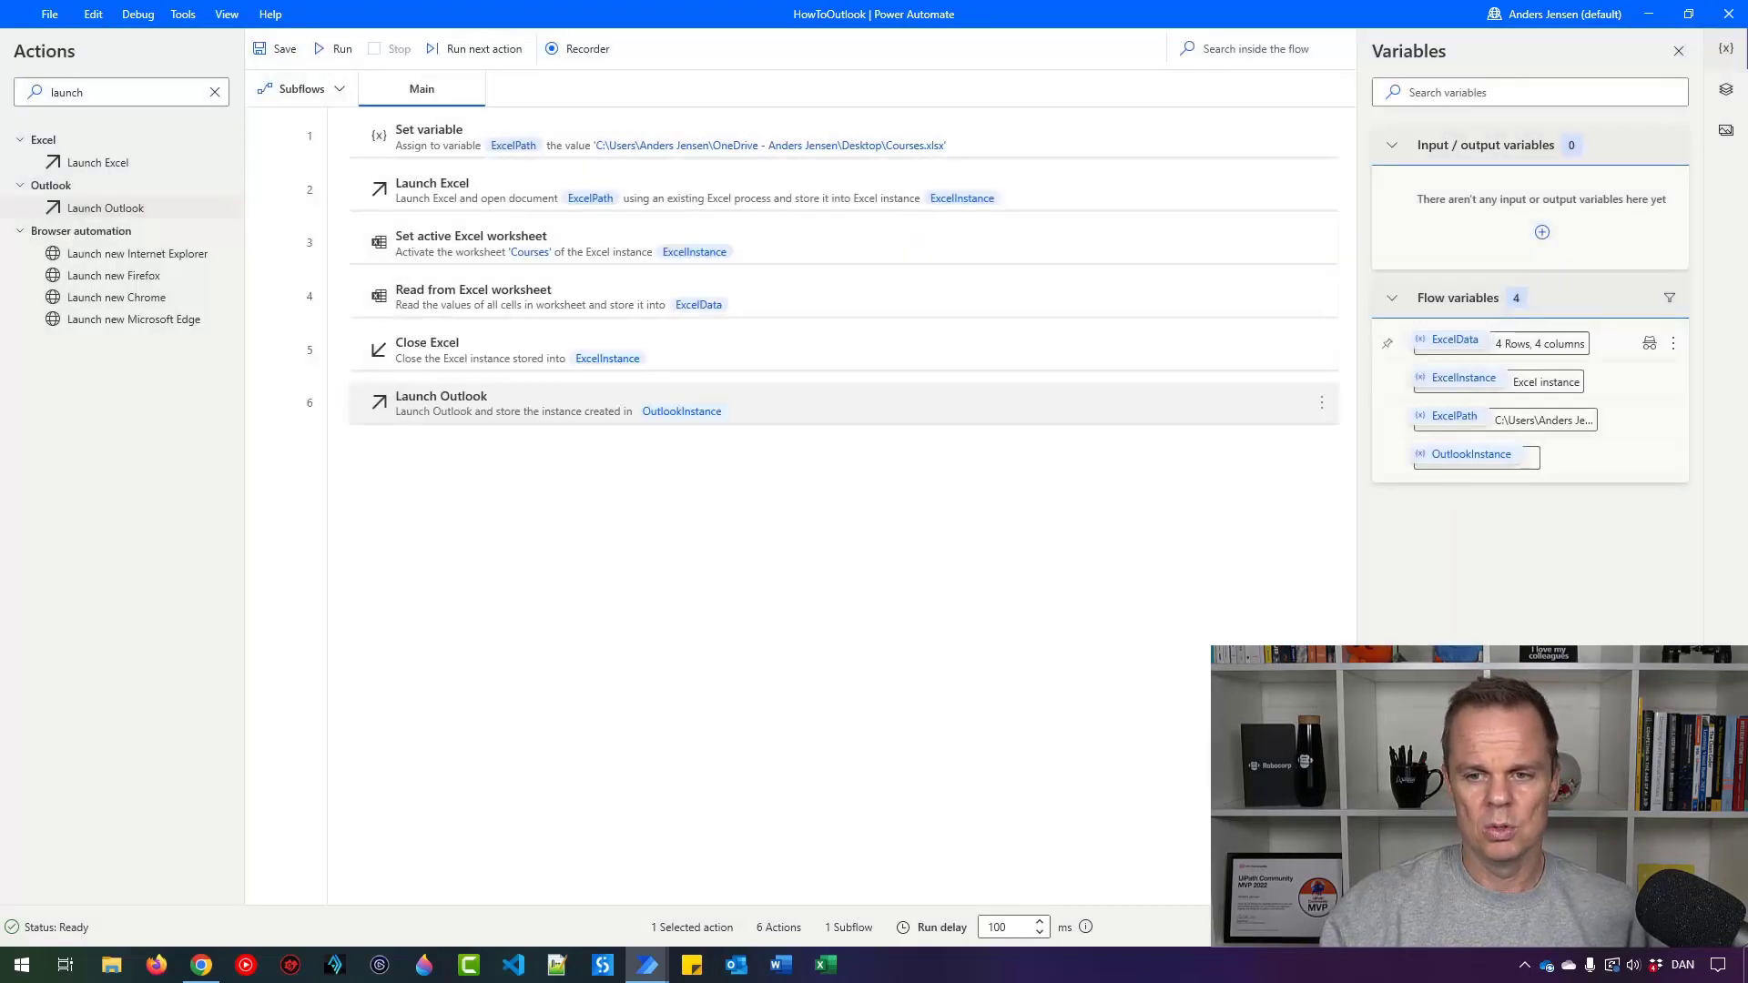
Add a For each loop over %ExcelData% with the loop variable renamed to Student
type("for e")
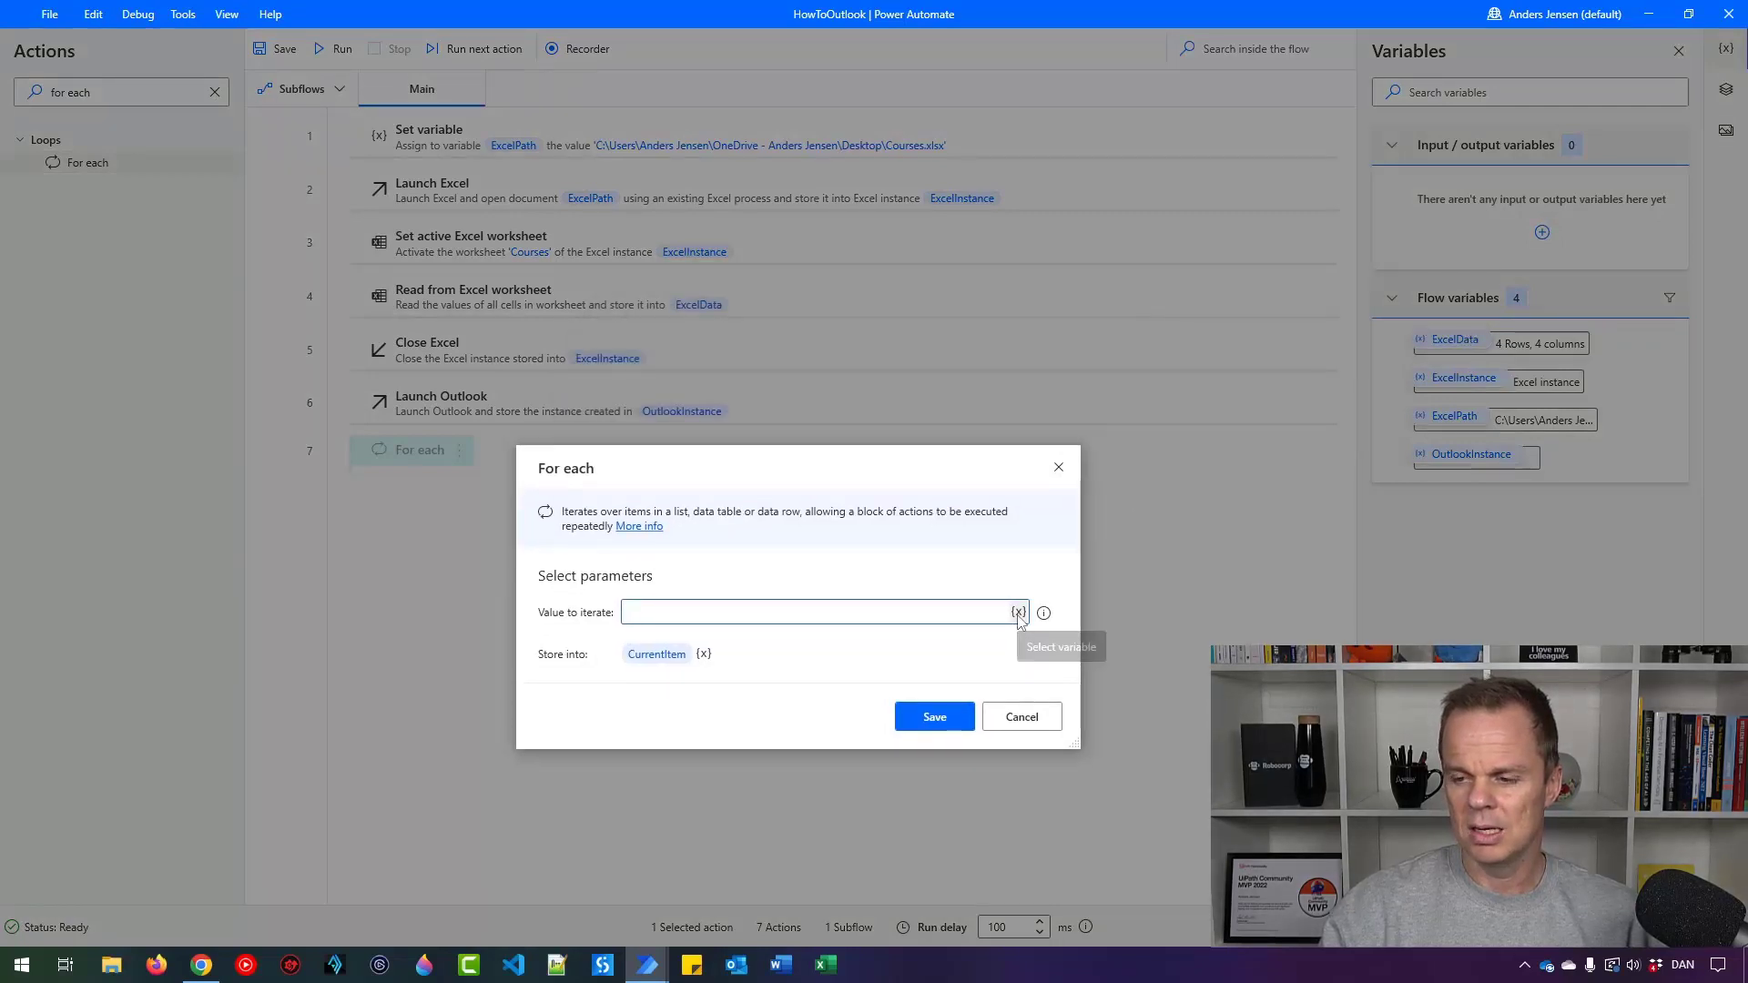
type("%ExcelData%")
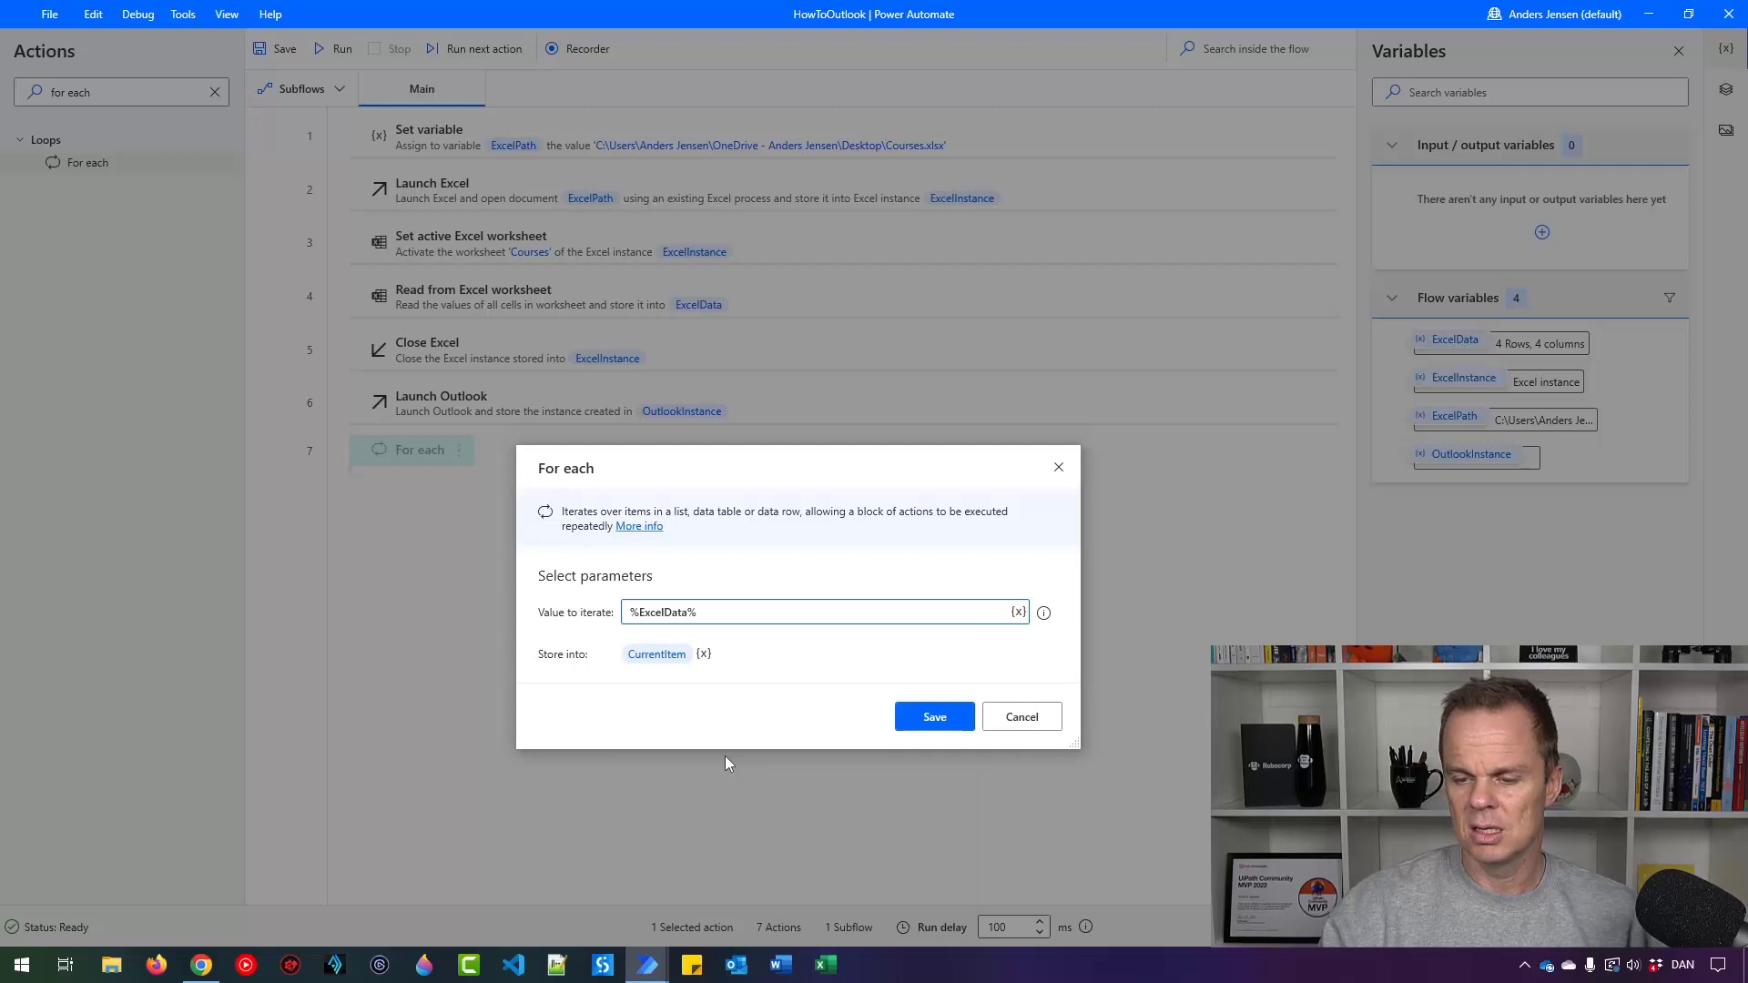
mouse_move(721, 659)
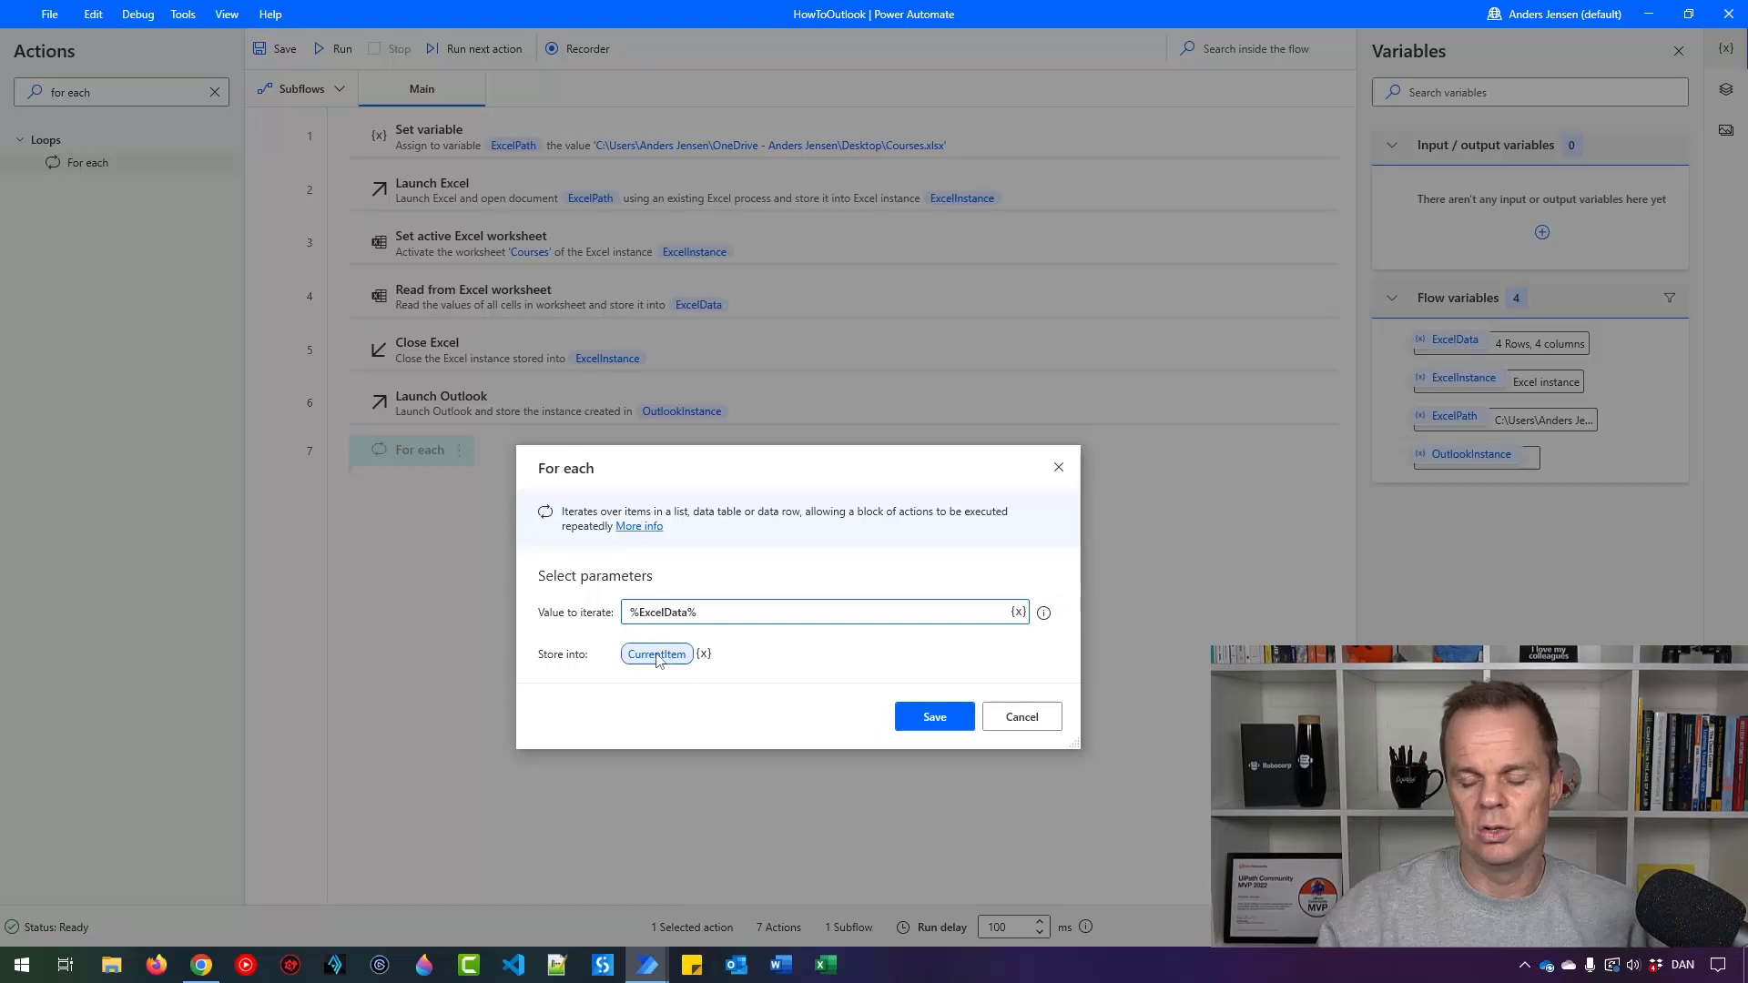
type("Student")
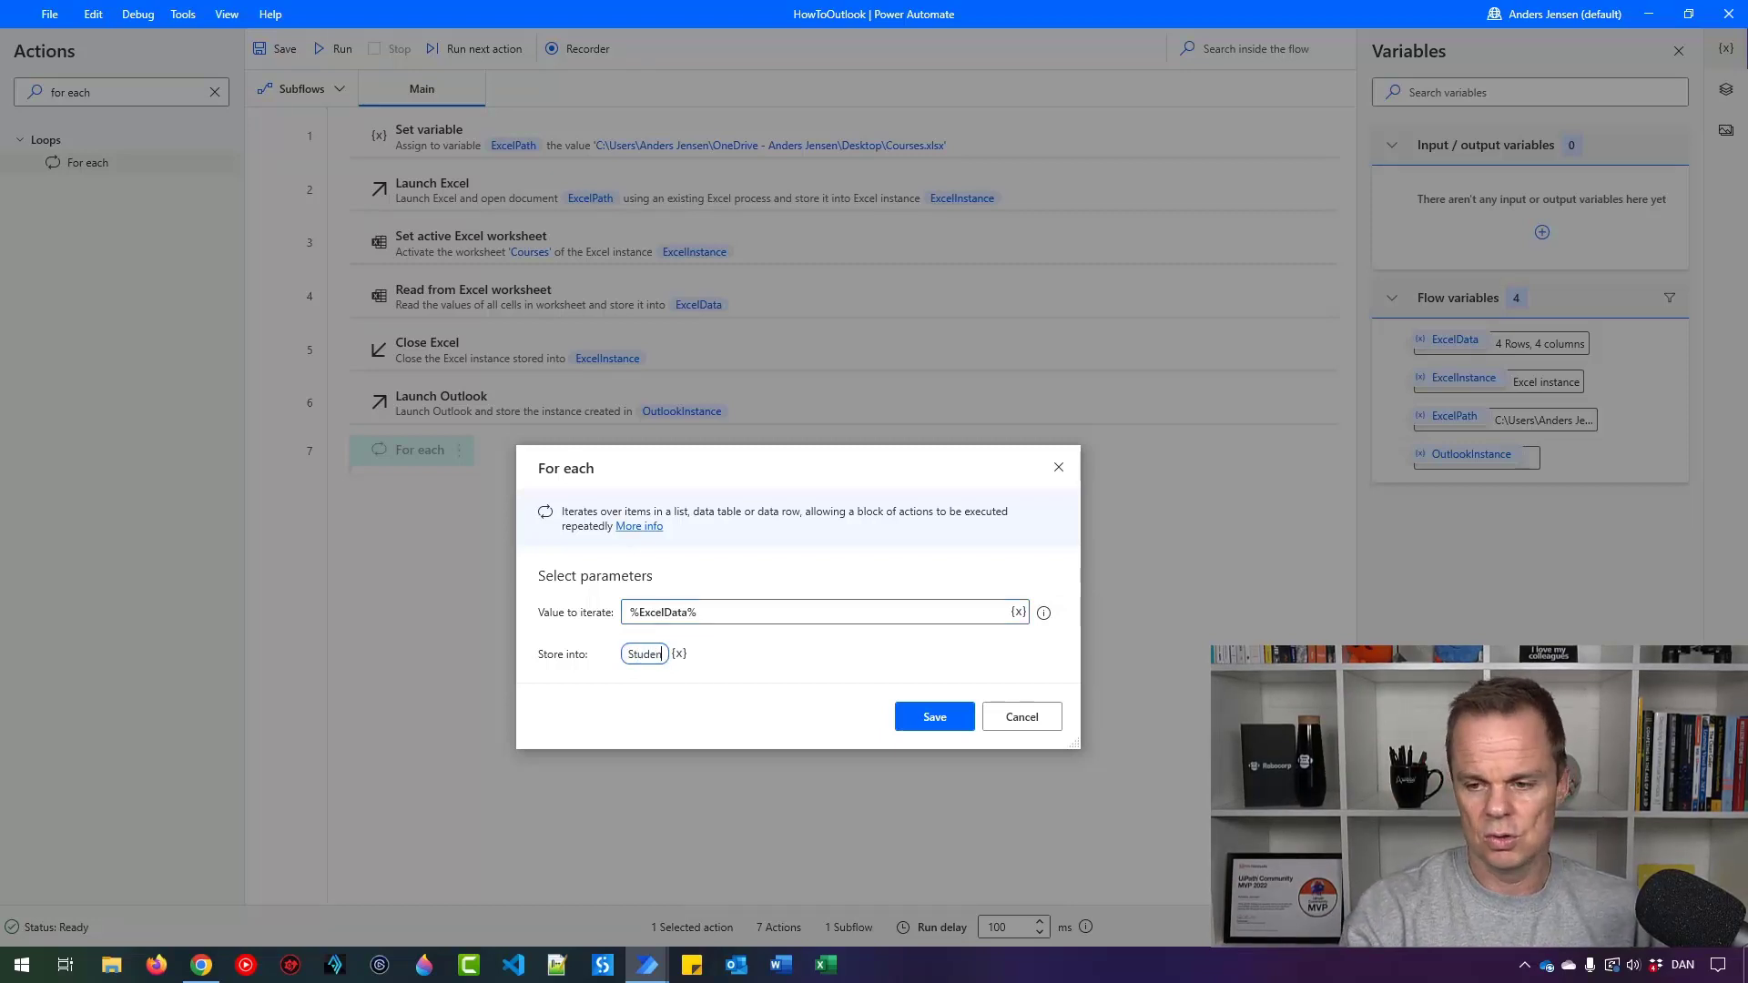
left_click(933, 716)
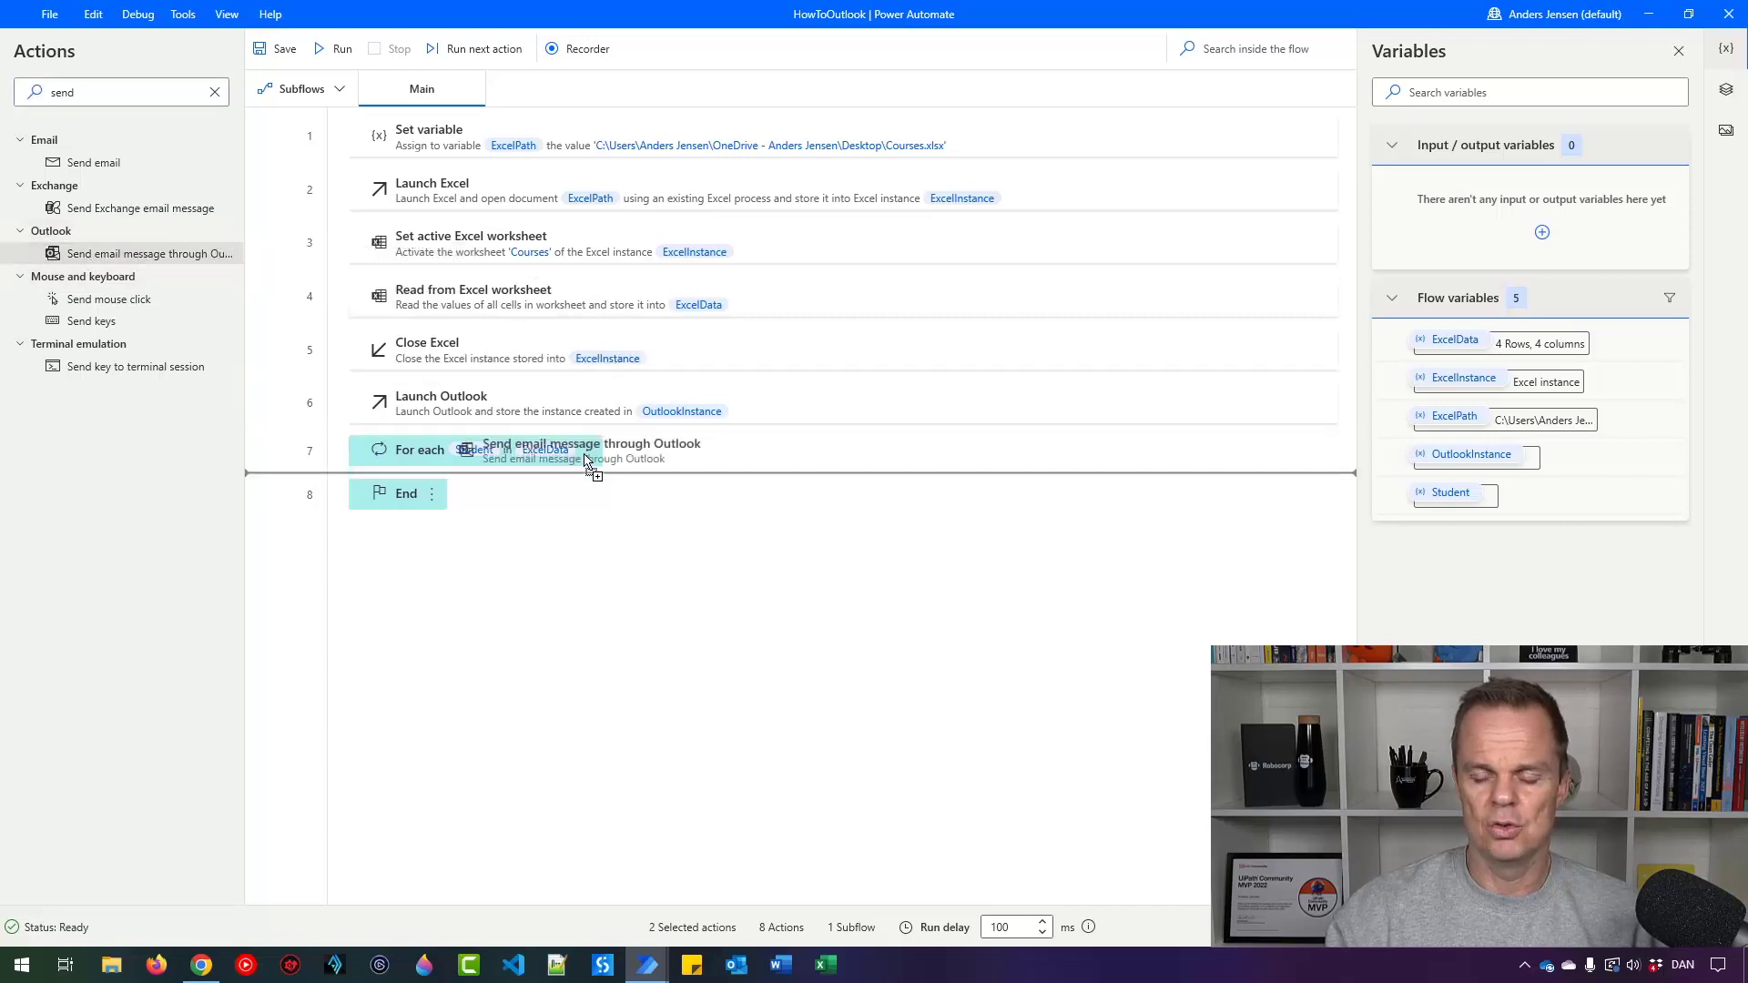
Add a Send email through Outlook step inside the loop using the anders….org account
double_click(591, 450)
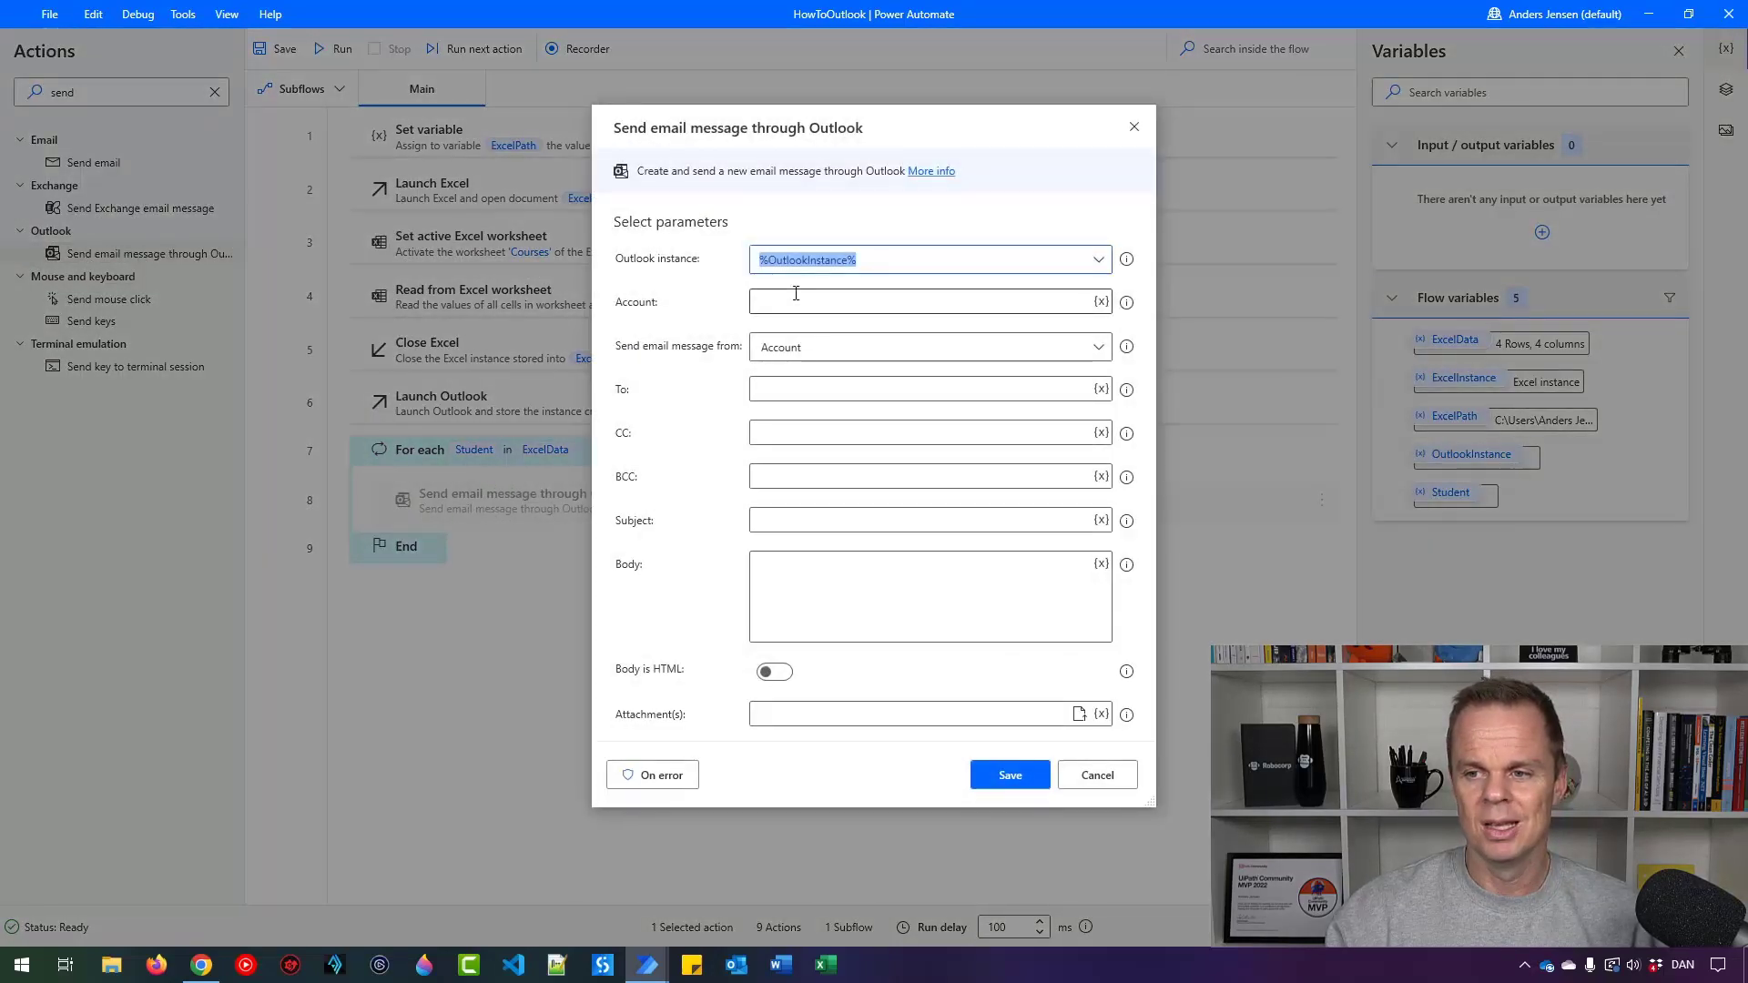
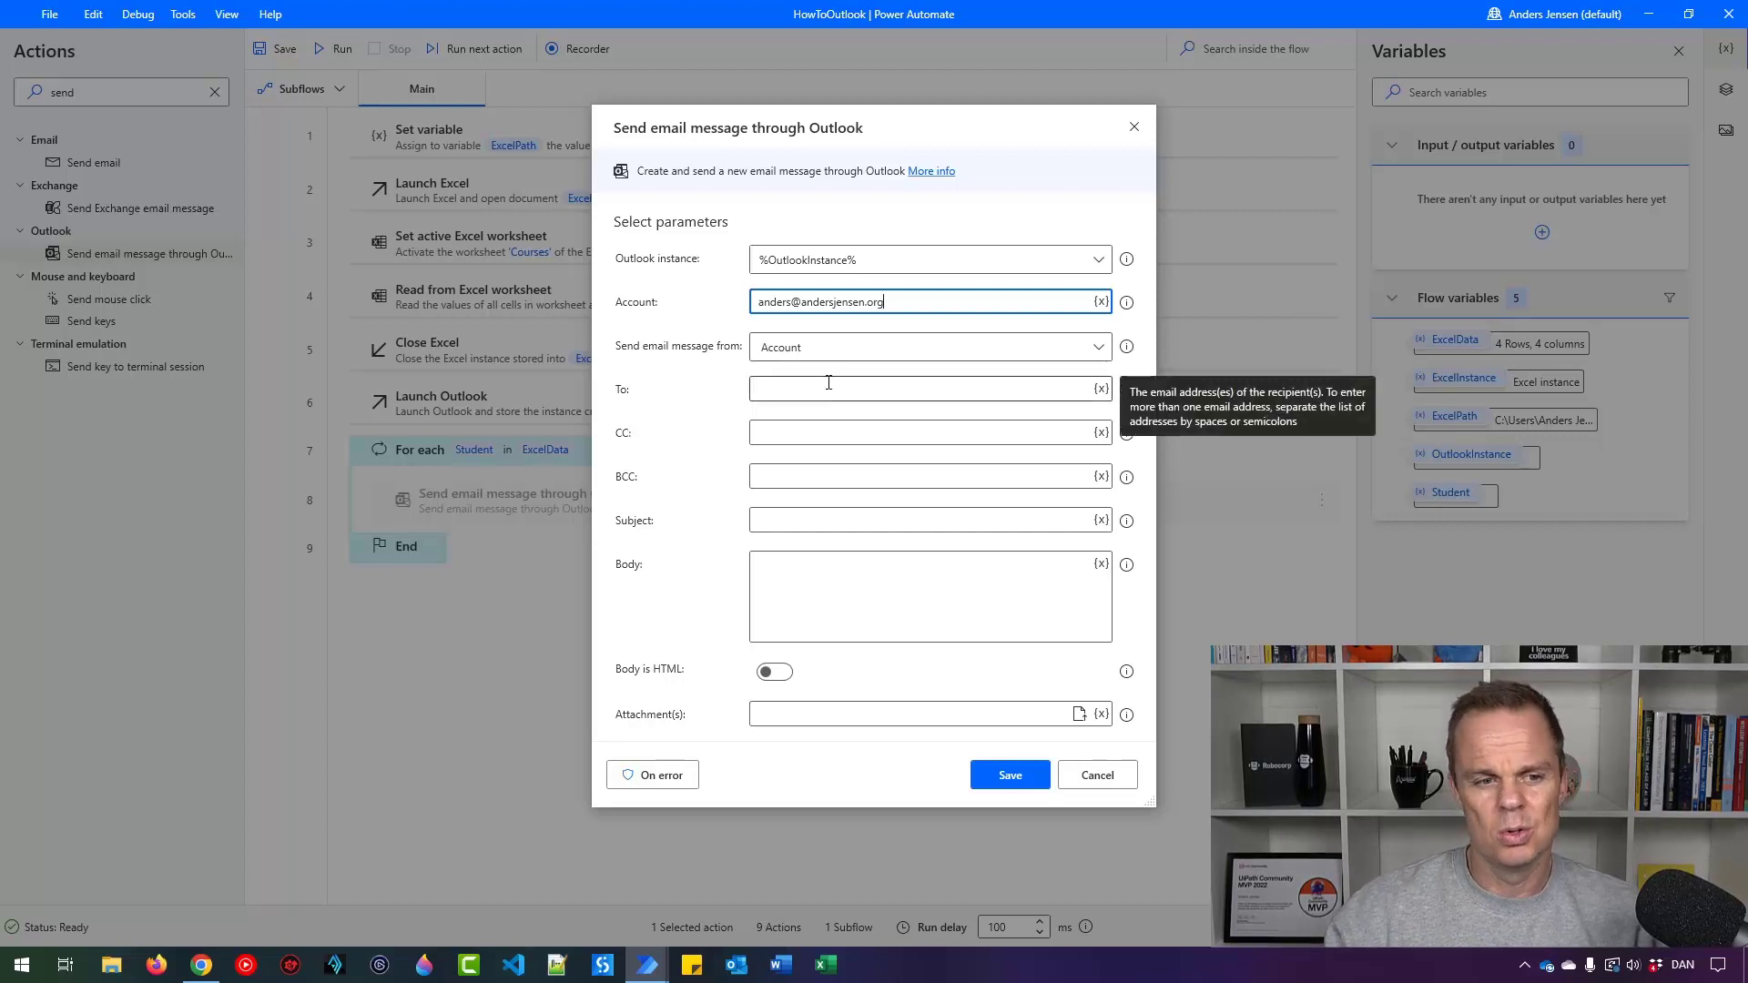
mouse_move(868, 195)
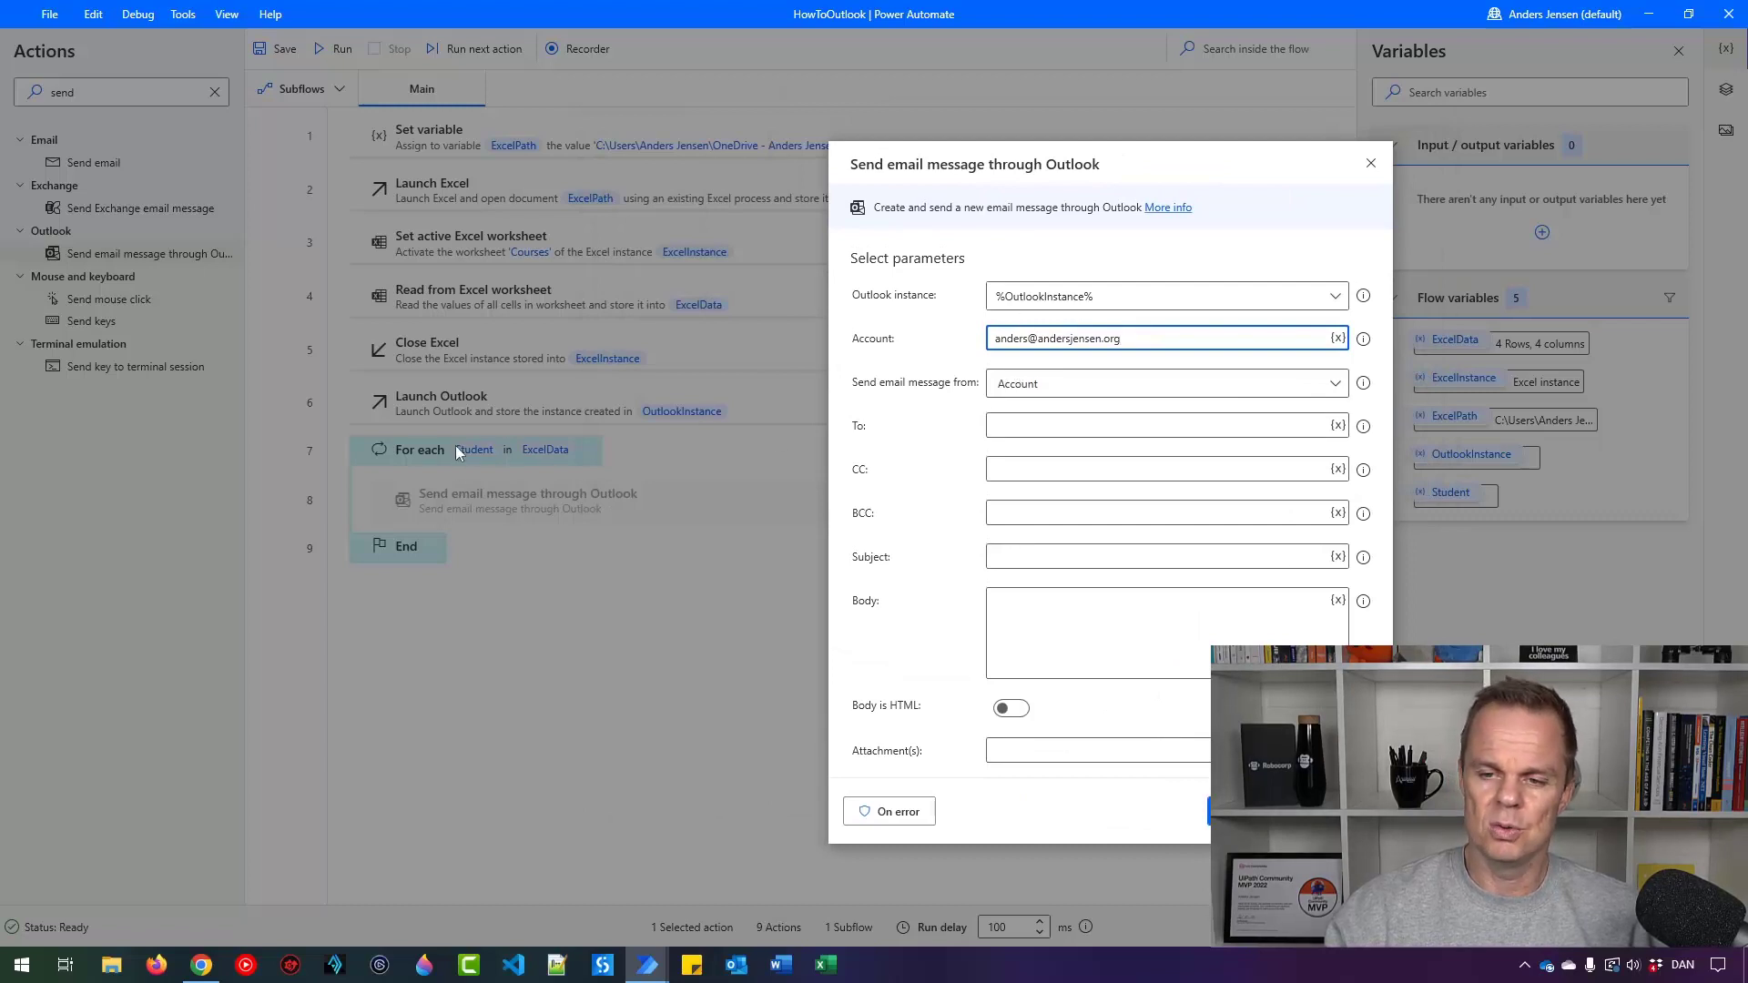
Set the recipient to %Student['Email']% and begin the subject 'Remember to do your homework'
left_click(1159, 425)
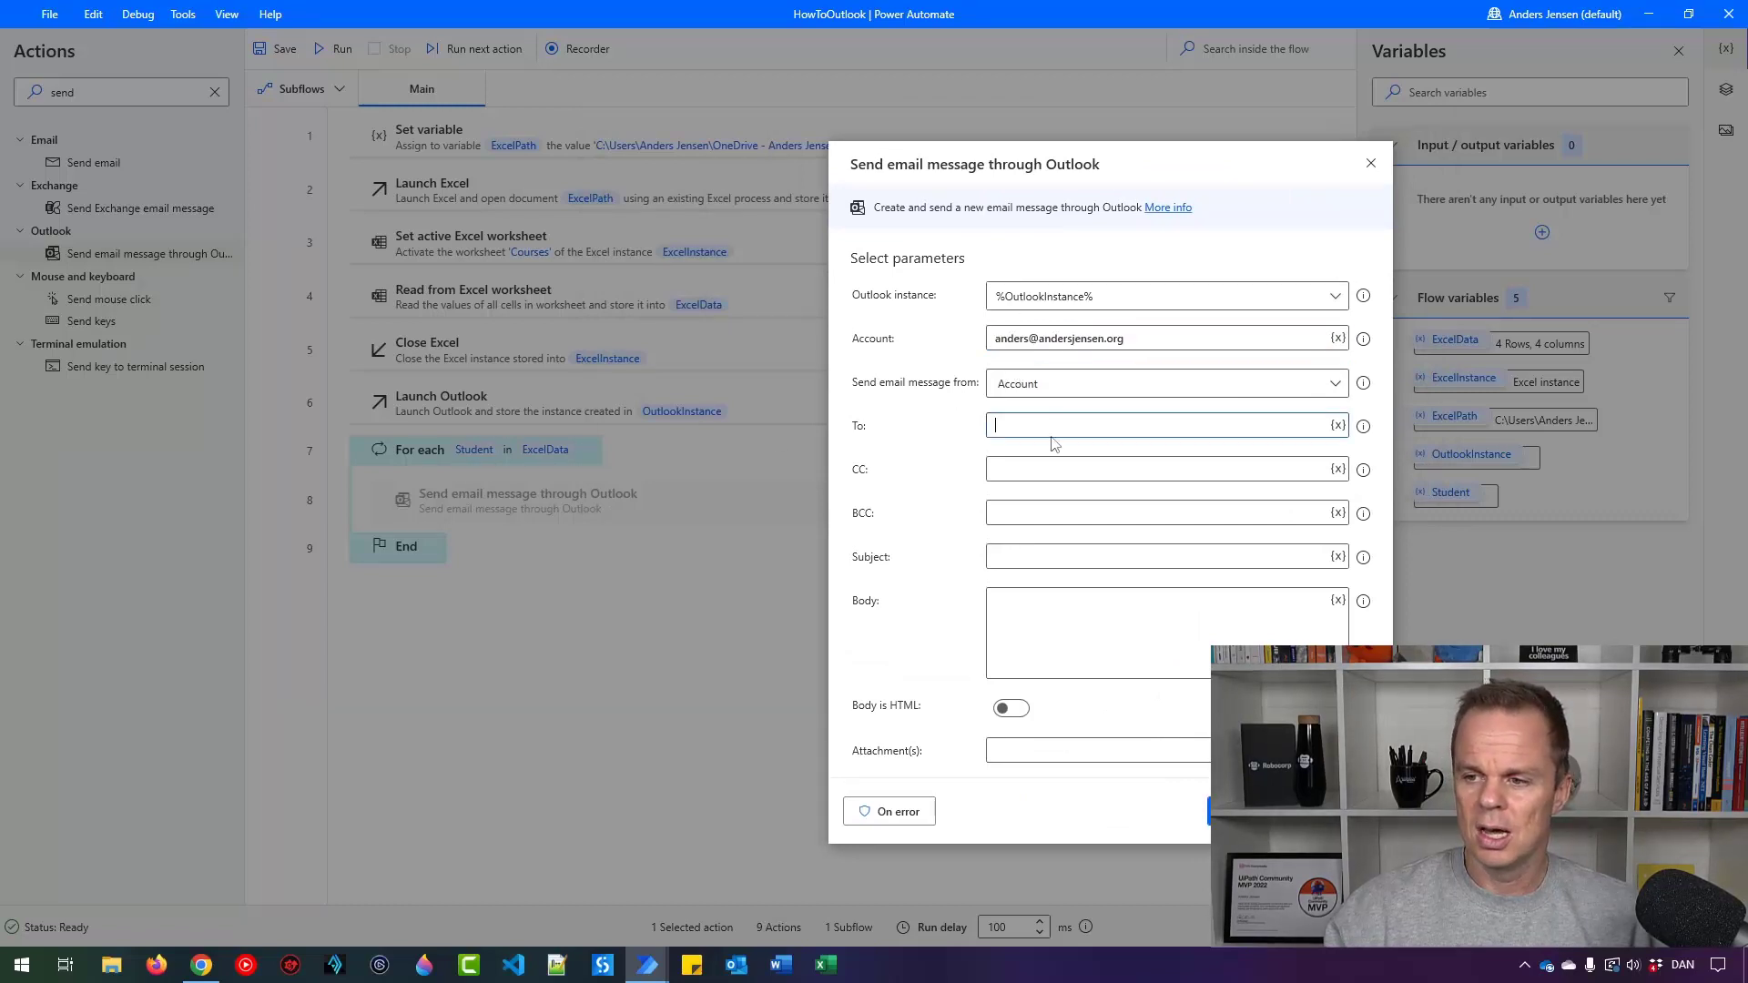
left_click(1337, 426)
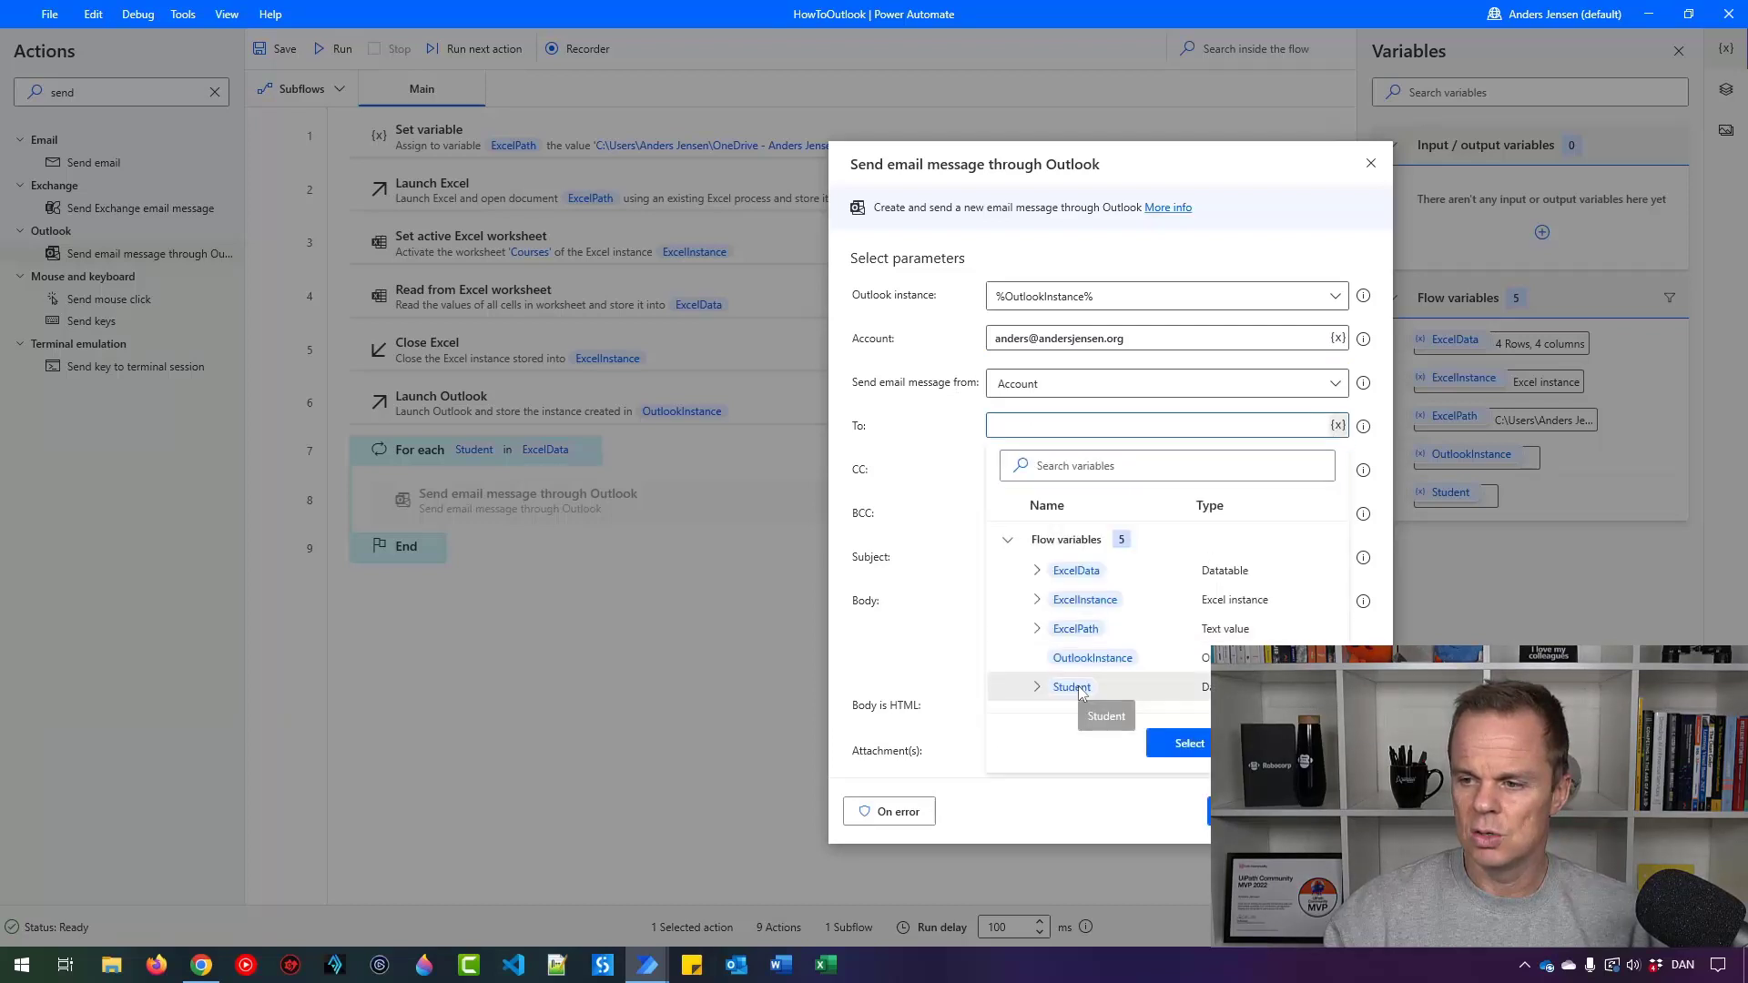
left_click(1188, 743)
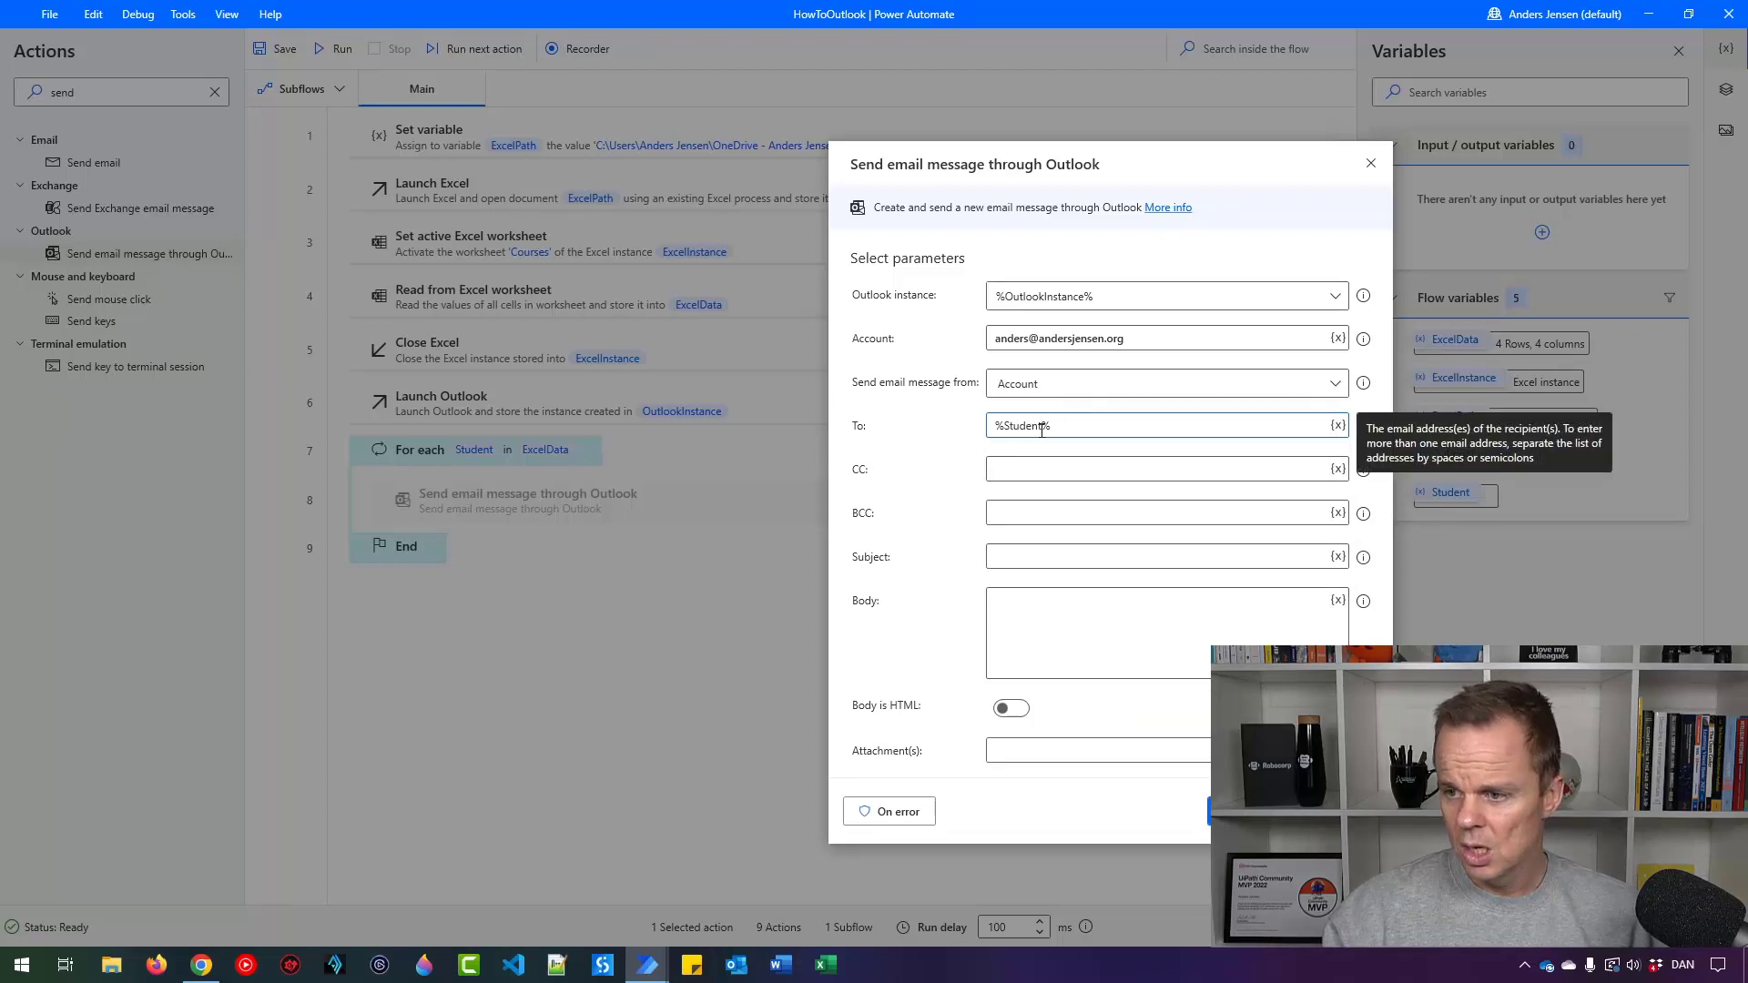
mouse_move(1118, 467)
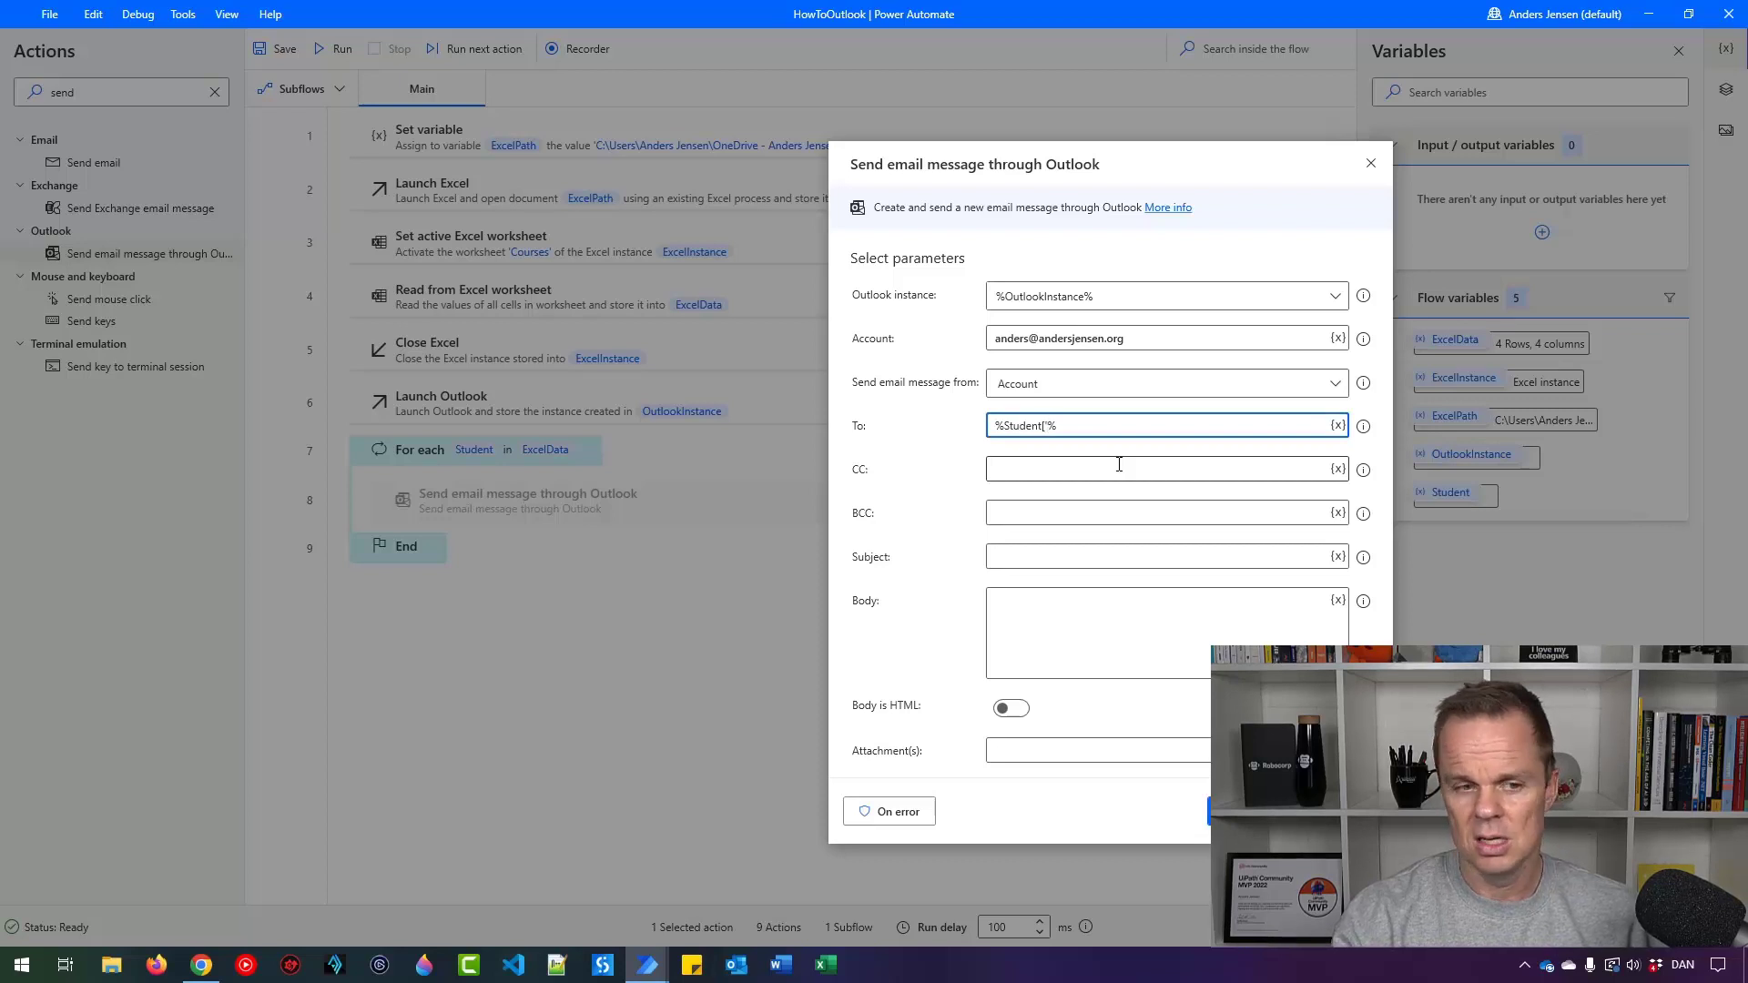
type("$")
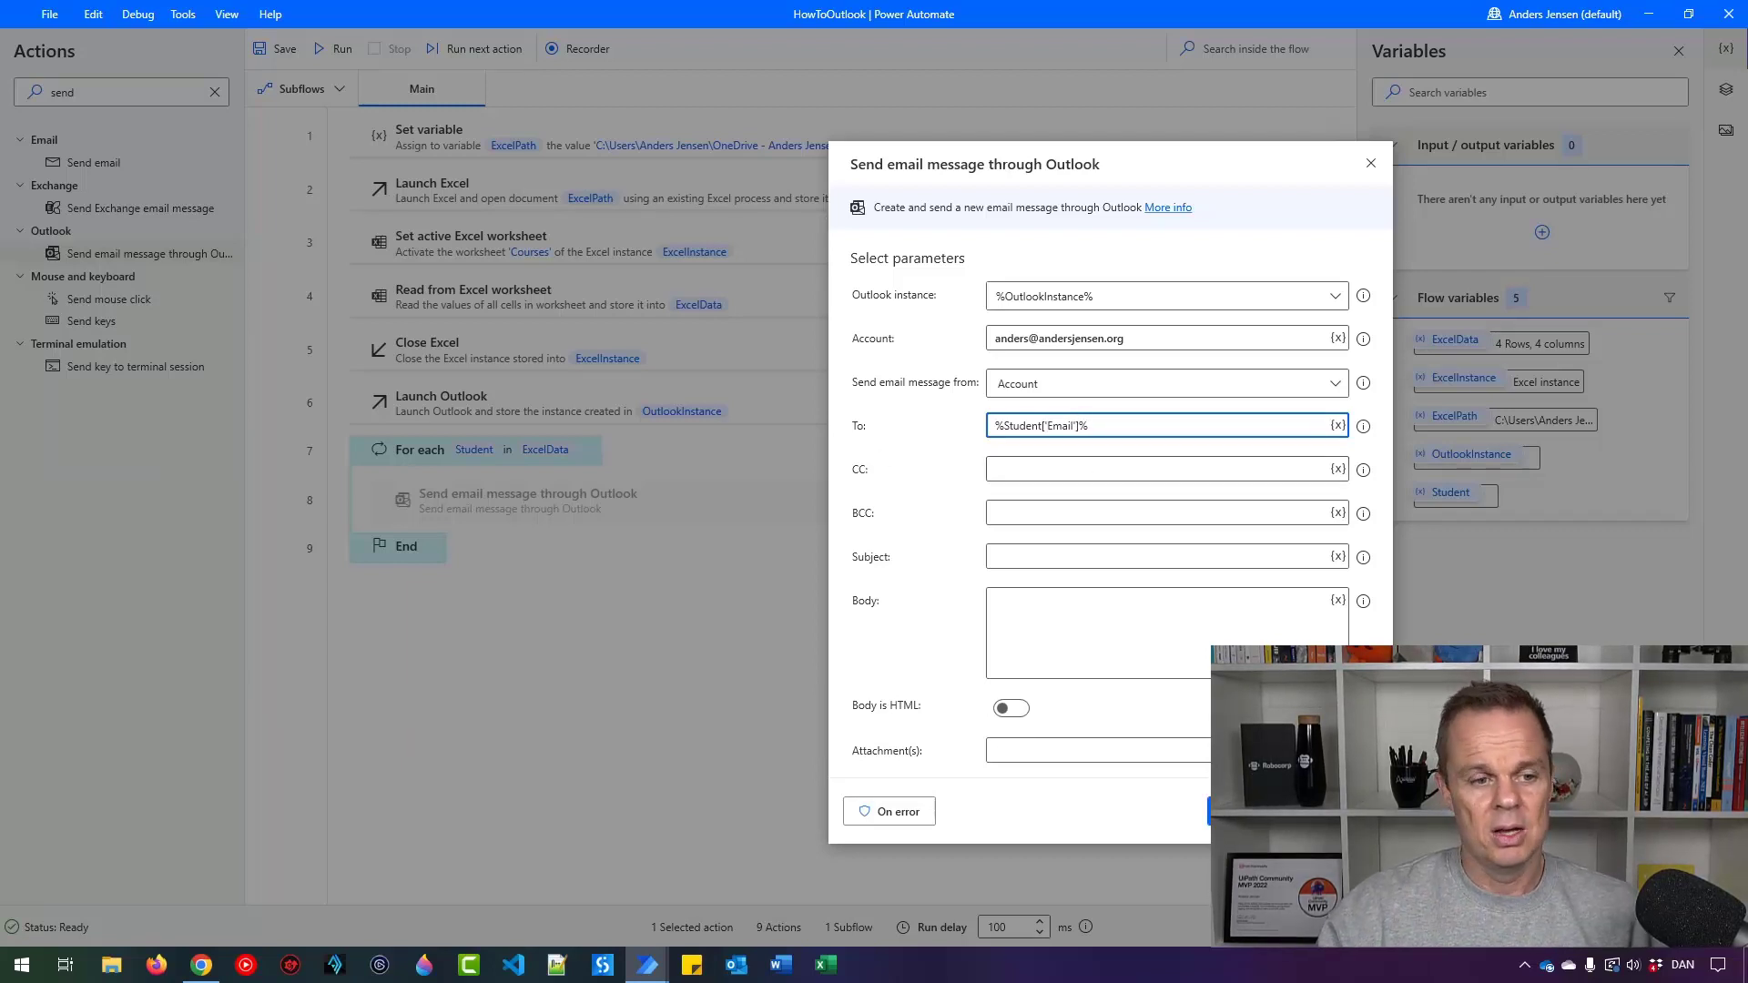
mouse_move(316, 402)
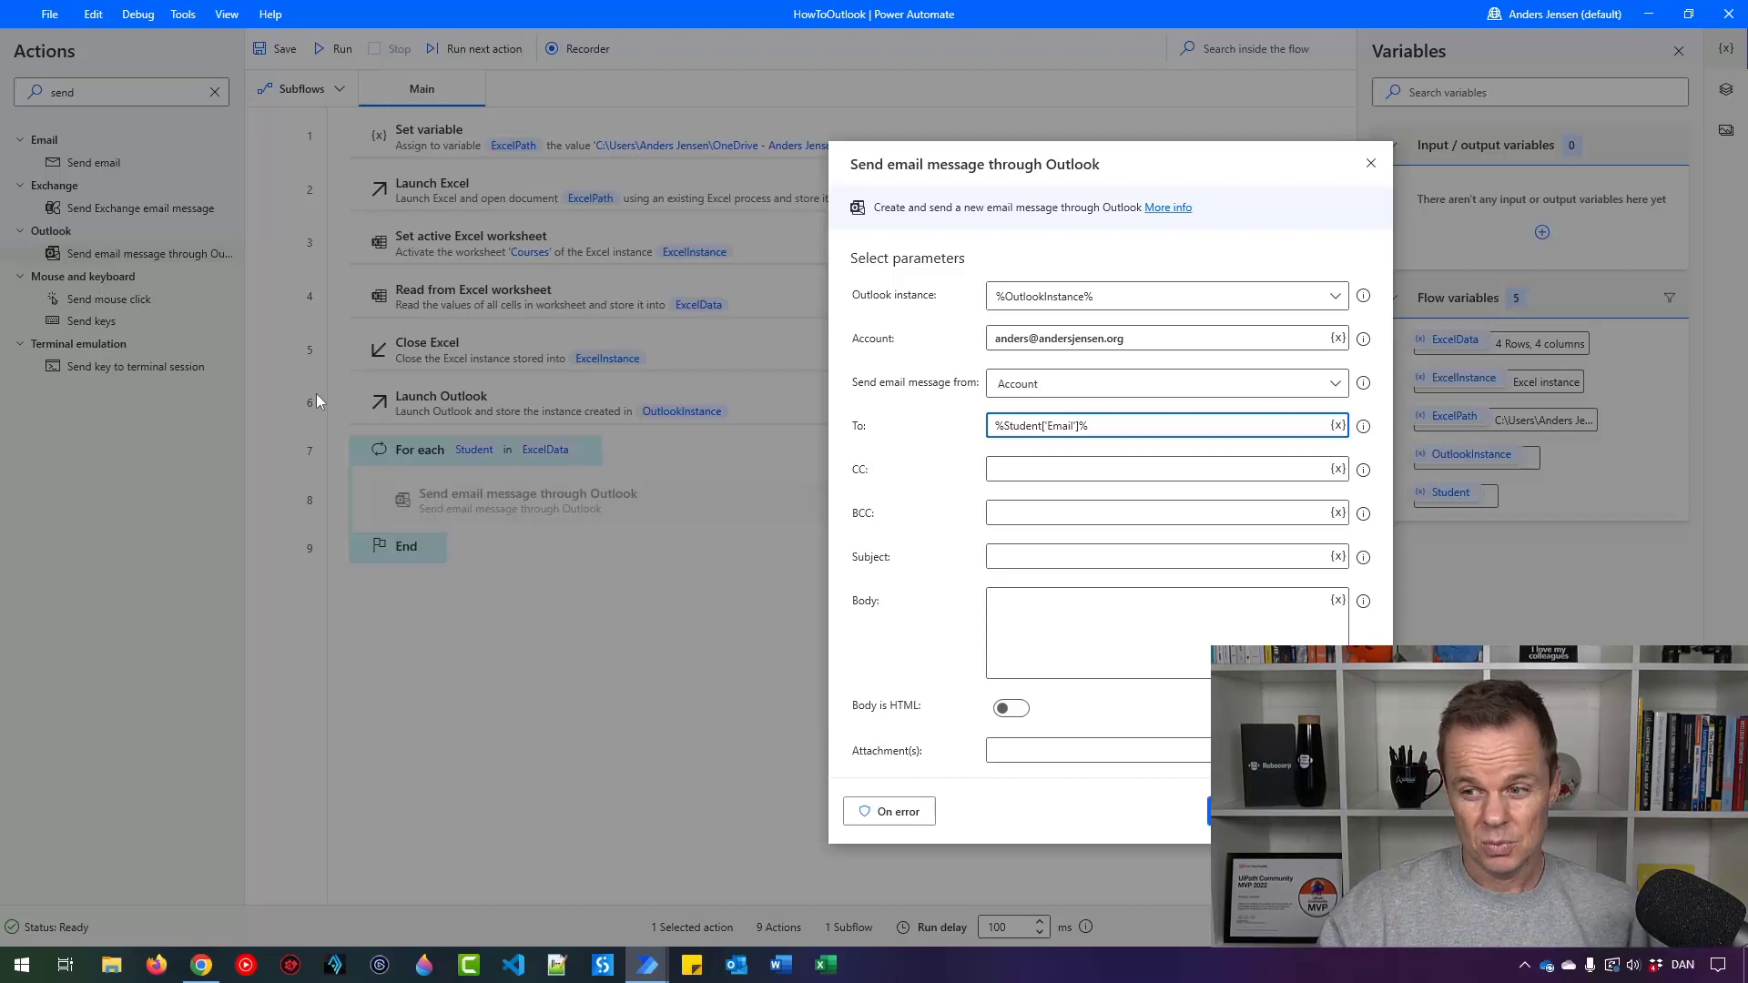
type("Remember to do your homework")
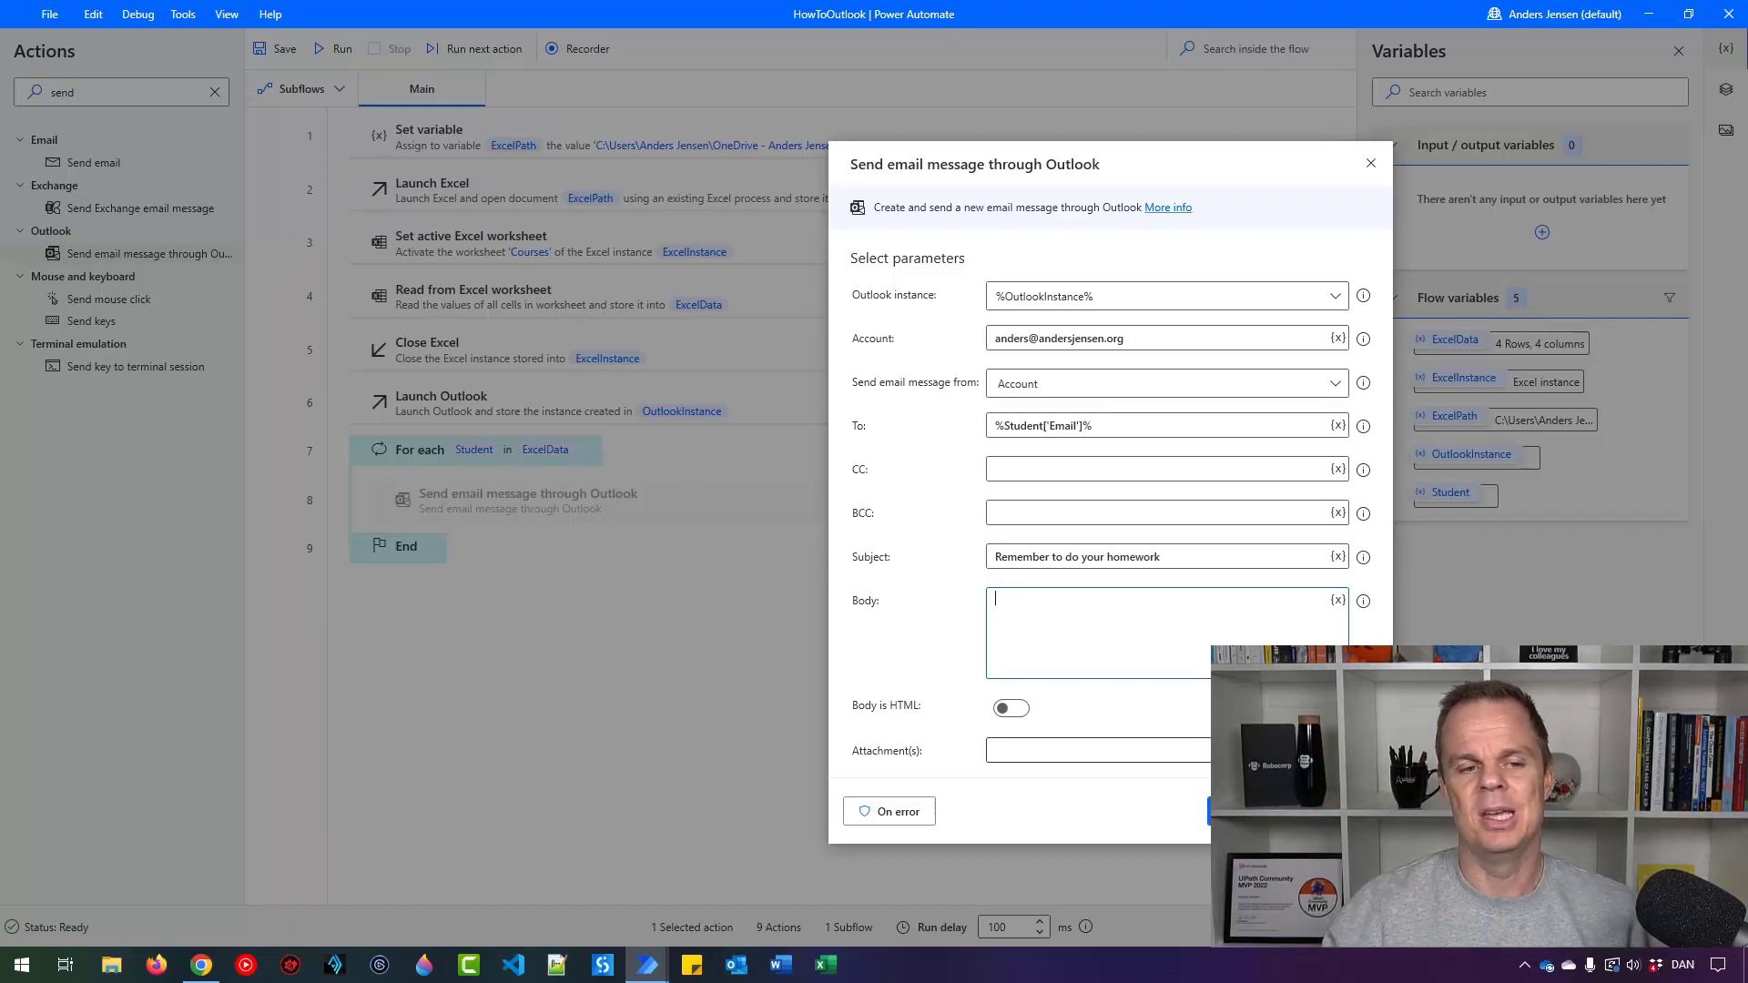
Start the email body with a greeting to %Student['Name']%
type("Hey")
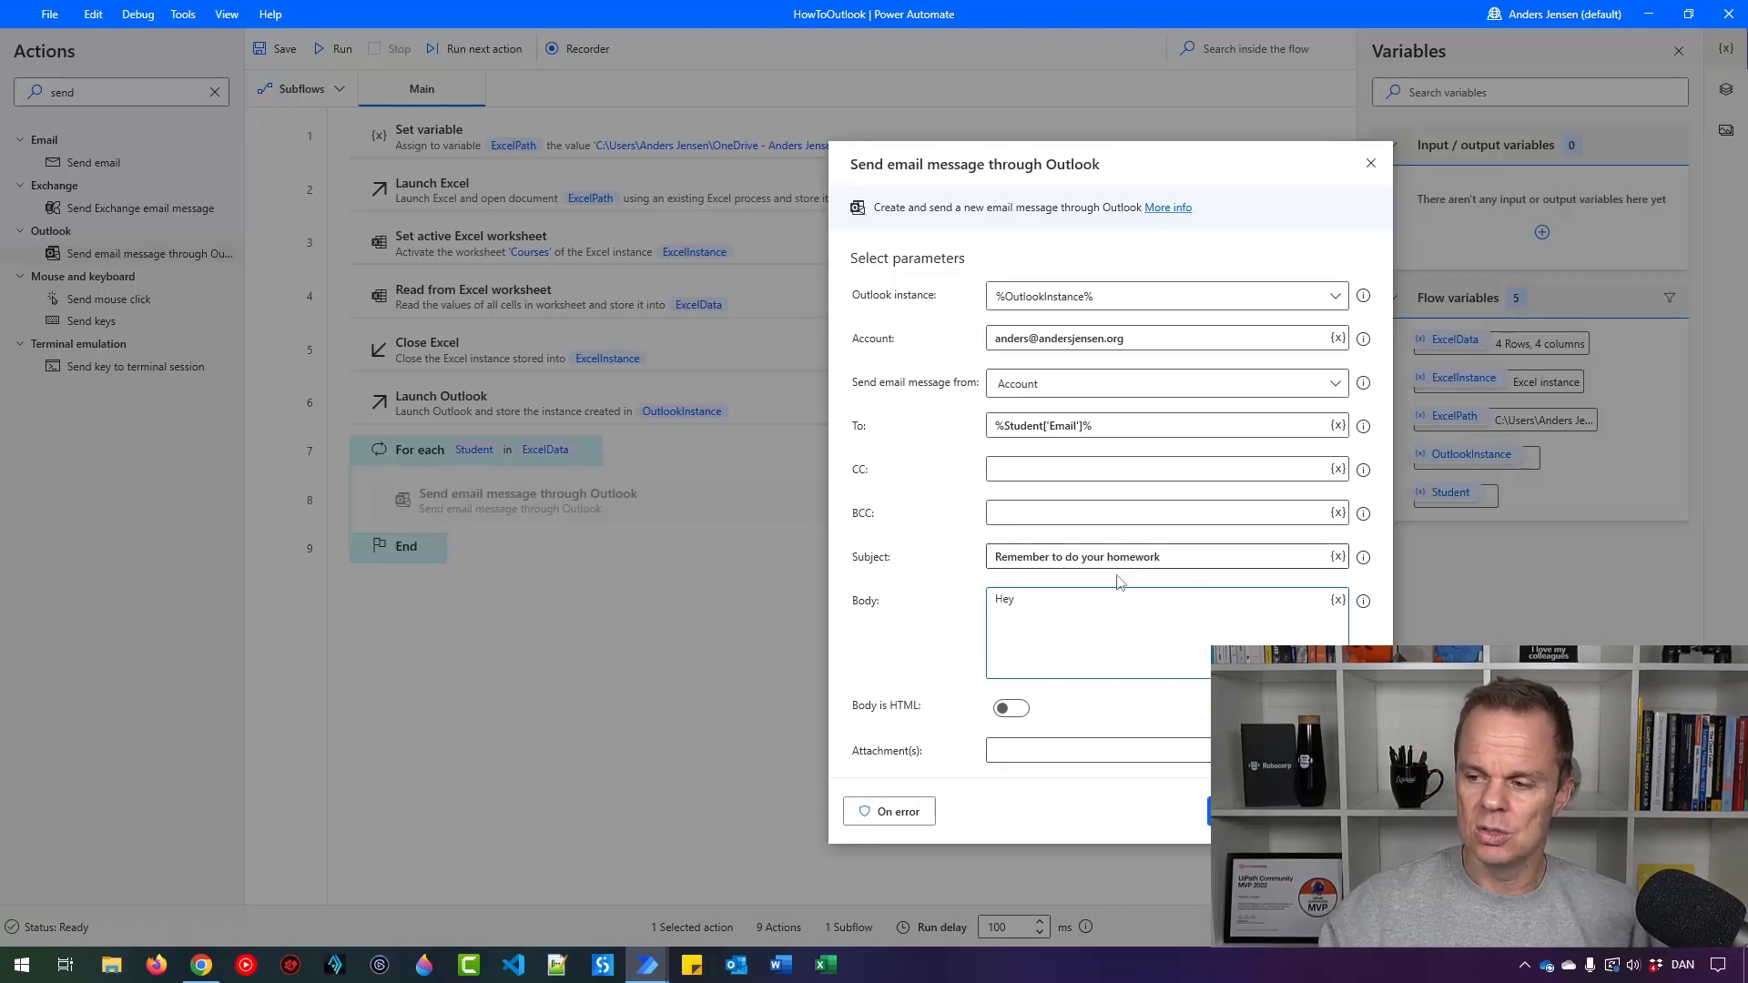
left_click(1338, 600)
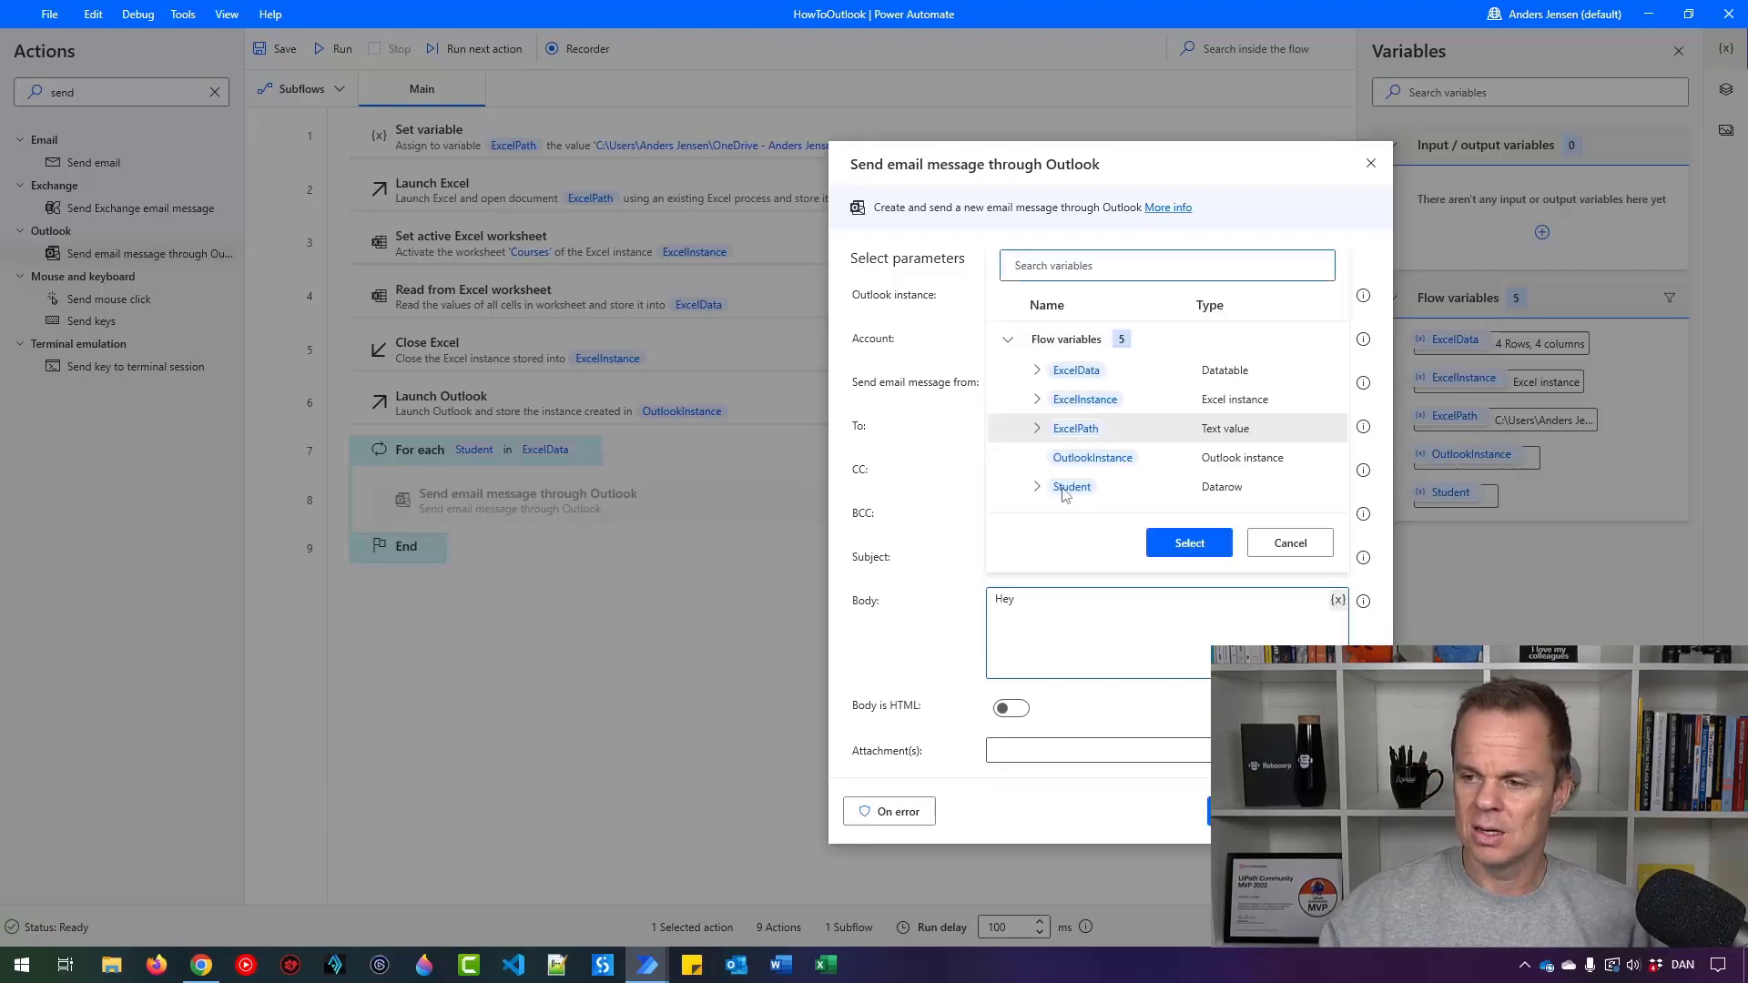
left_click(1188, 542)
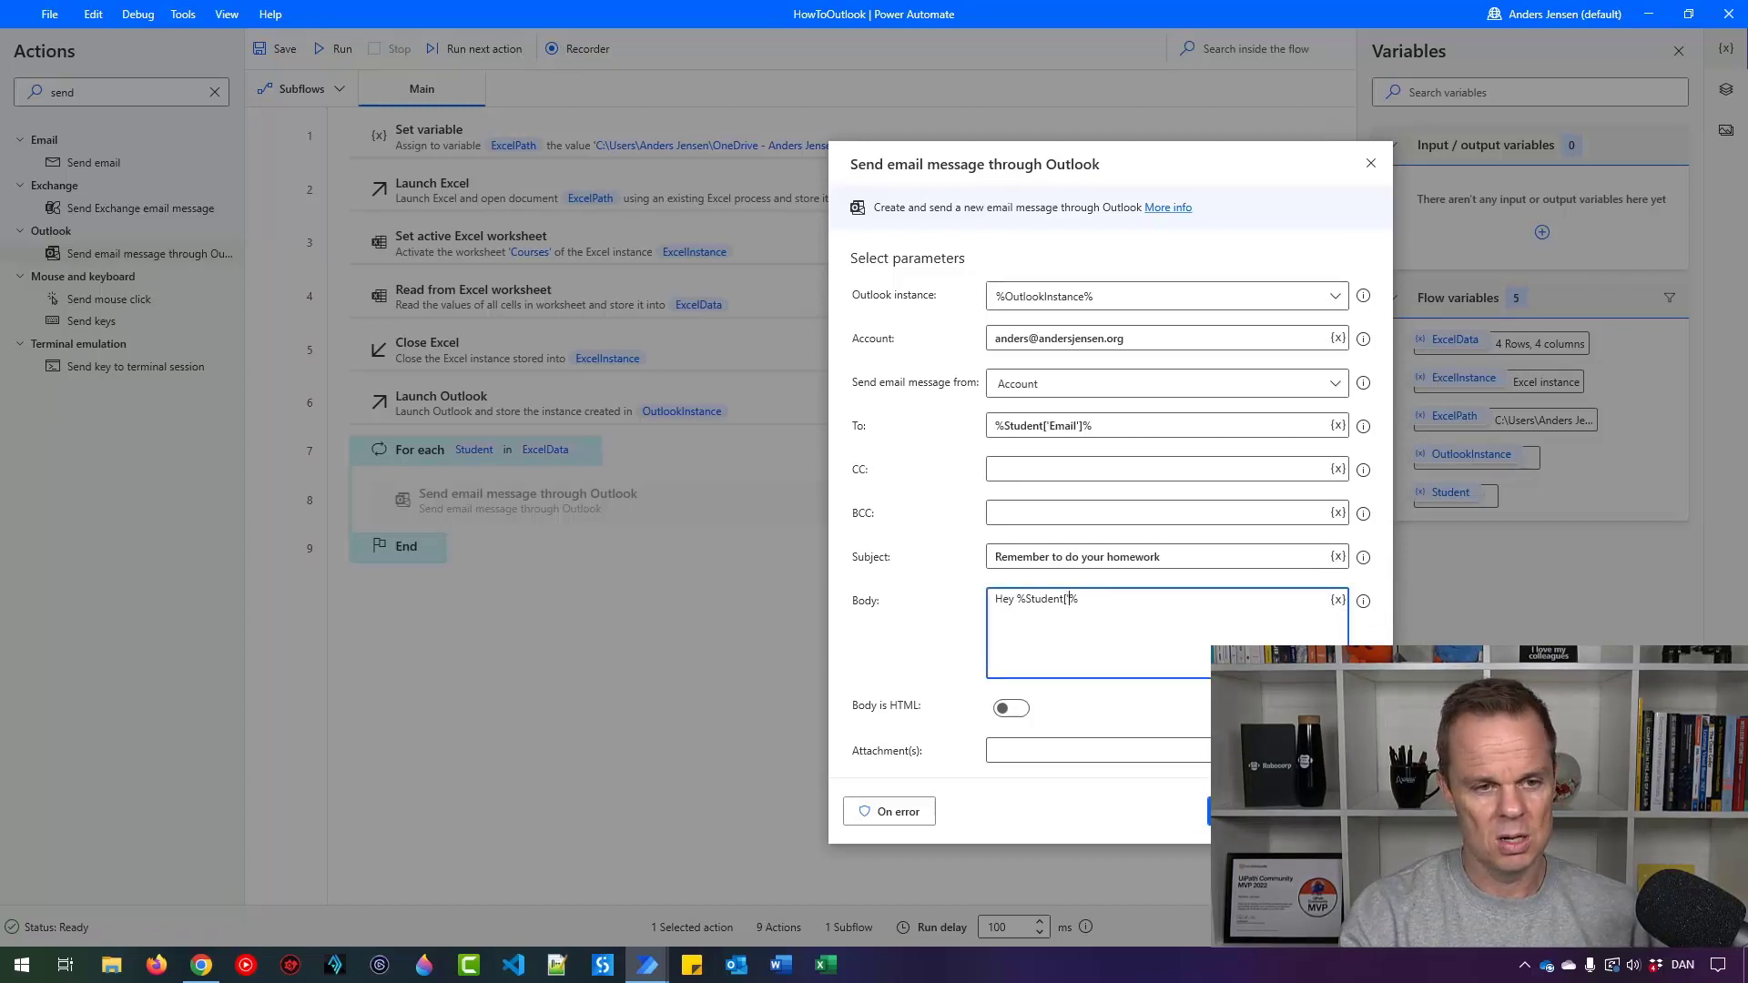
type("'Name']")
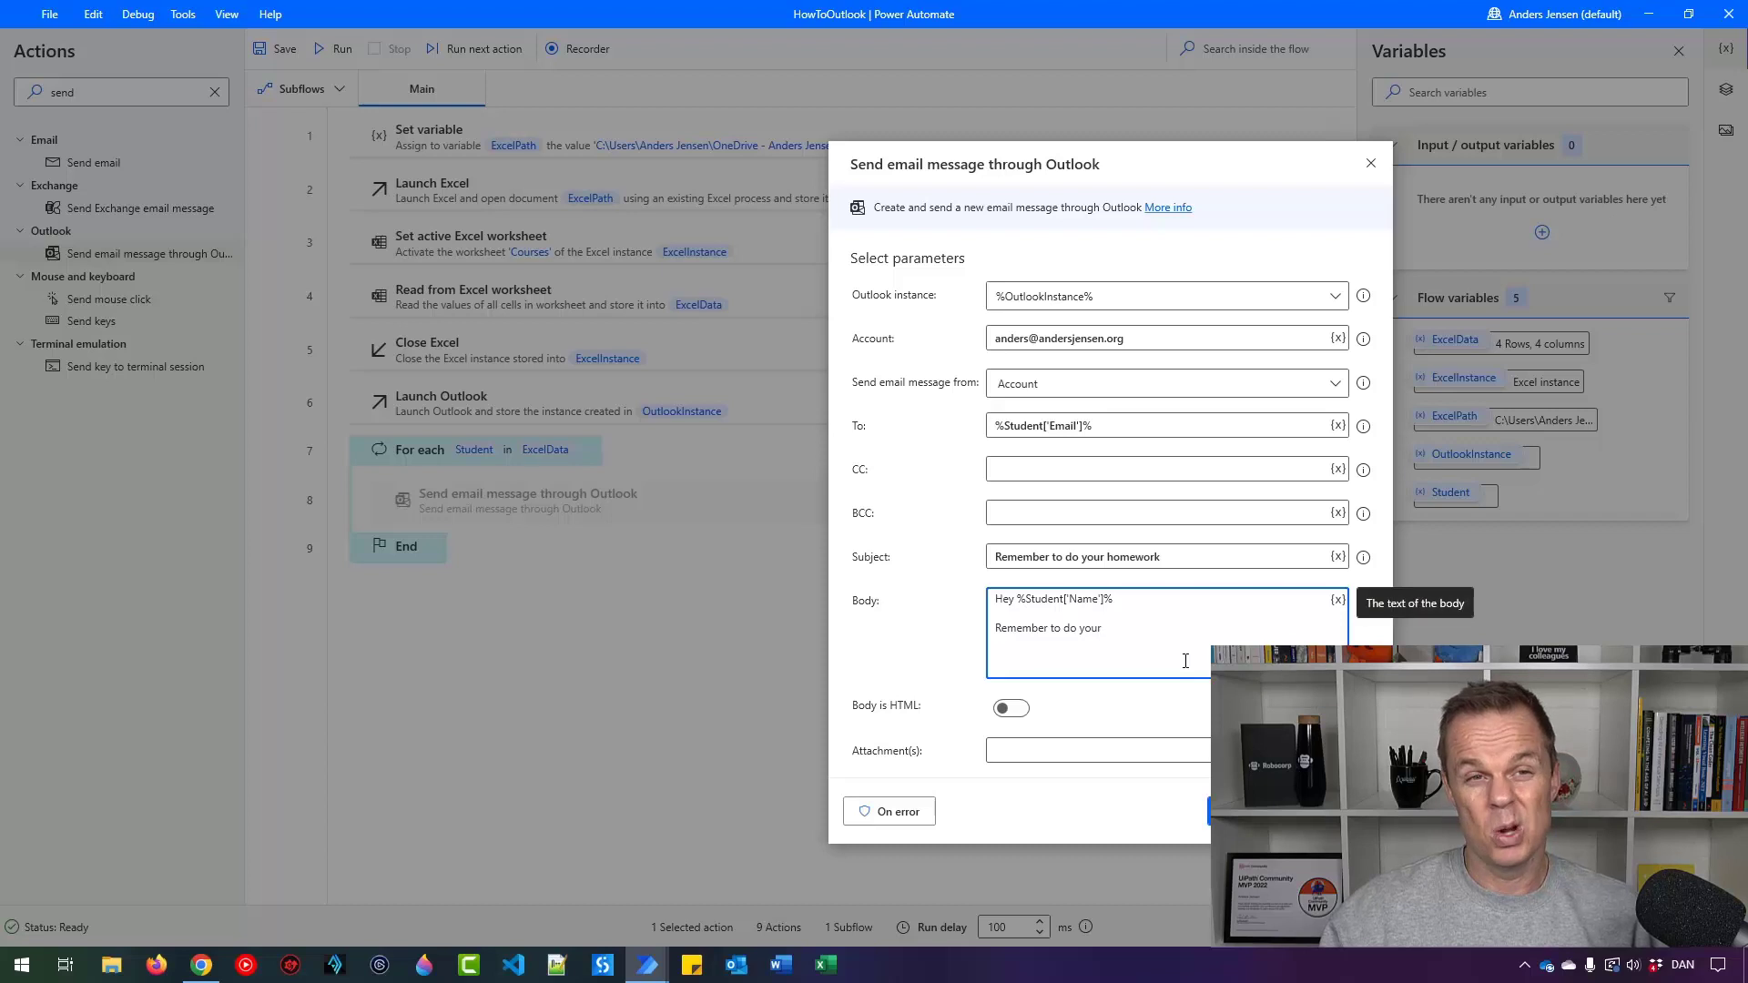
Add the student's Homework, a 'no later than' deadline and an Anders Jensen signature
left_click(1338, 599)
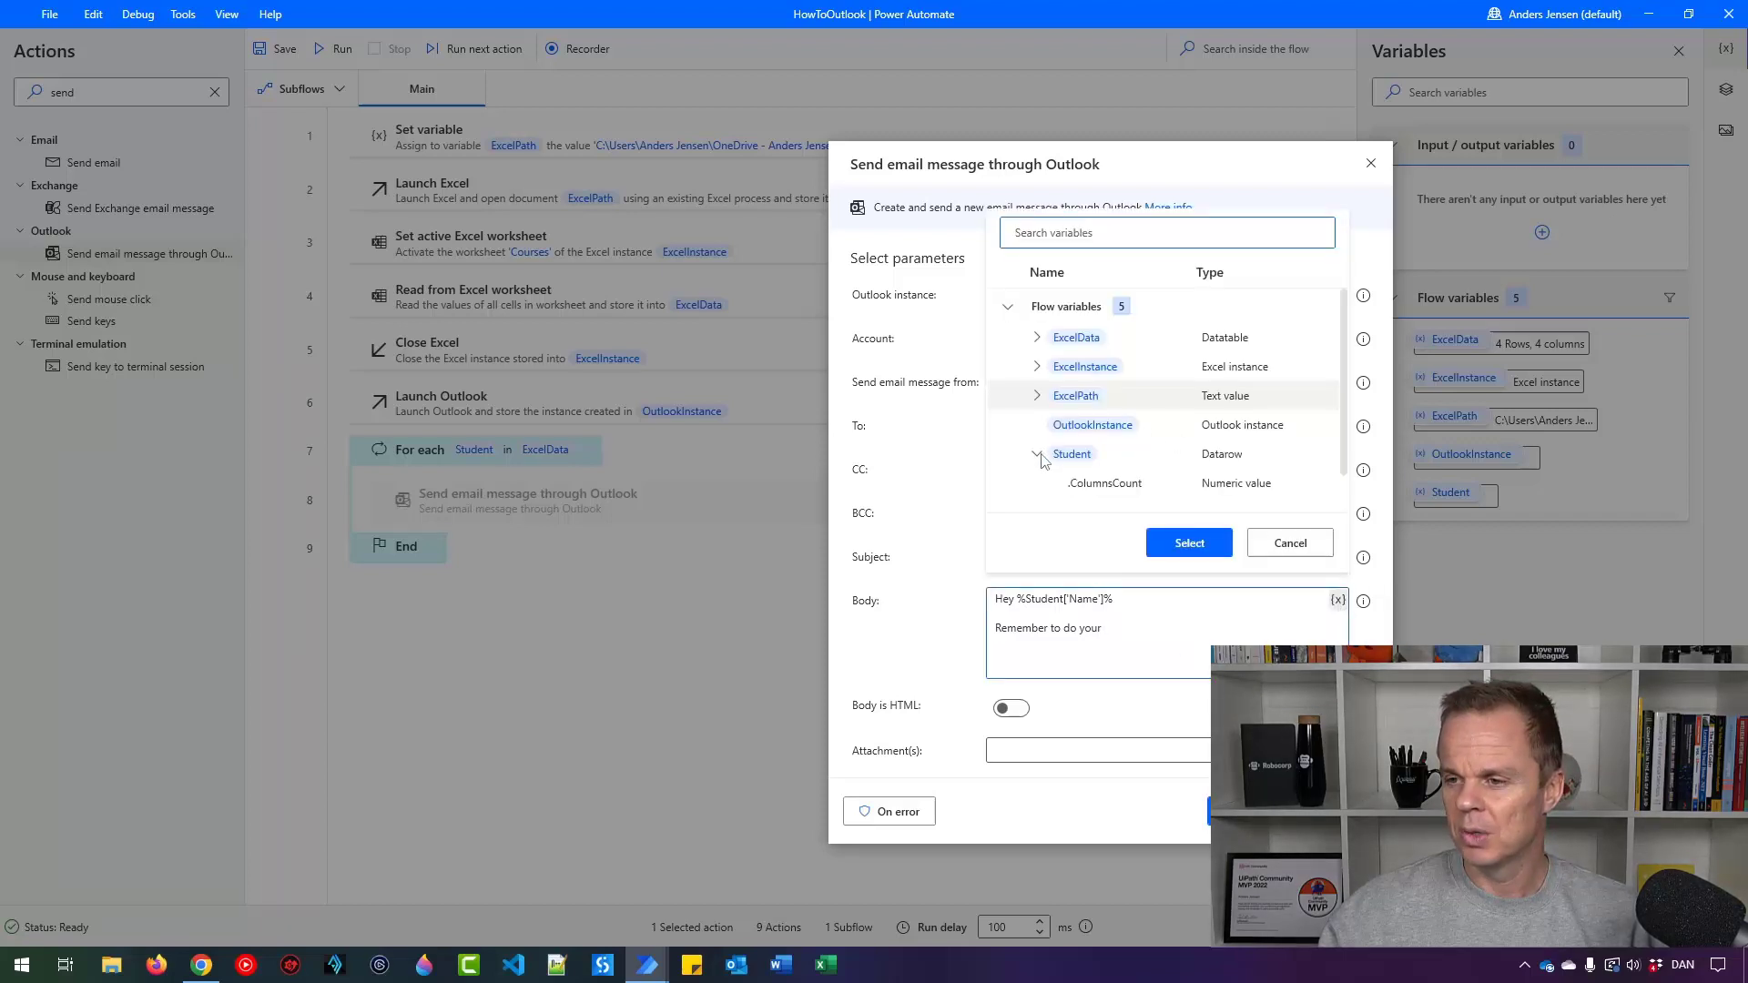
left_click(1188, 543)
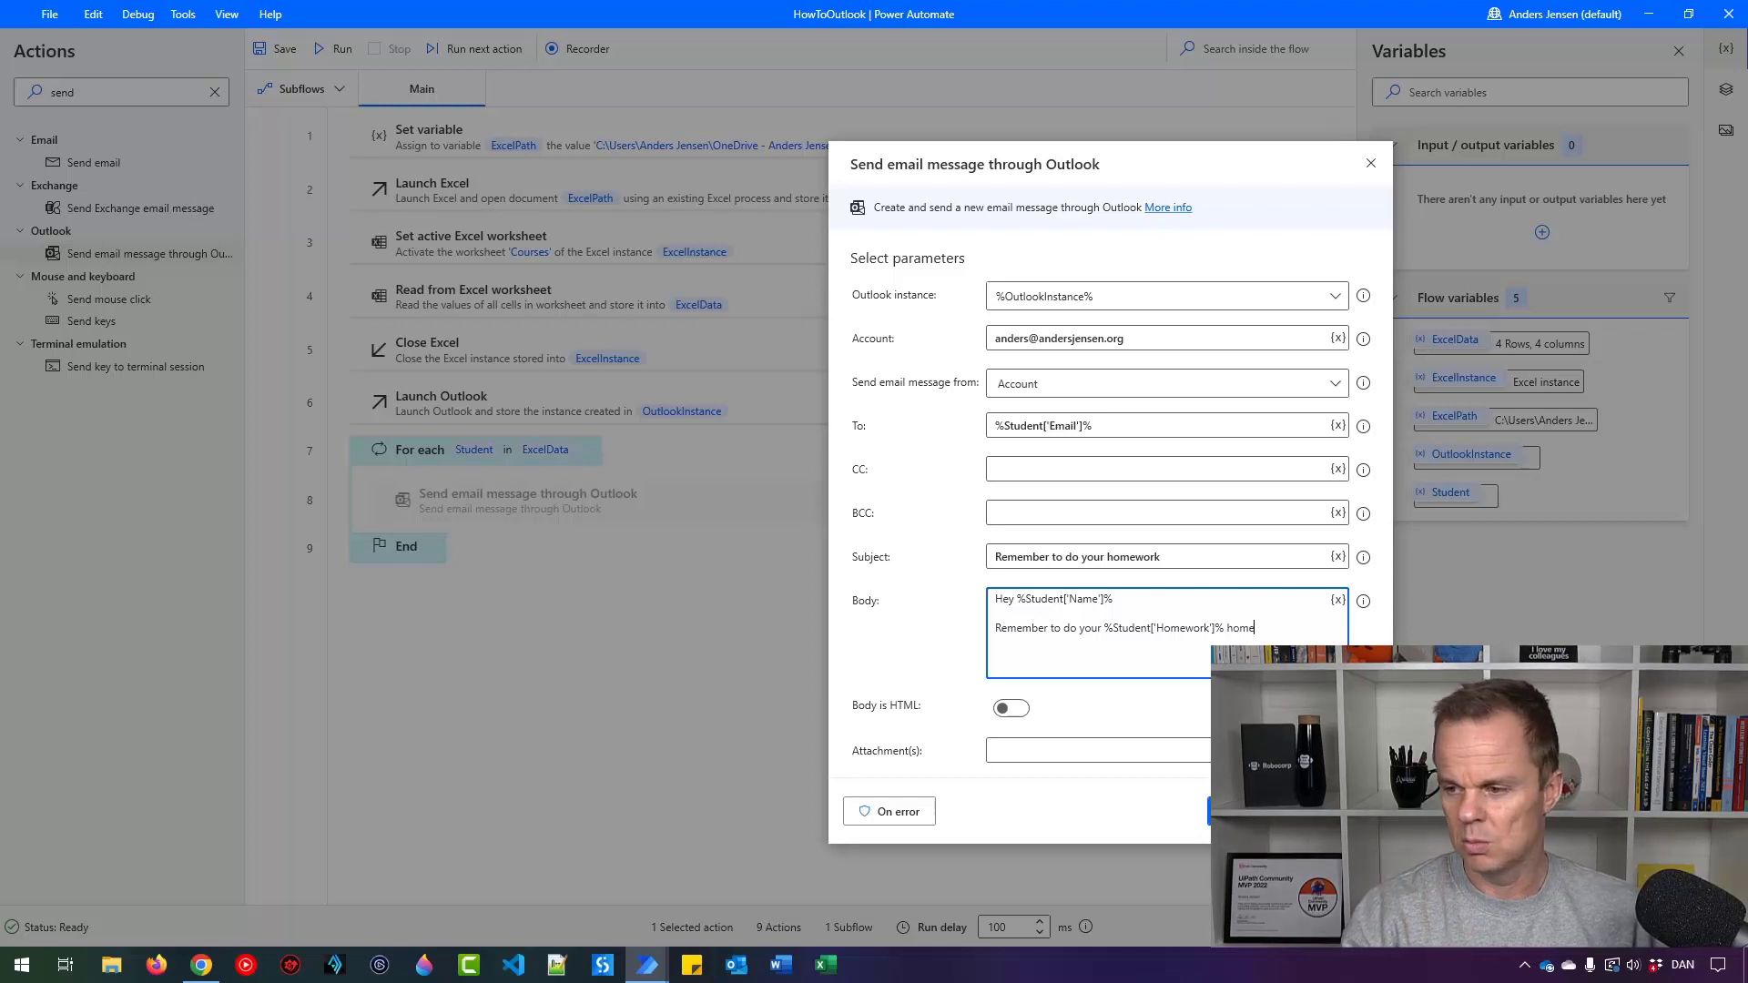
type("work")
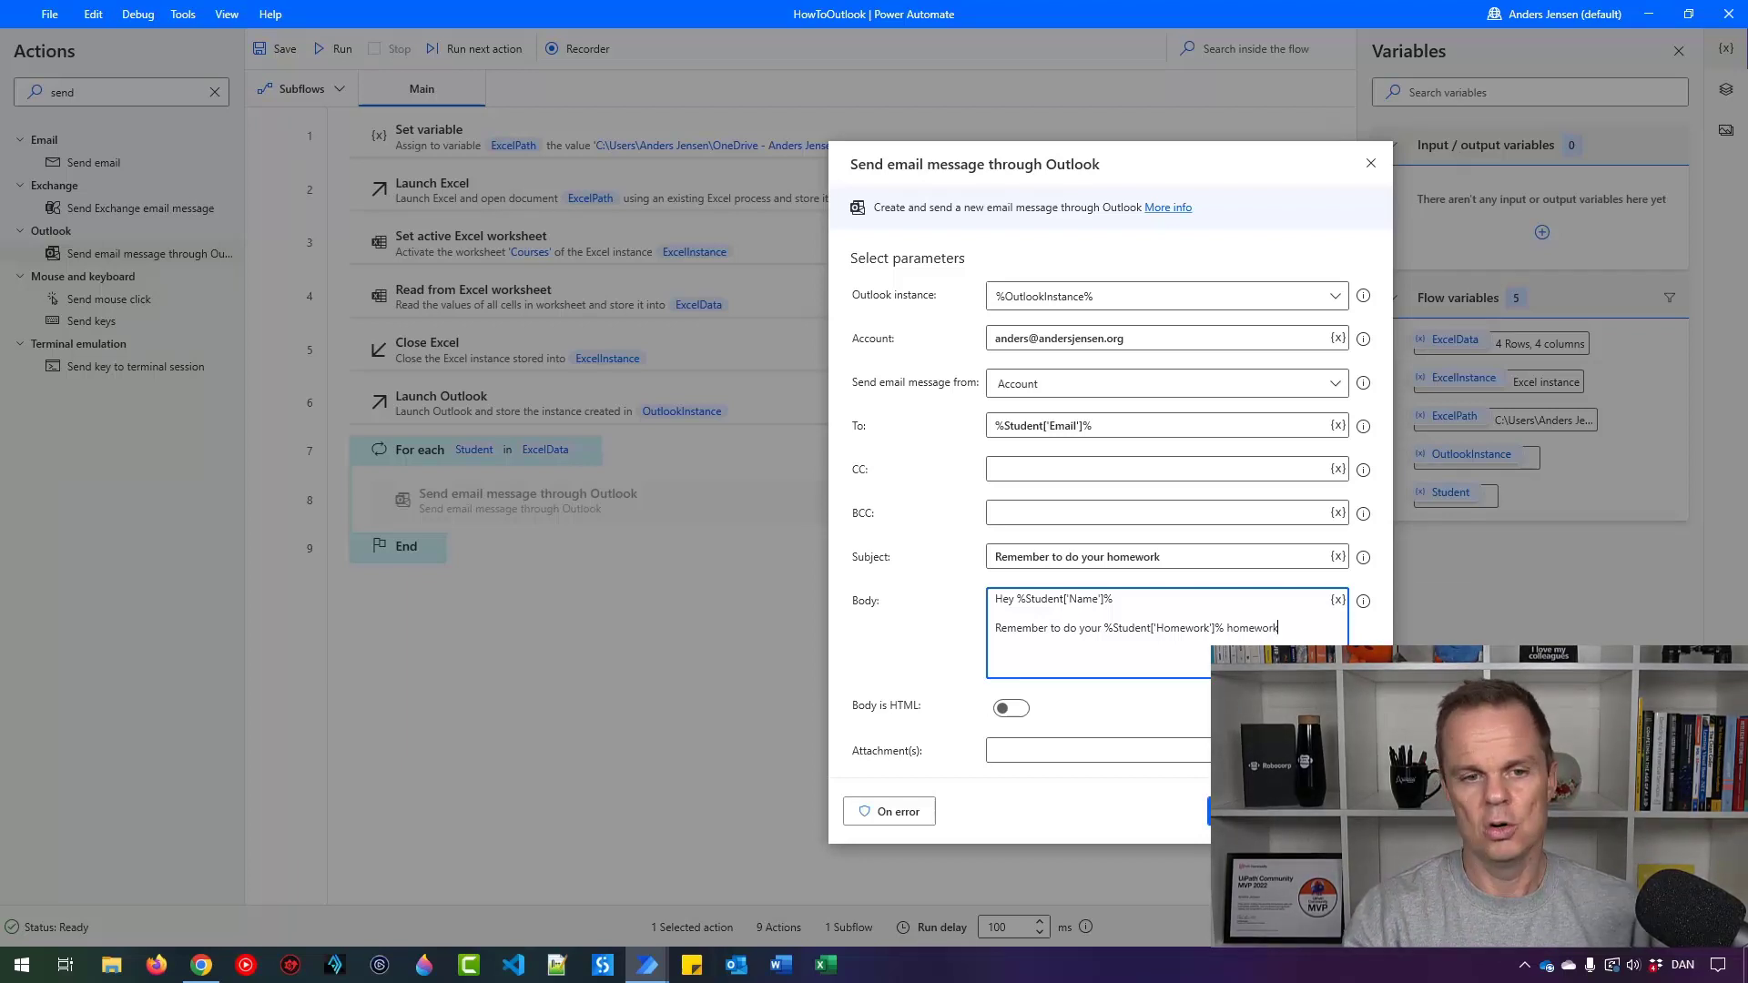
type("no later than")
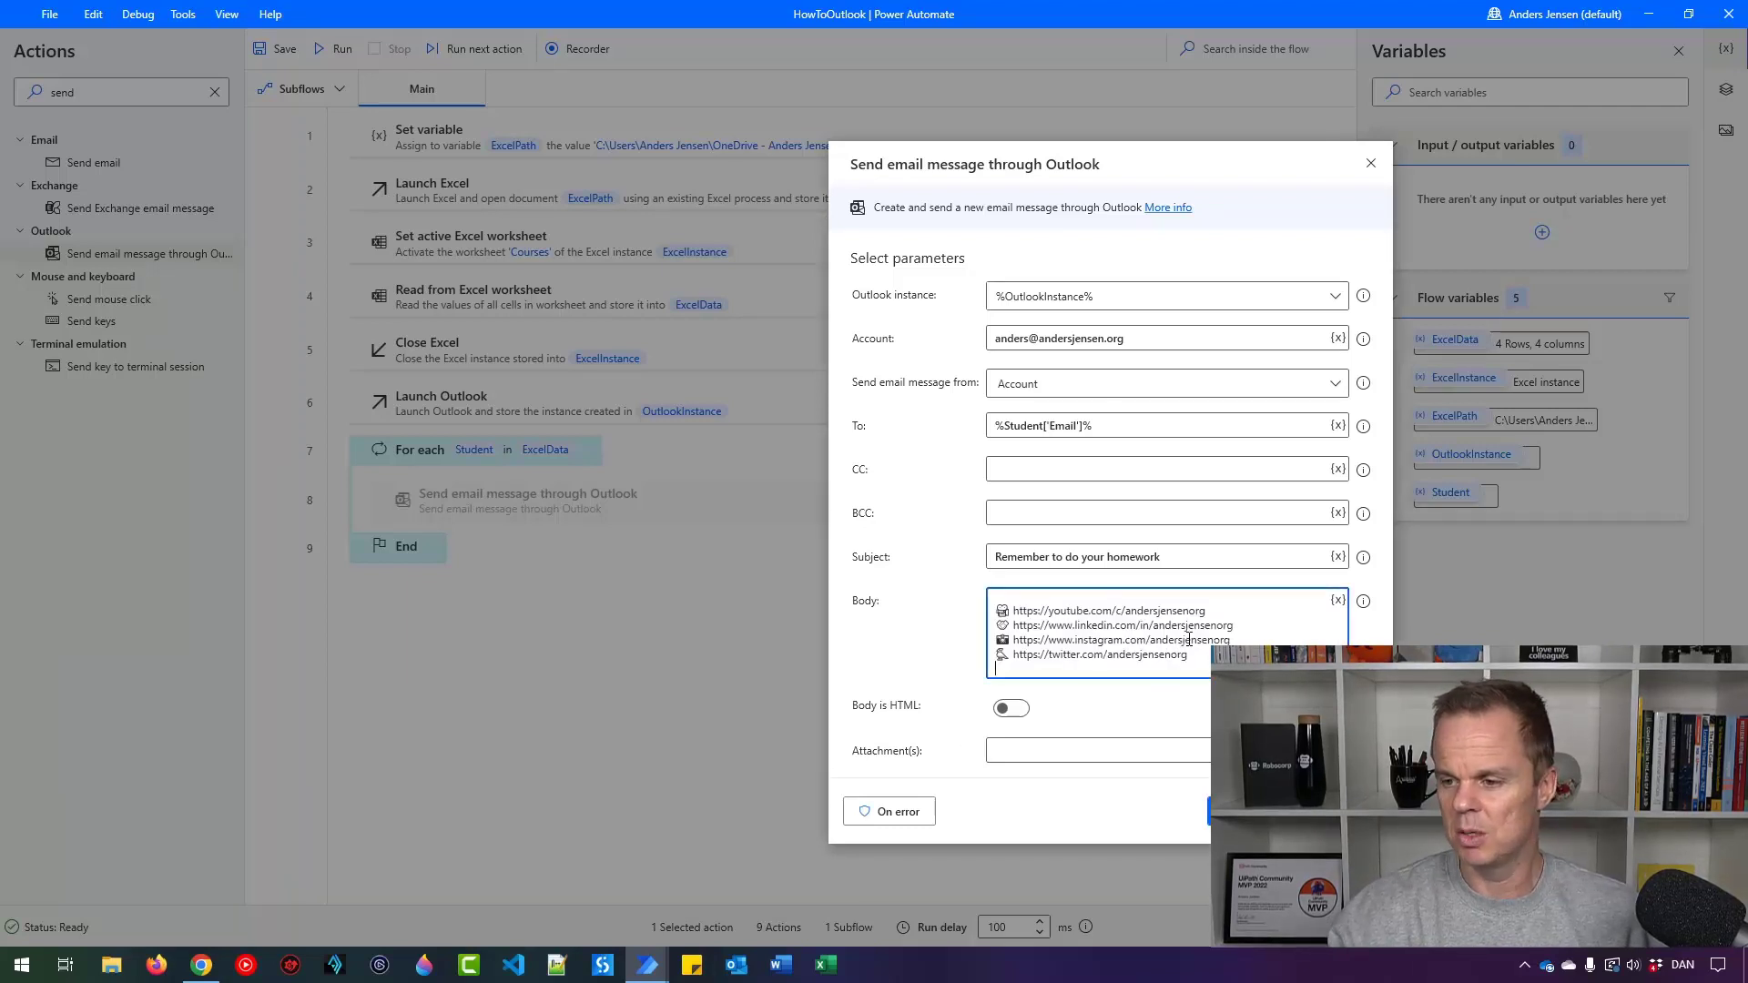
type("Anders Jensen")
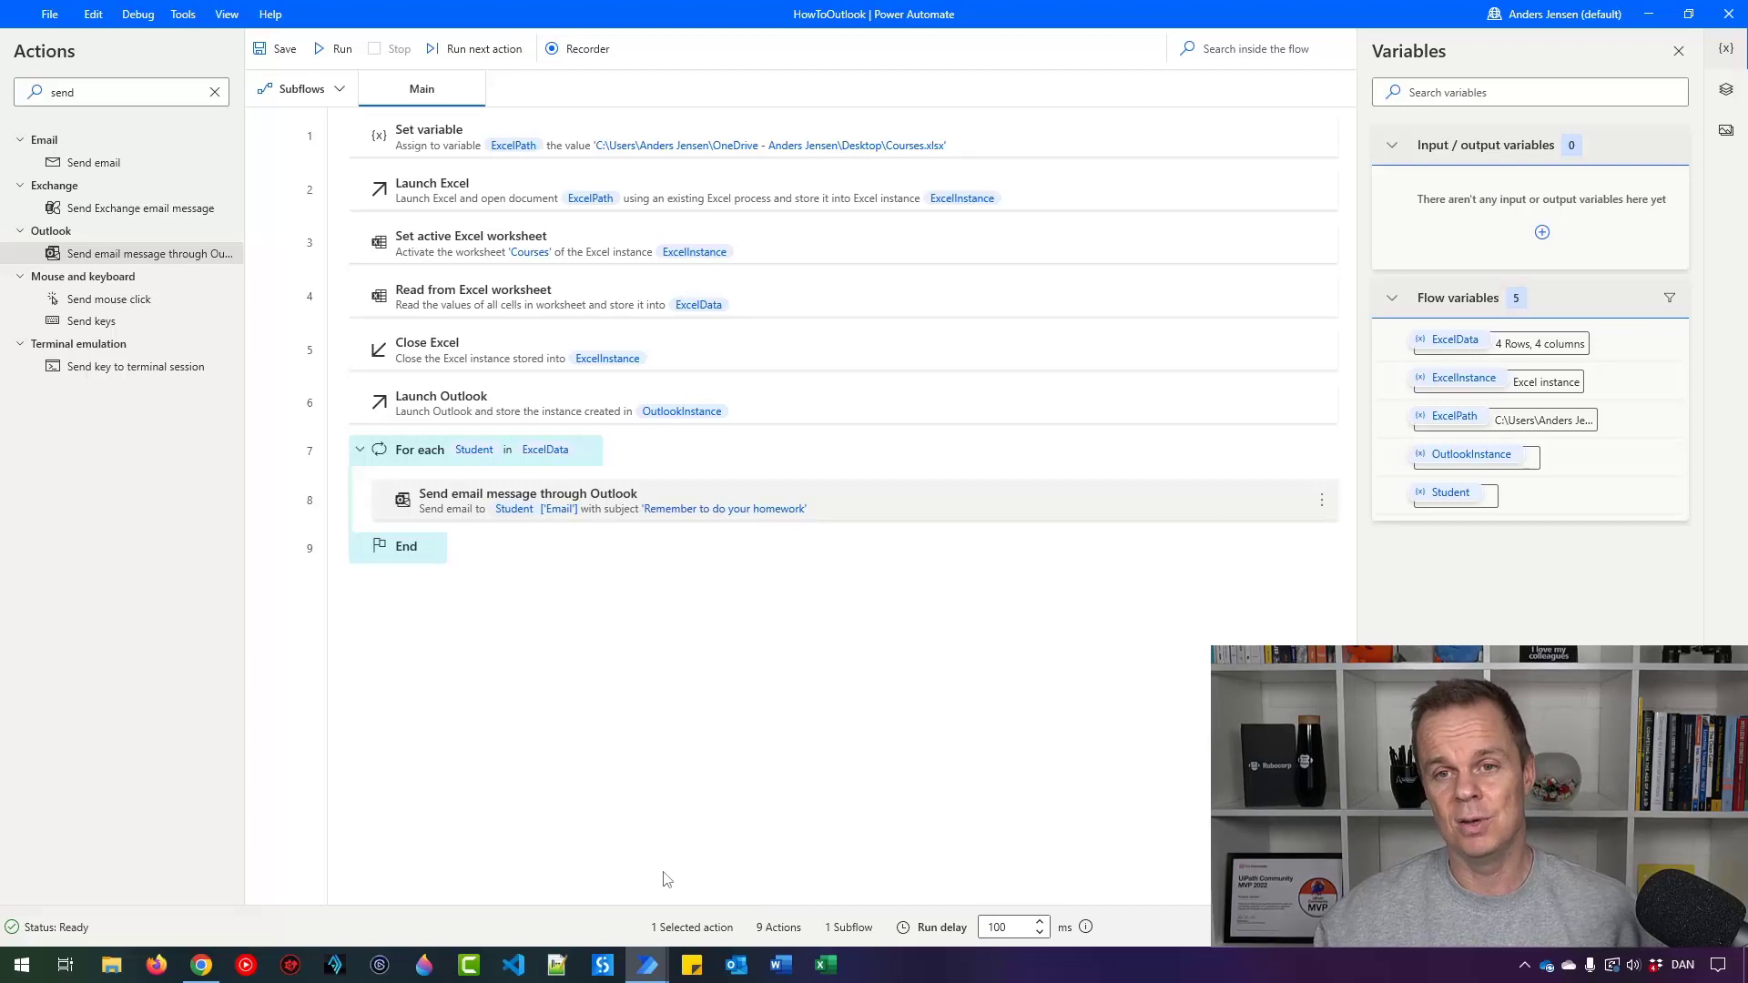
Save the Send email action inside the loop and run the flow to send the reminders
left_click(336, 49)
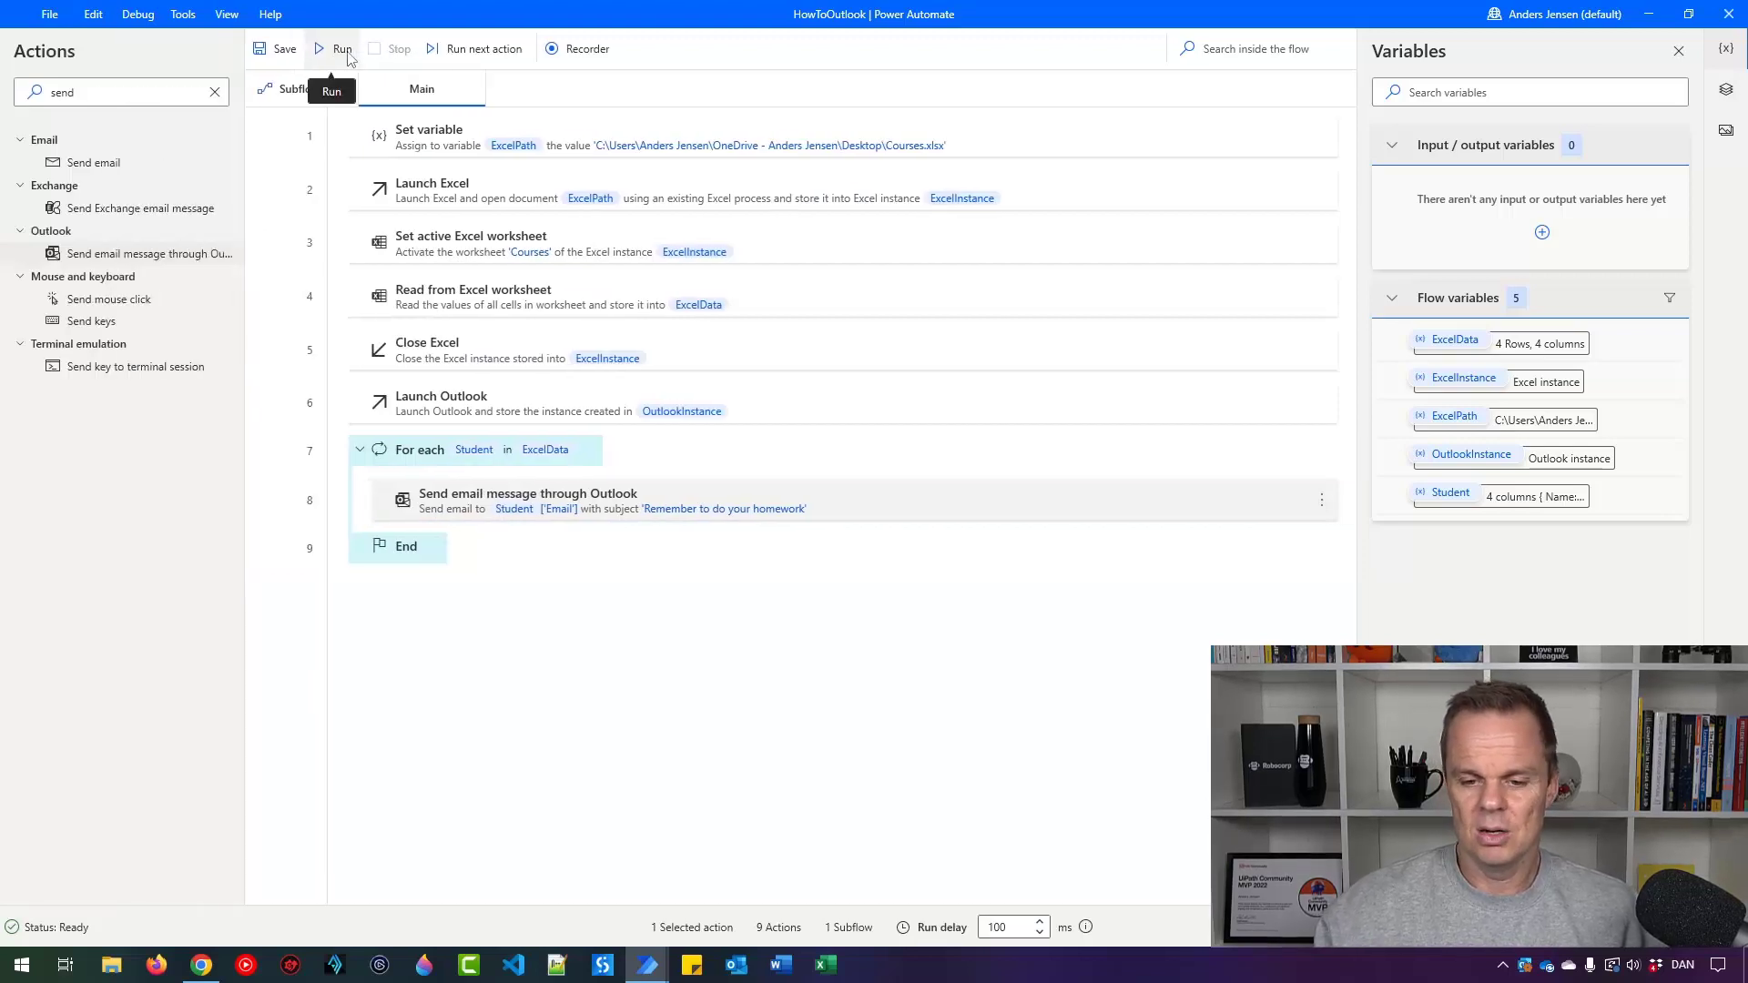
left_click(198, 964)
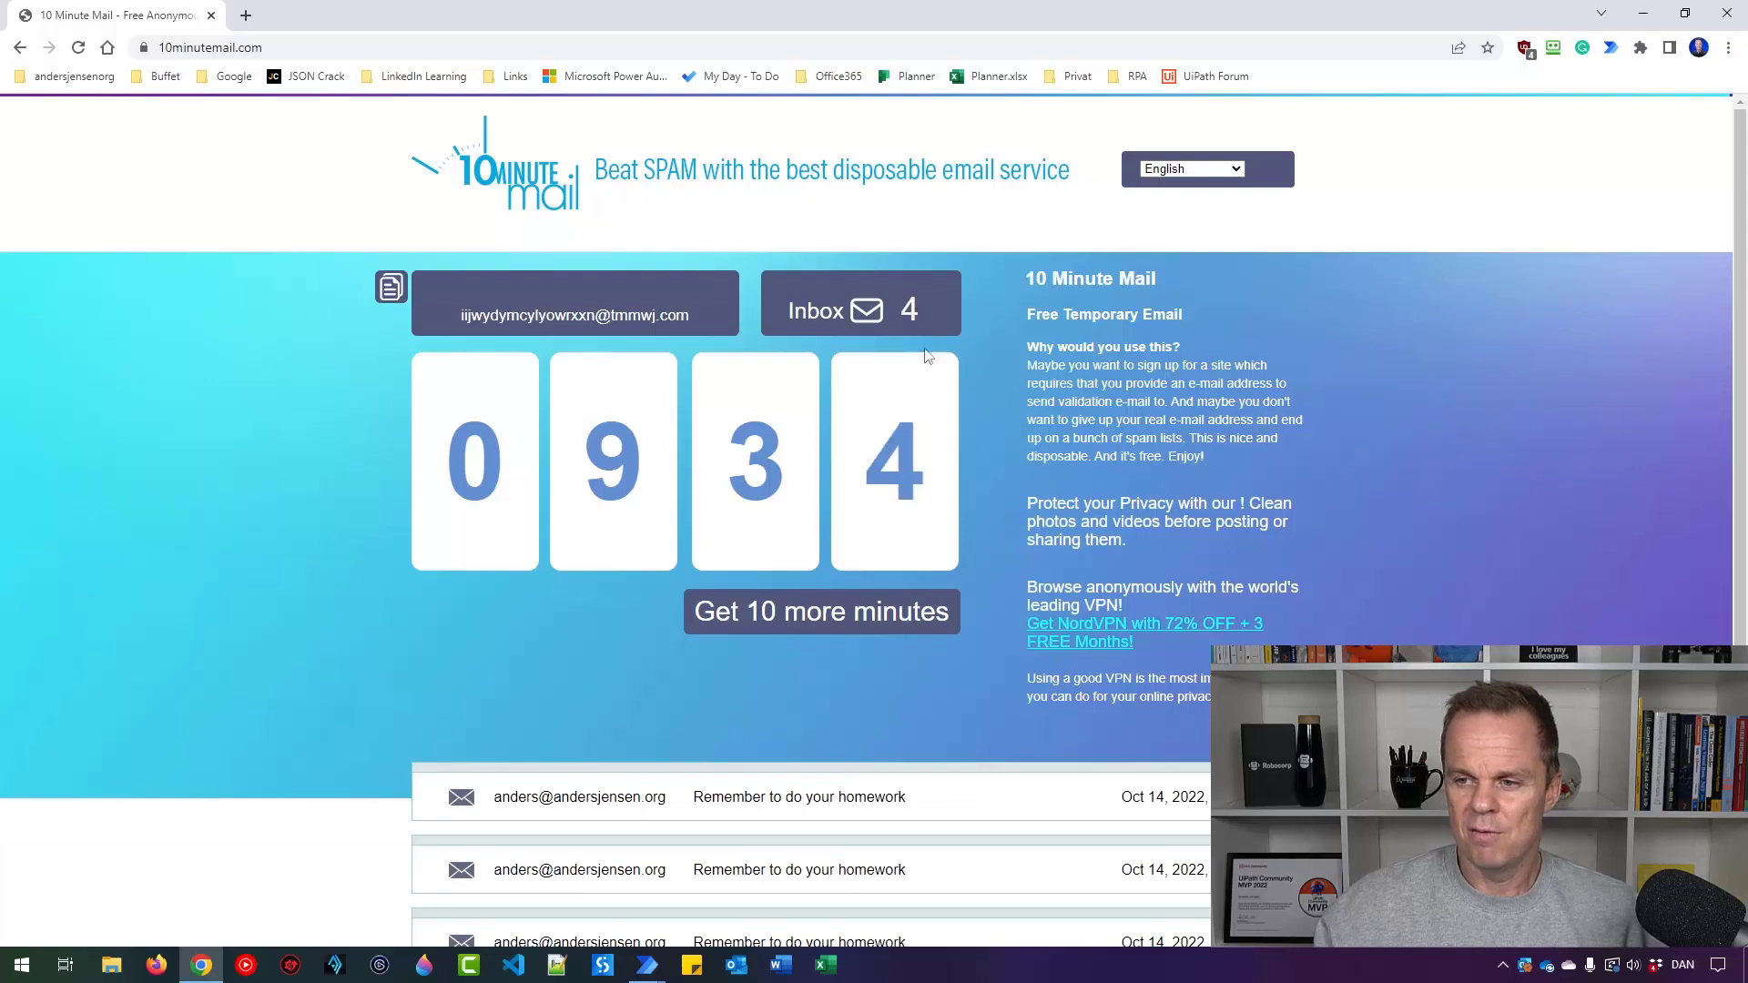
Expand the 'Remember to do your homework' emails to Anna, Becky, Carly and Dora to check greetings
scroll("down", 3)
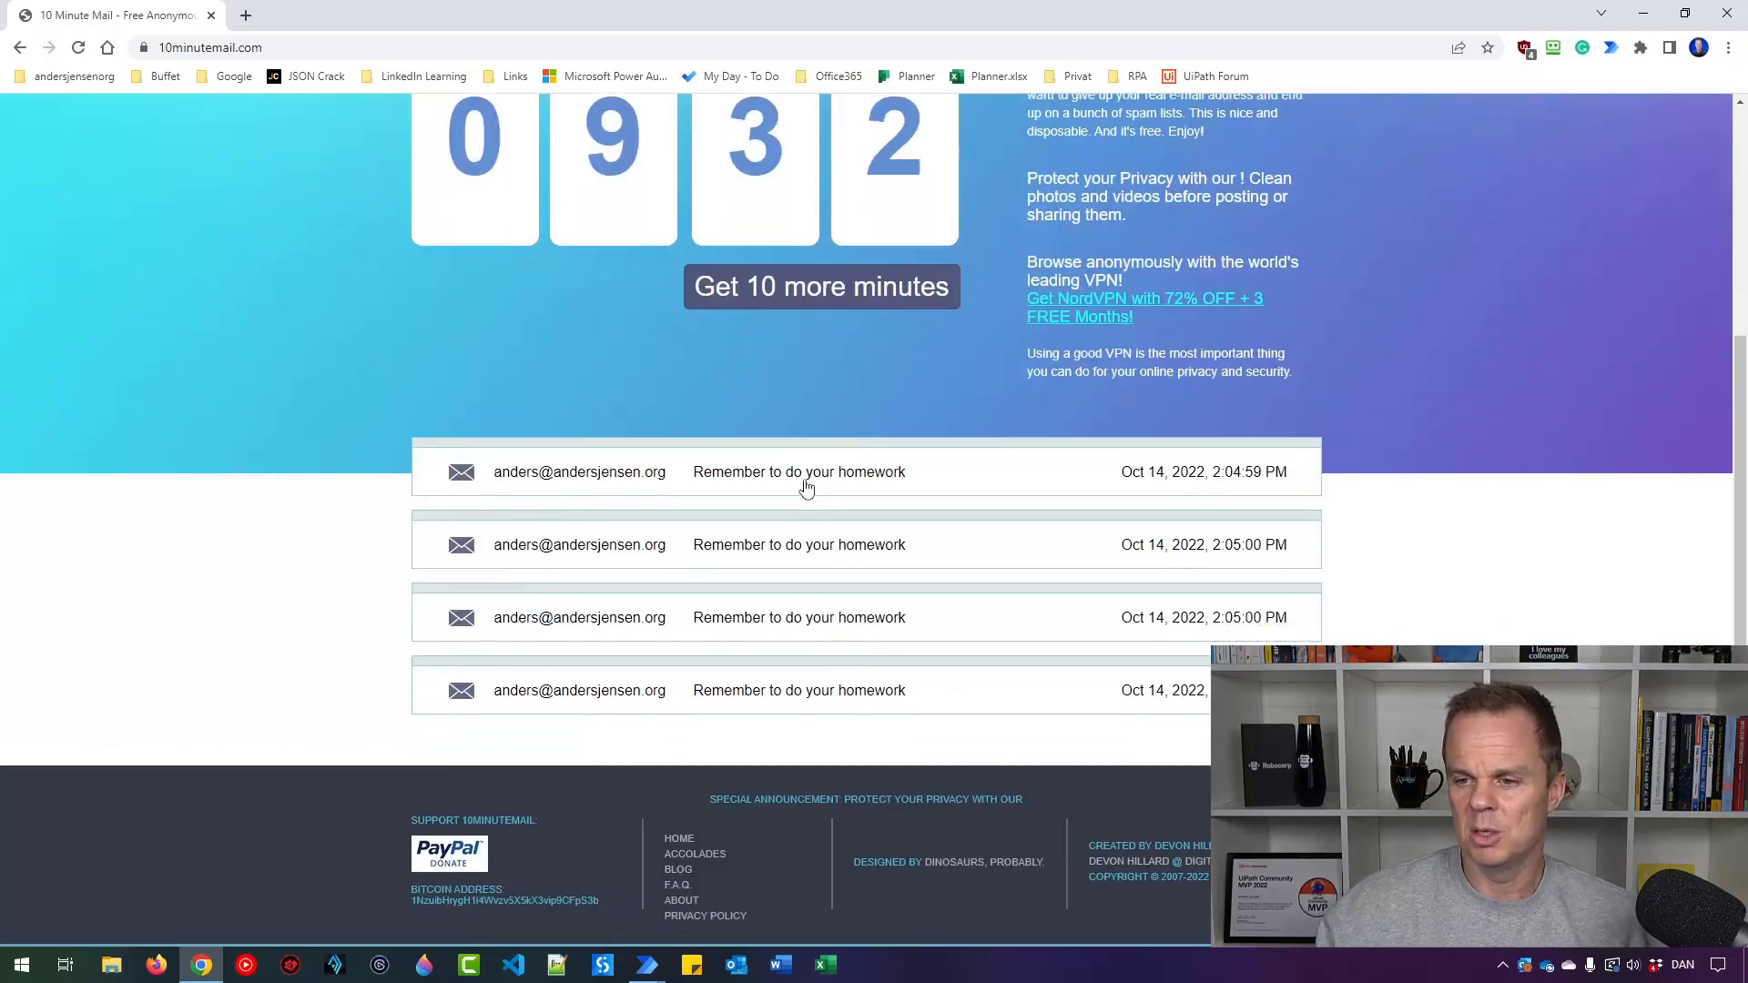
left_click(799, 472)
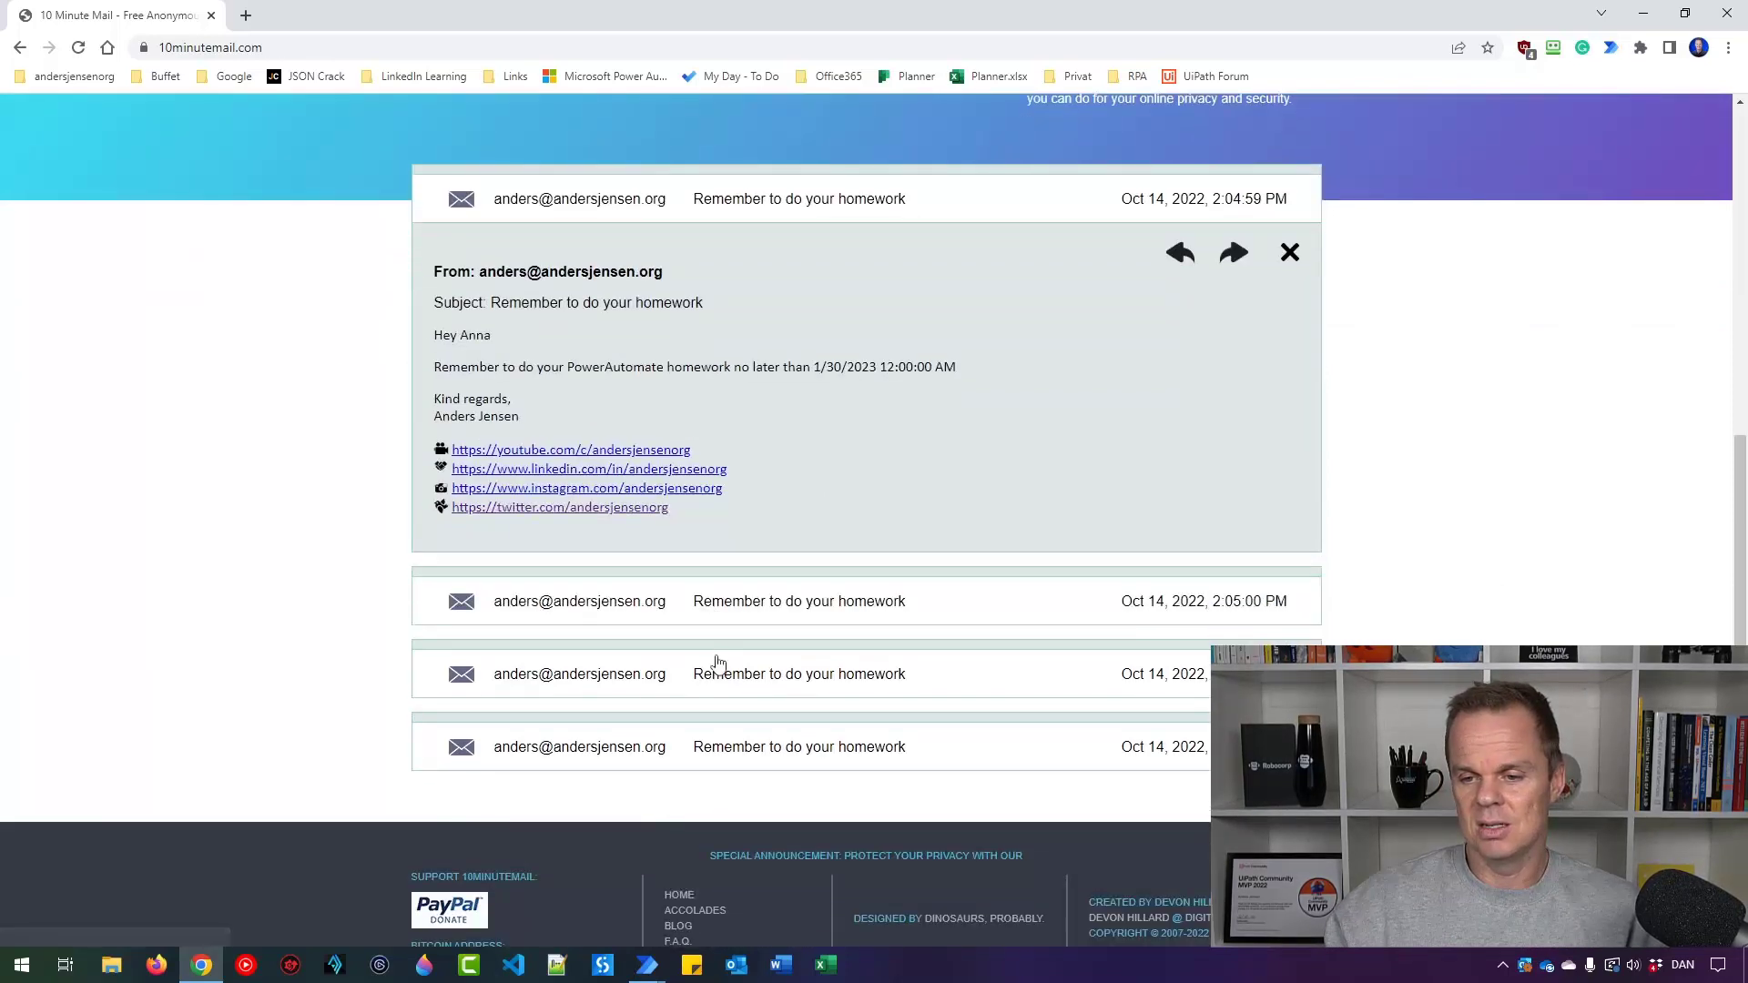
left_click(799, 601)
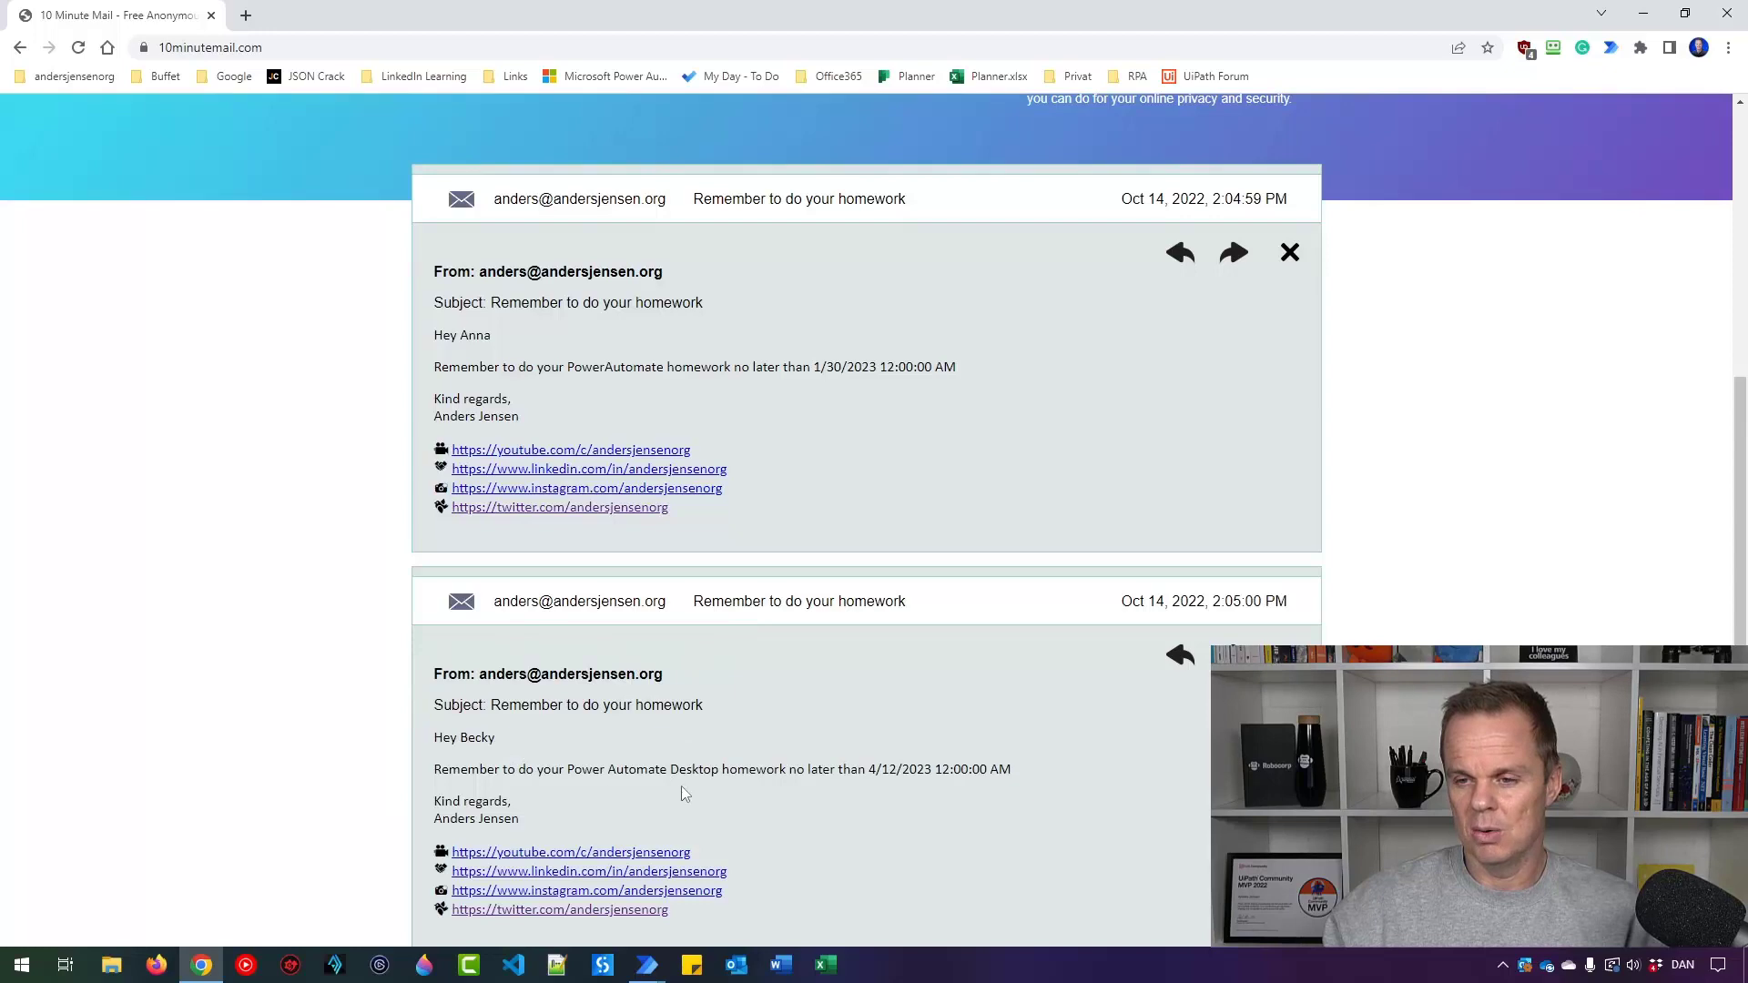
scroll("down", 3)
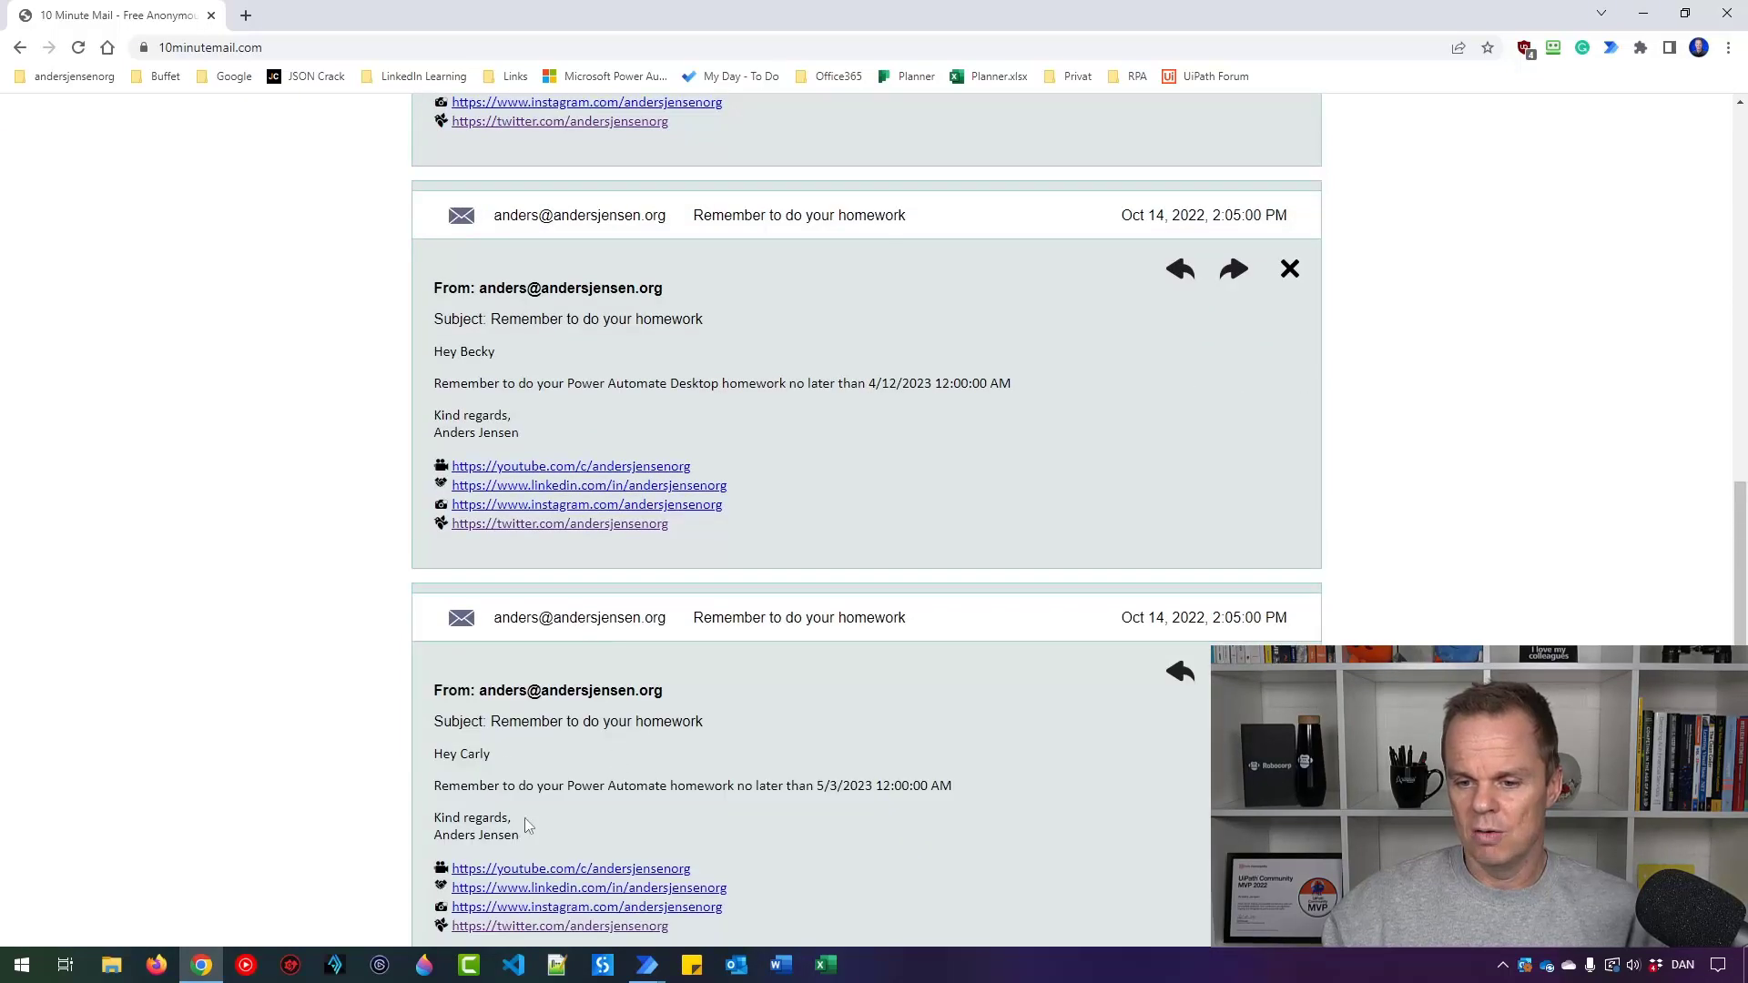
scroll("down", 3)
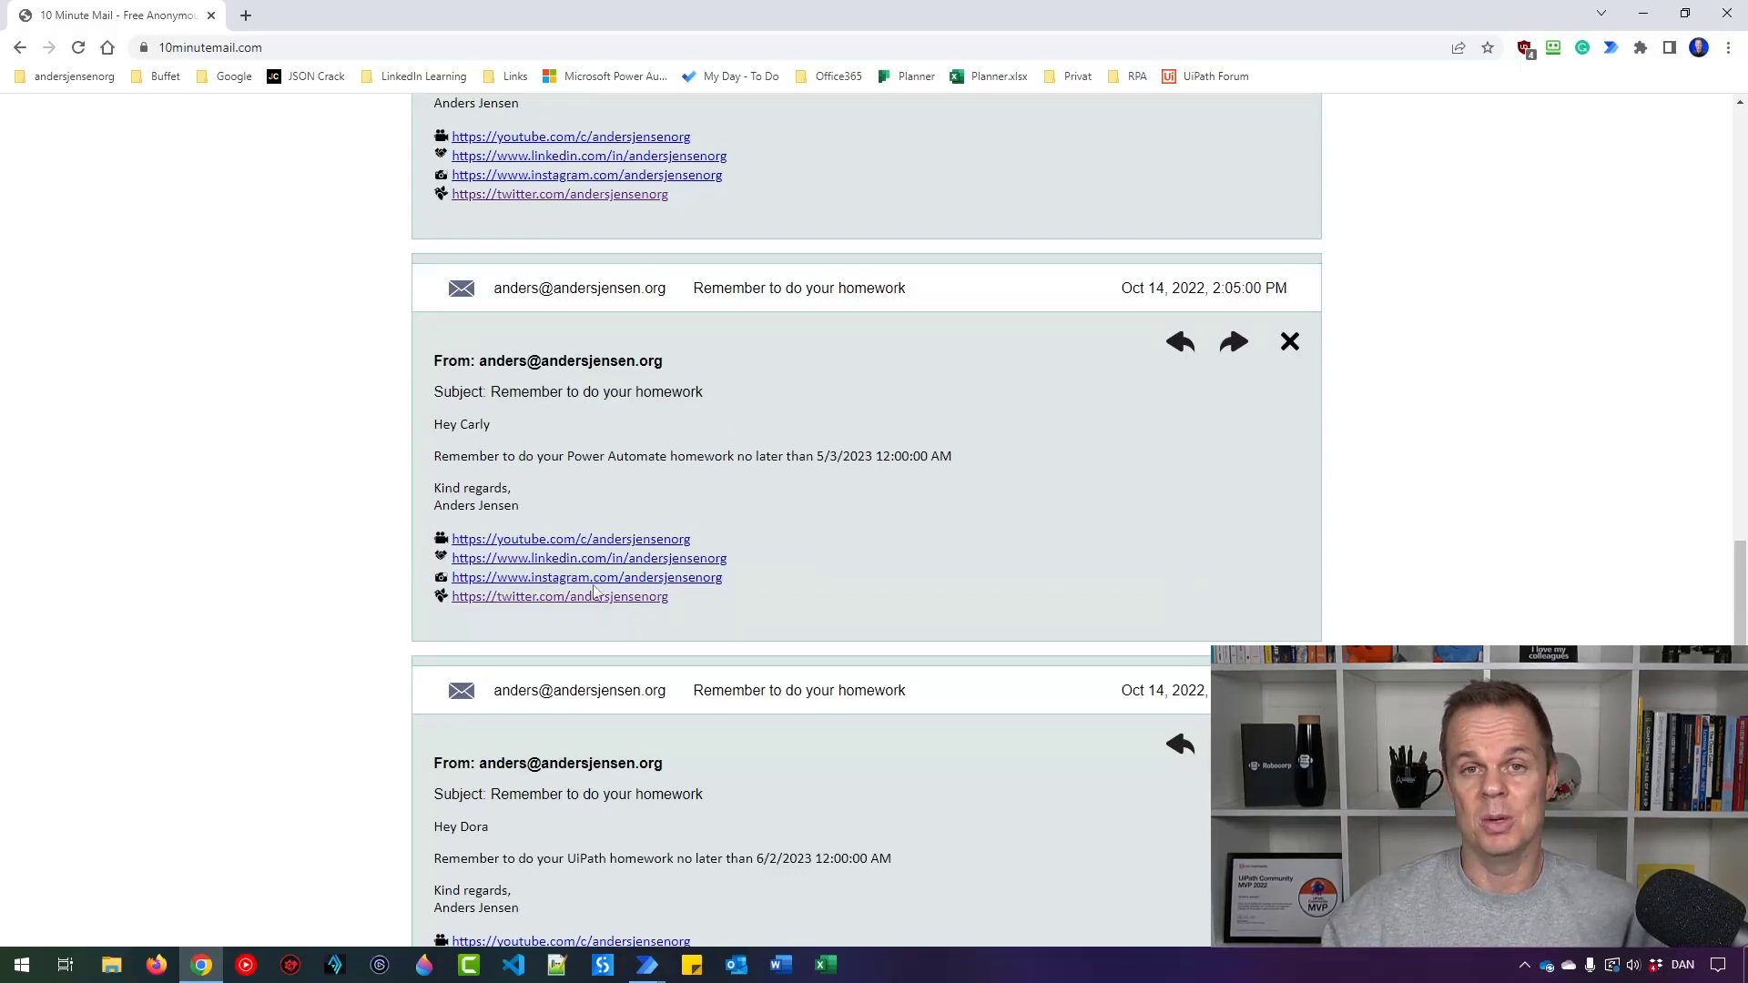
mouse_move(558, 596)
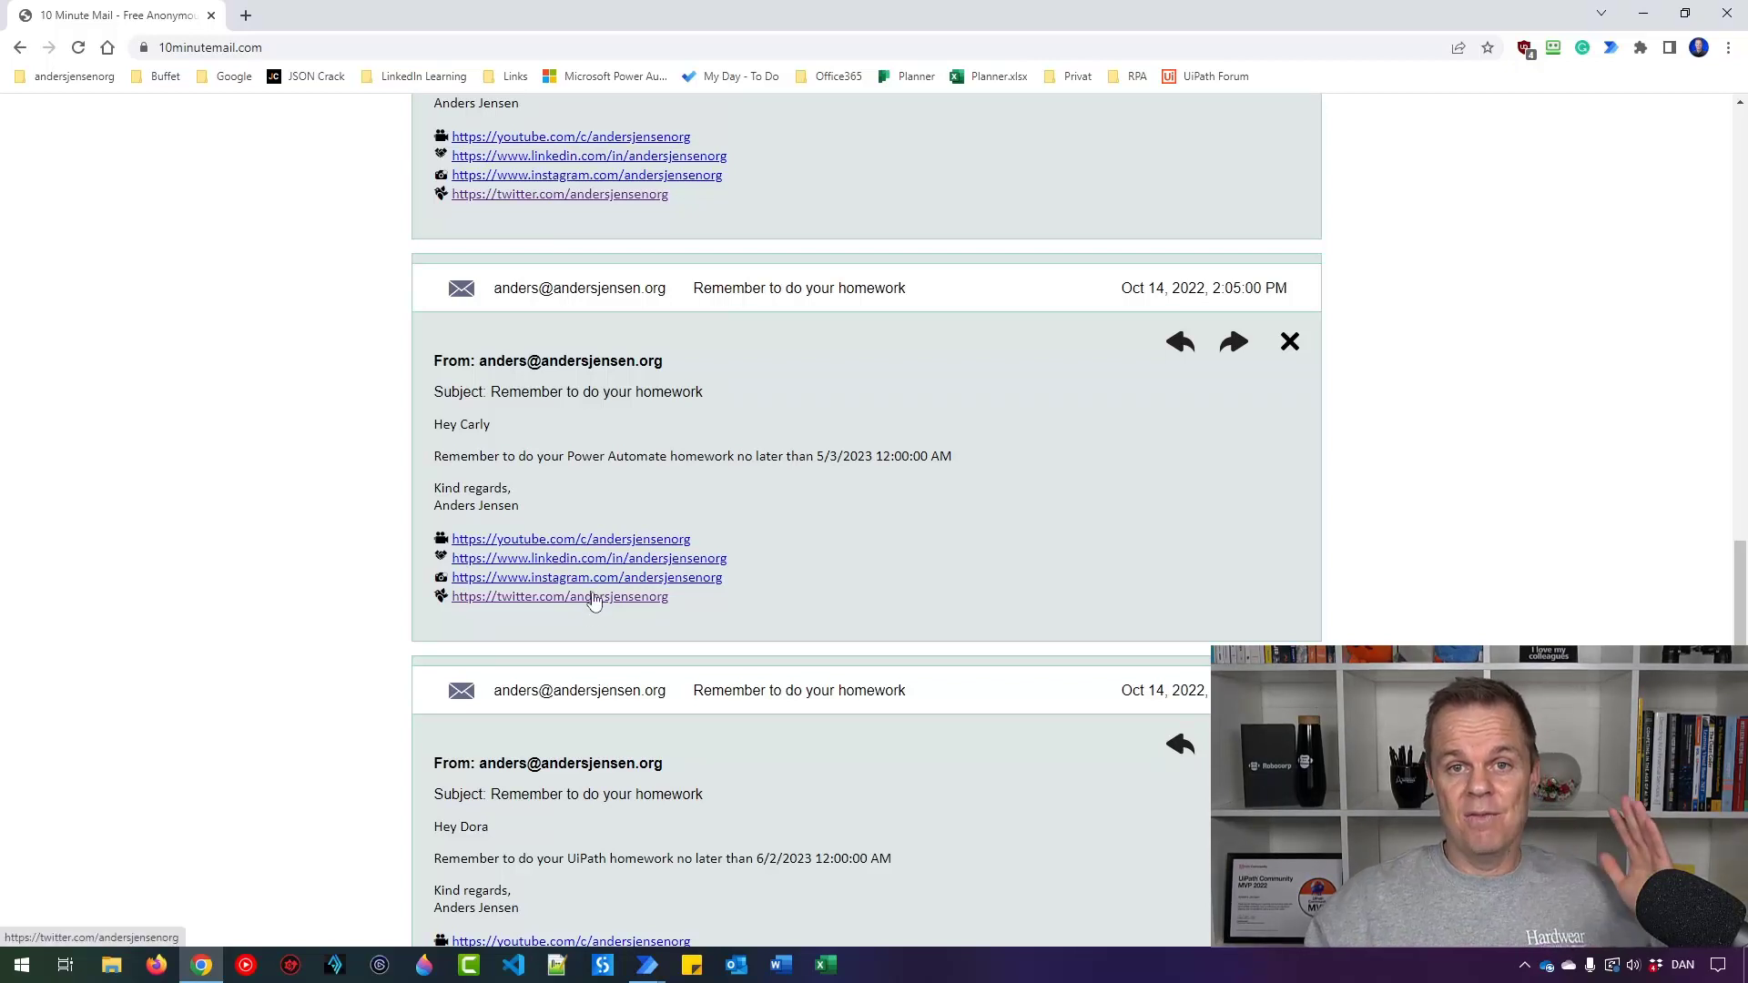